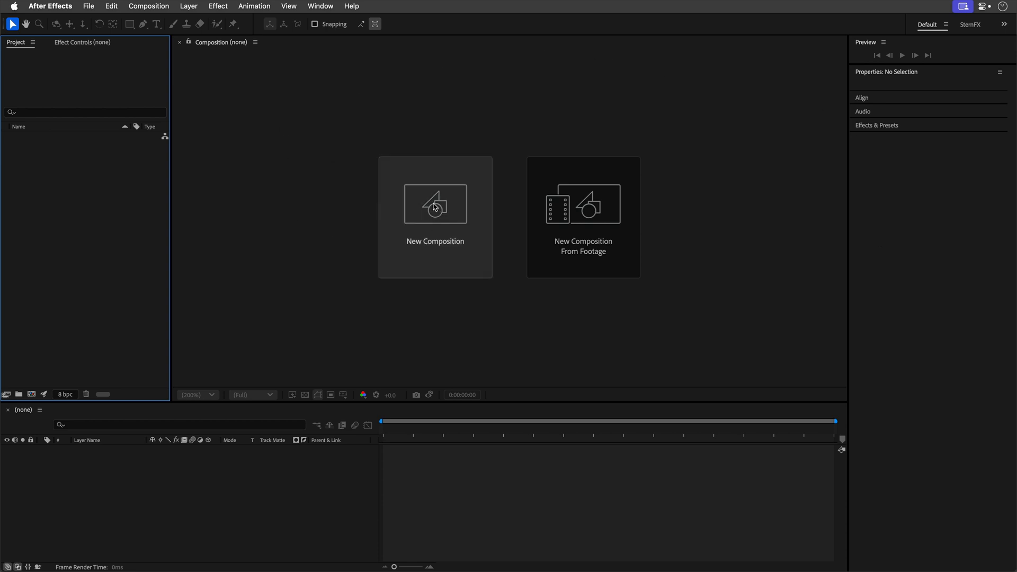
# - Create the 'Explode Text' composition at 1920×1080, 24 fps, five seconds long
pyautogui.click(435, 204)
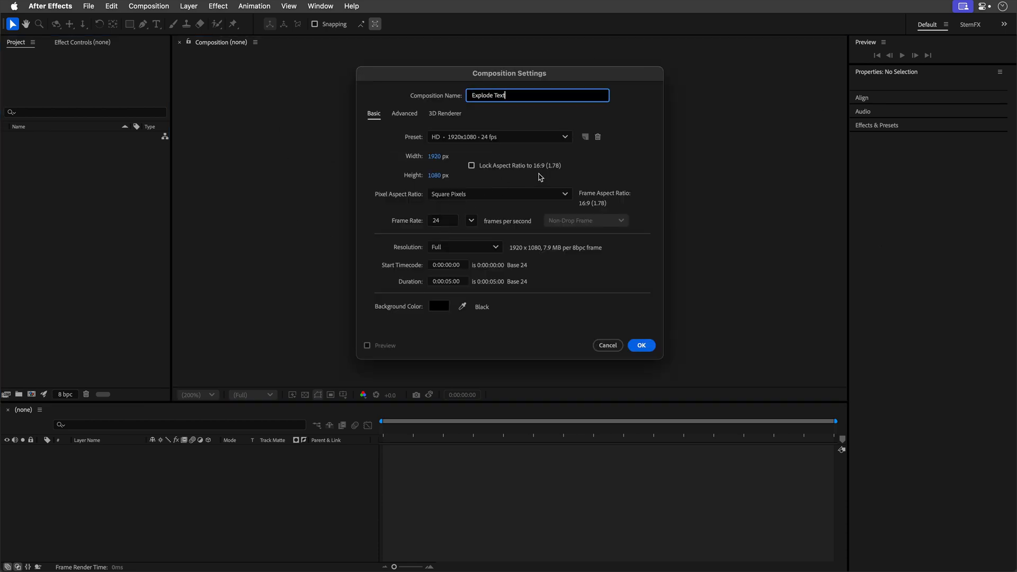
pyautogui.moveTo(417, 140)
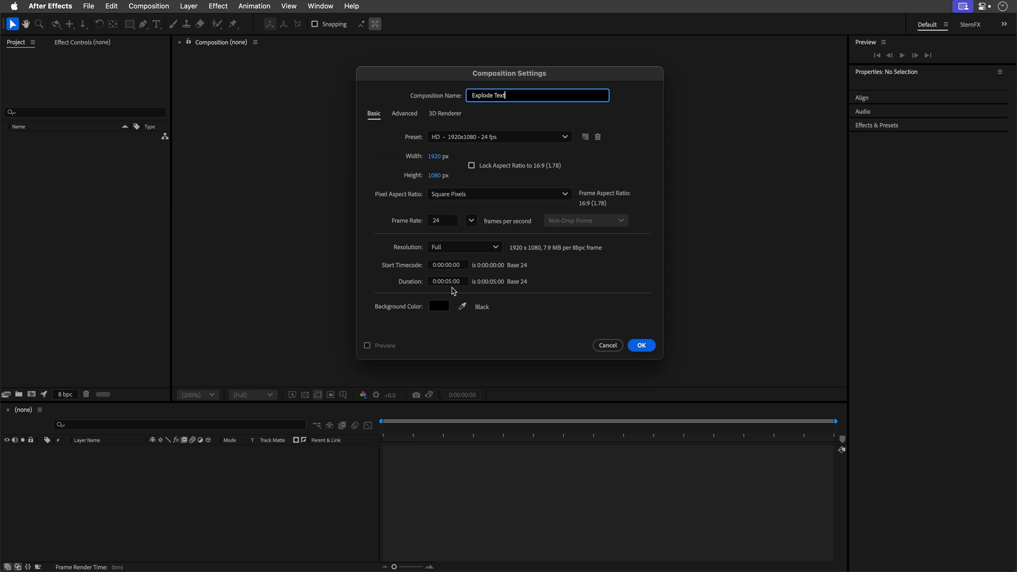
pyautogui.click(639, 344)
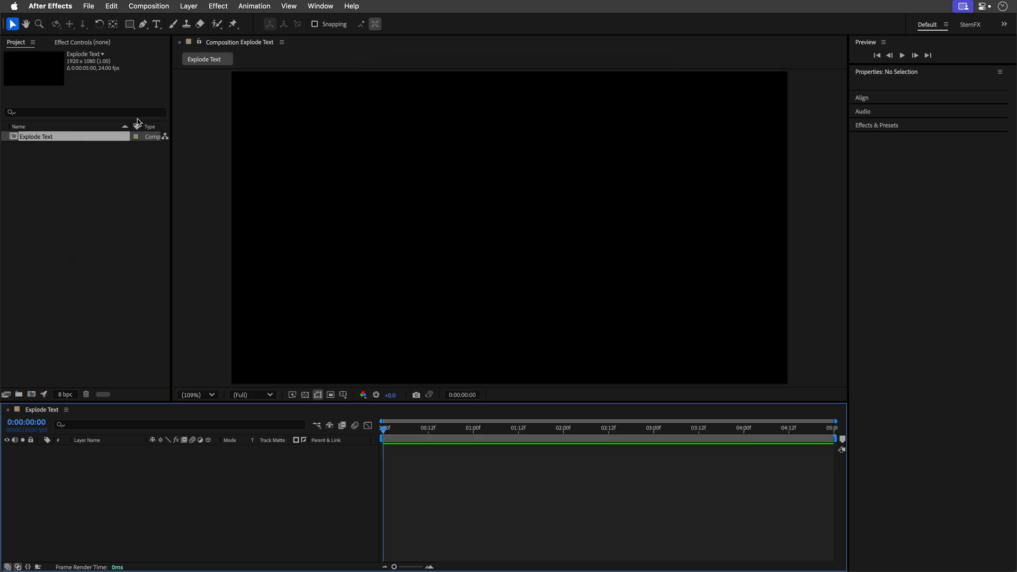
pyautogui.moveTo(129, 24)
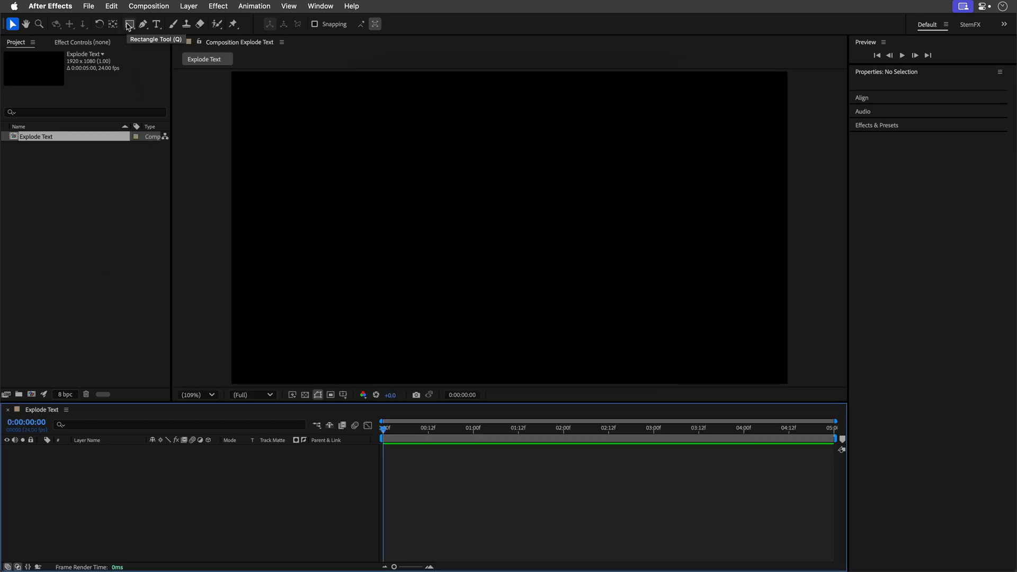
# - Draw a full-frame dark blue radial-gradient rectangle and name its layer BG
pyautogui.moveTo(233, 72); pyautogui.dragTo(788, 383)
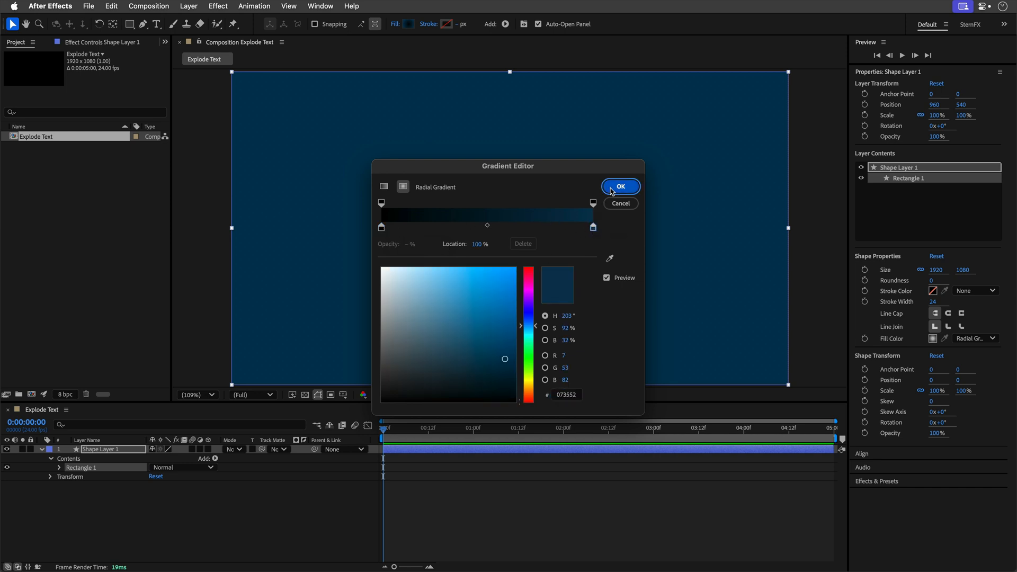
pyautogui.click(619, 186)
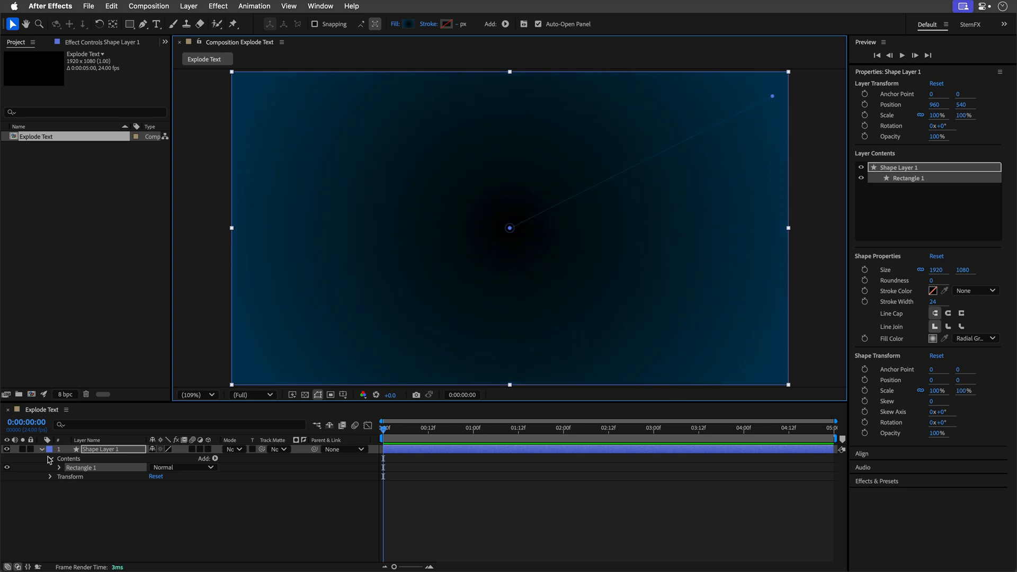
pyautogui.doubleClick(104, 449)
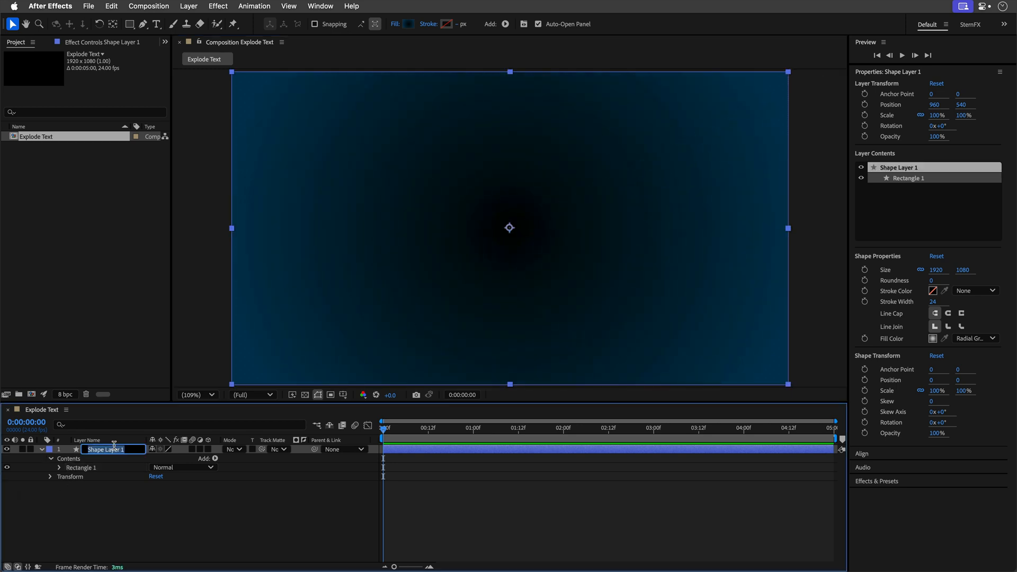
pyautogui.write('BG')
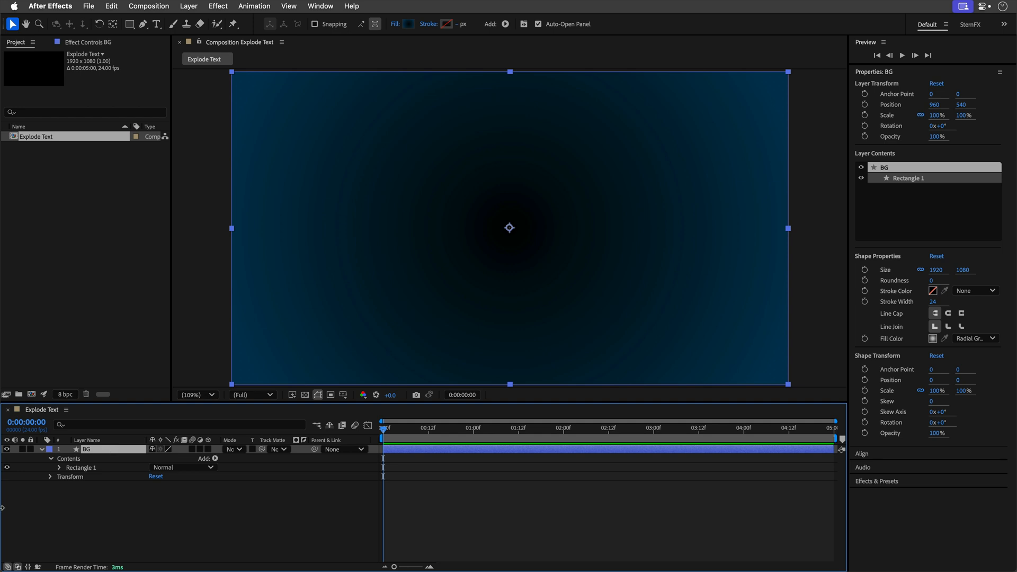
pyautogui.click(41, 450)
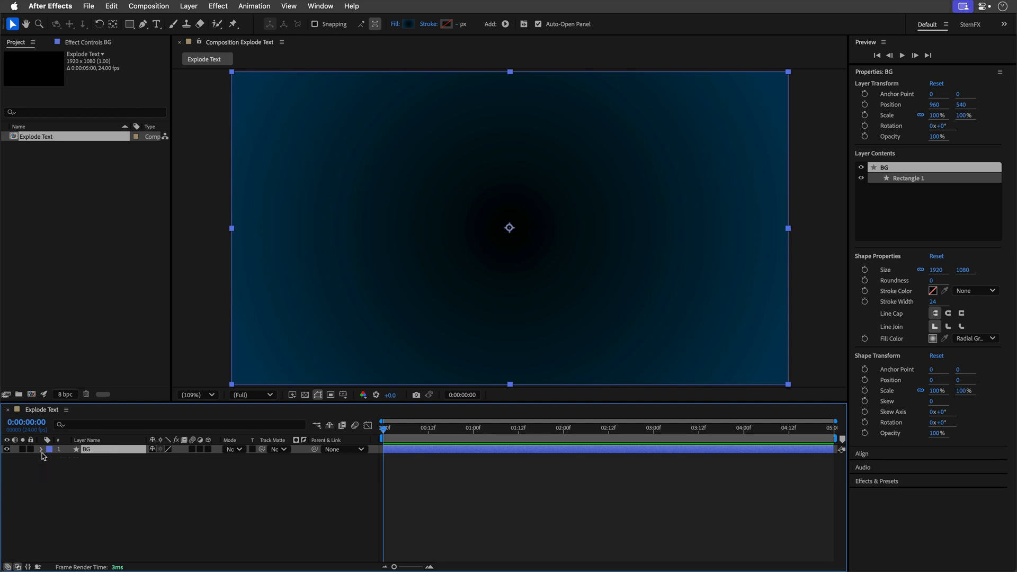
pyautogui.write('nois')
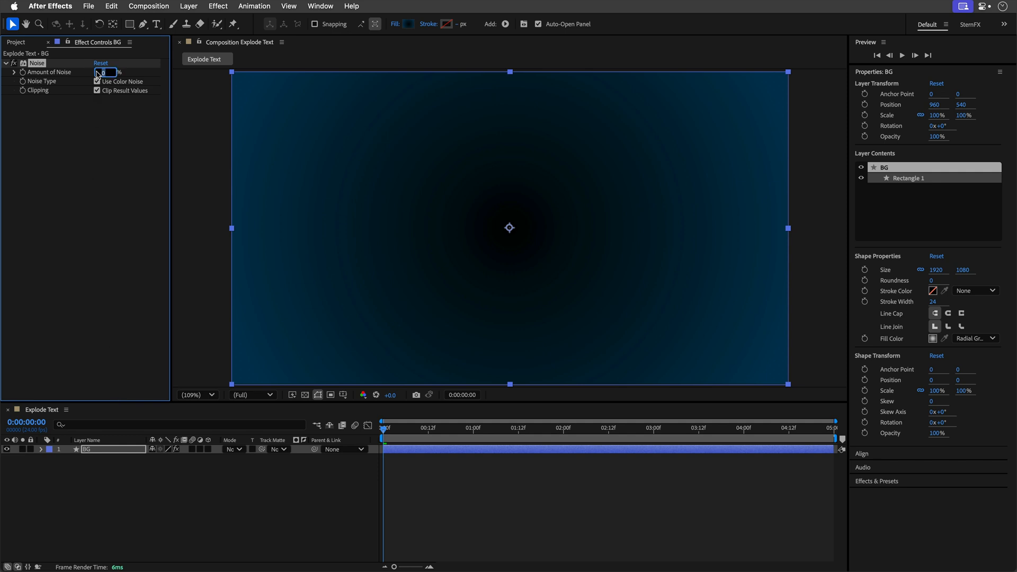
# - Set BG's Noise to 5% without color noise and use the Classic 3D renderer
pyautogui.write('5.0')
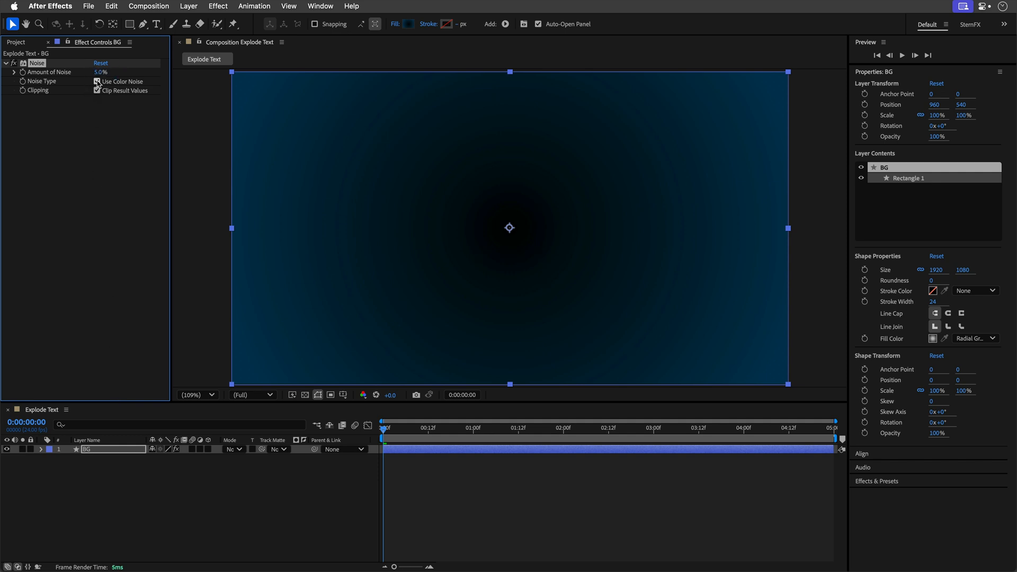
pyautogui.click(98, 81)
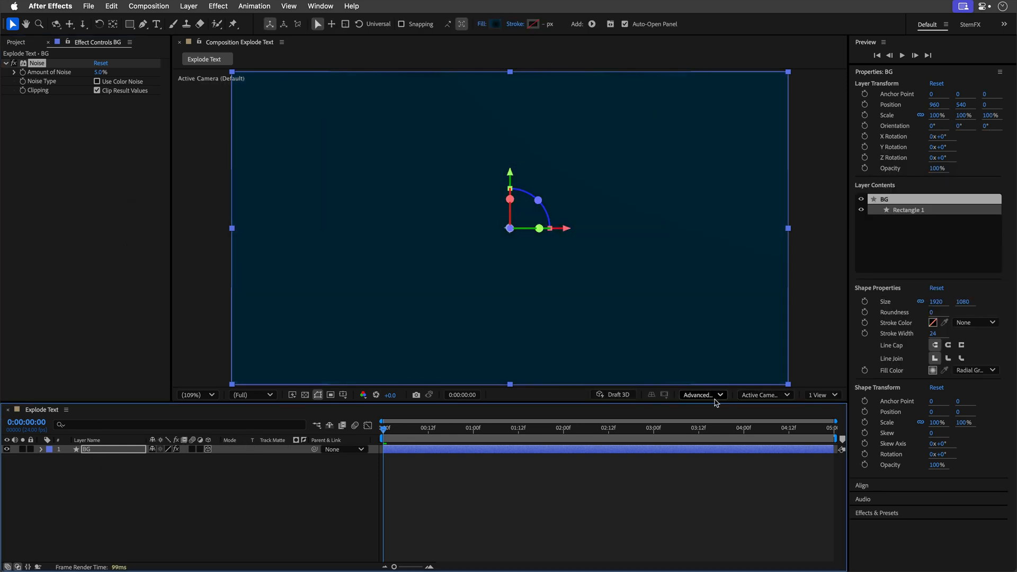
pyautogui.click(701, 394)
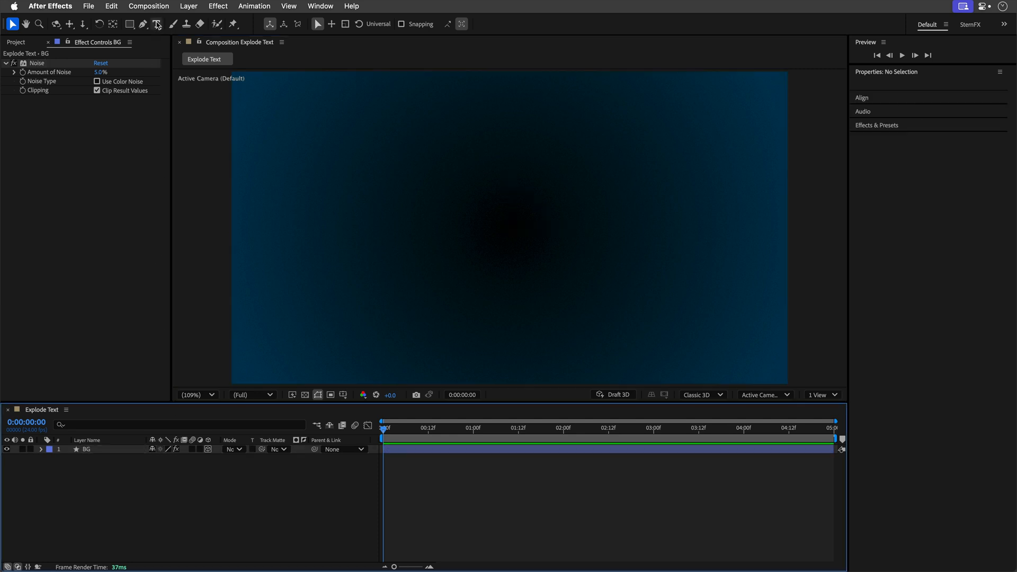
# - Type the two-line title 'massive attack' at the frame centre
pyautogui.click(157, 24)
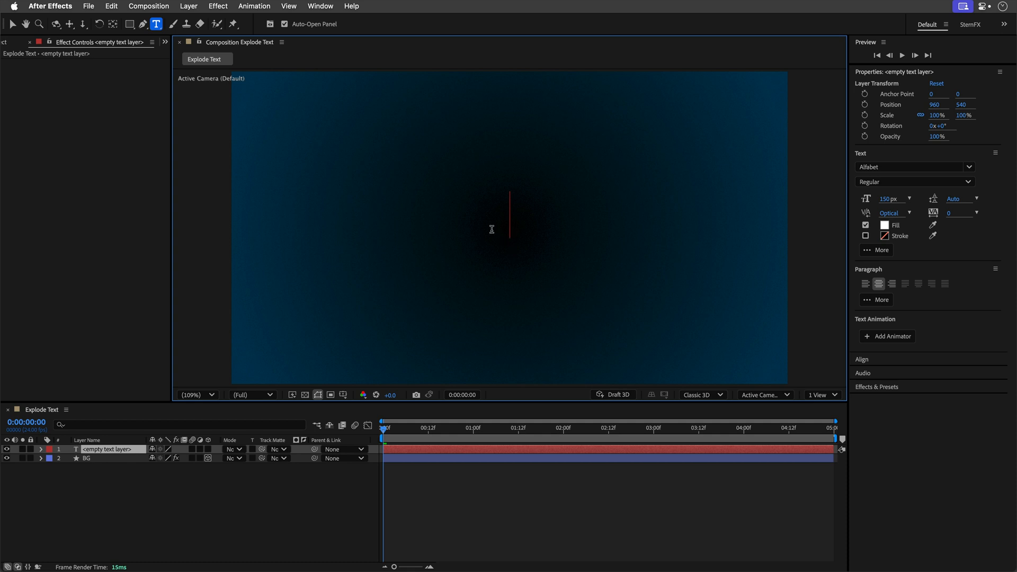
pyautogui.write('massive')
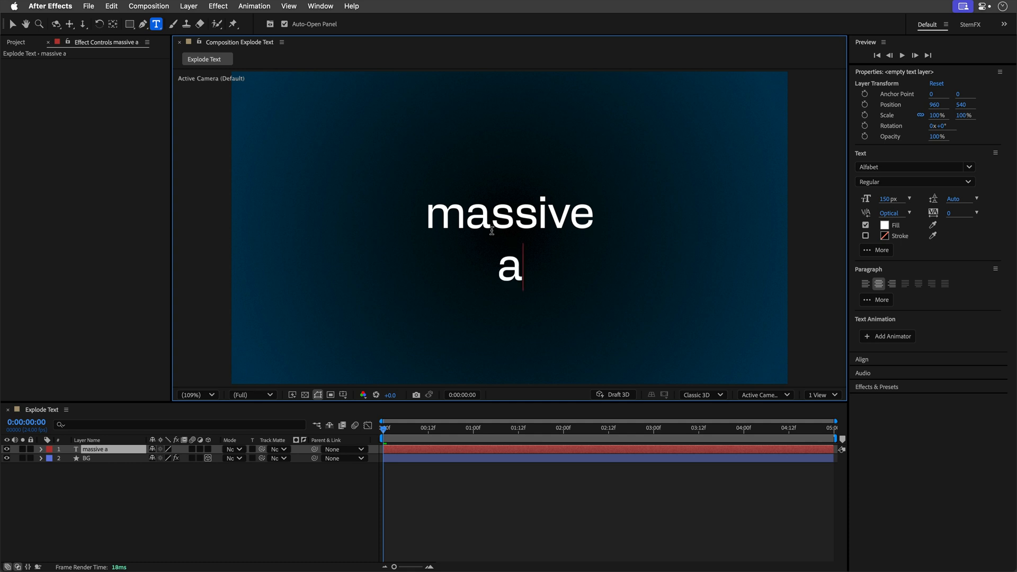
pyautogui.write('ttack')
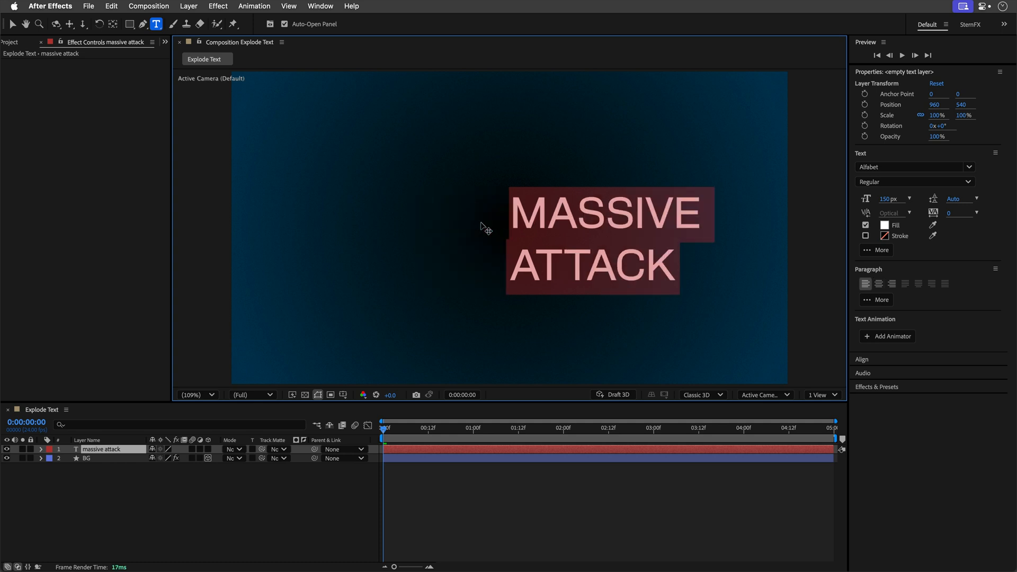
# - Format the title and give ATTACK the heavy Black font style
pyautogui.click(892, 283)
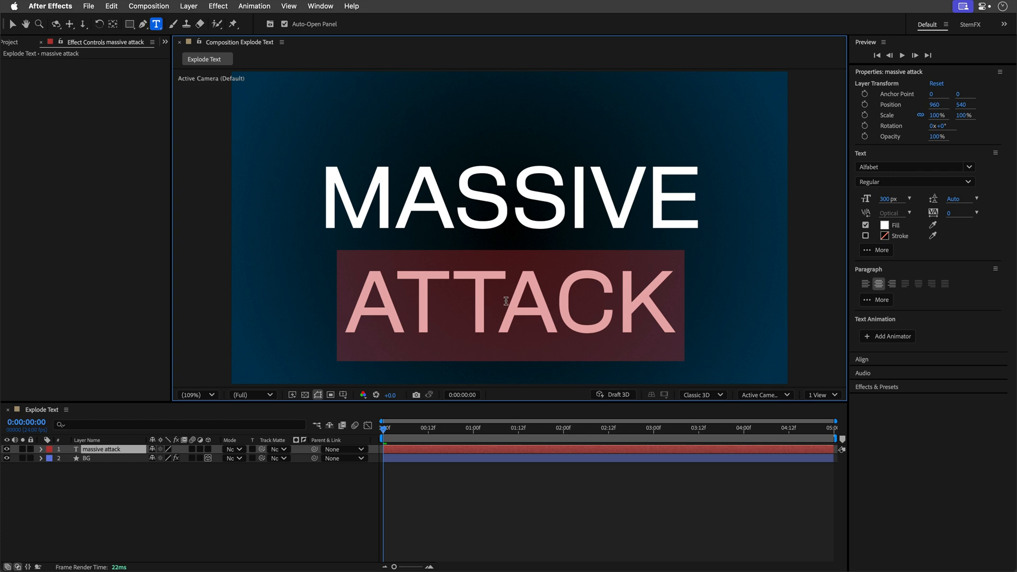
pyautogui.moveTo(966, 182)
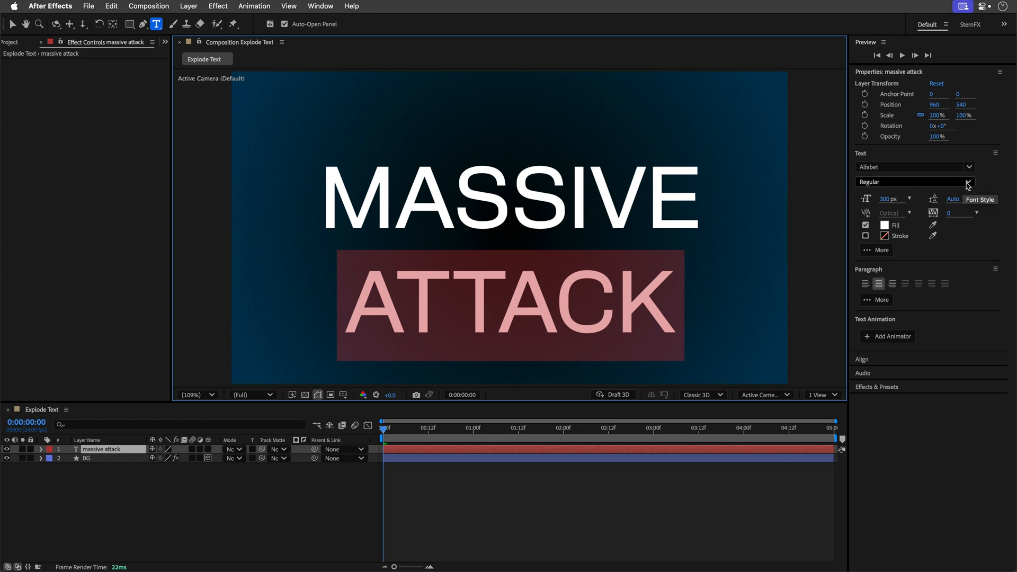
pyautogui.click(968, 182)
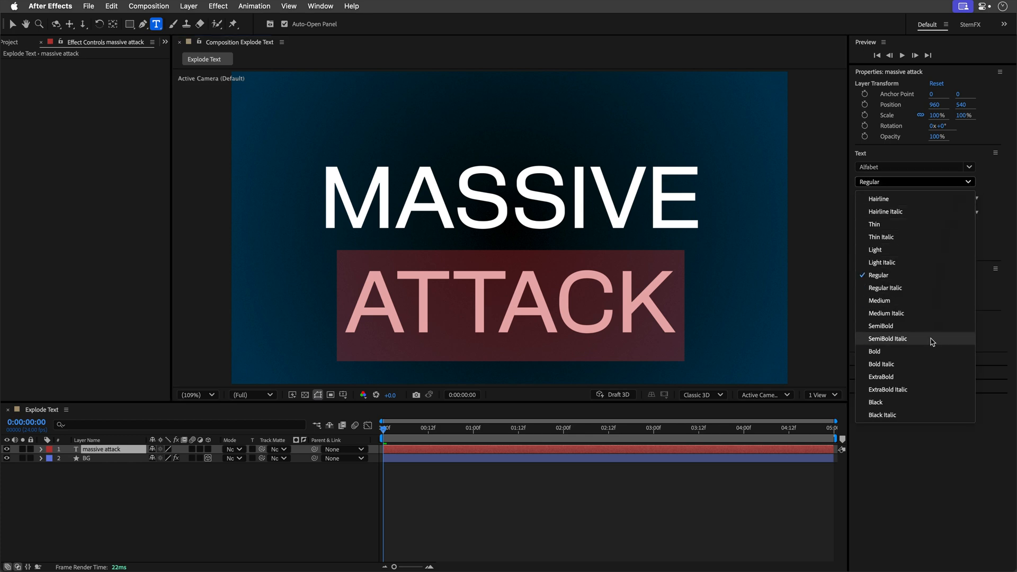
pyautogui.click(876, 401)
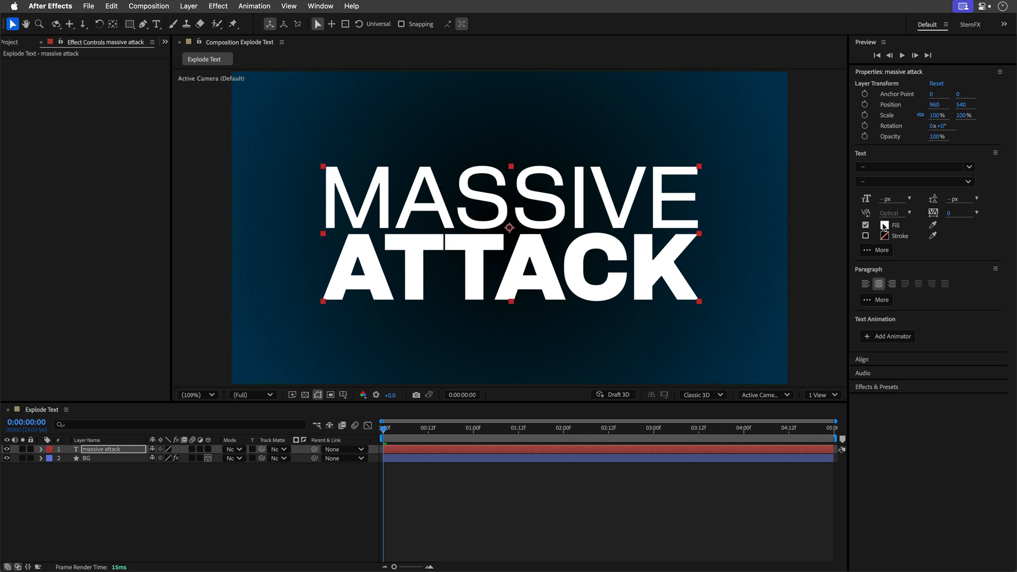
# - Give the title an orange fill and a white outline stroke
pyautogui.click(884, 226)
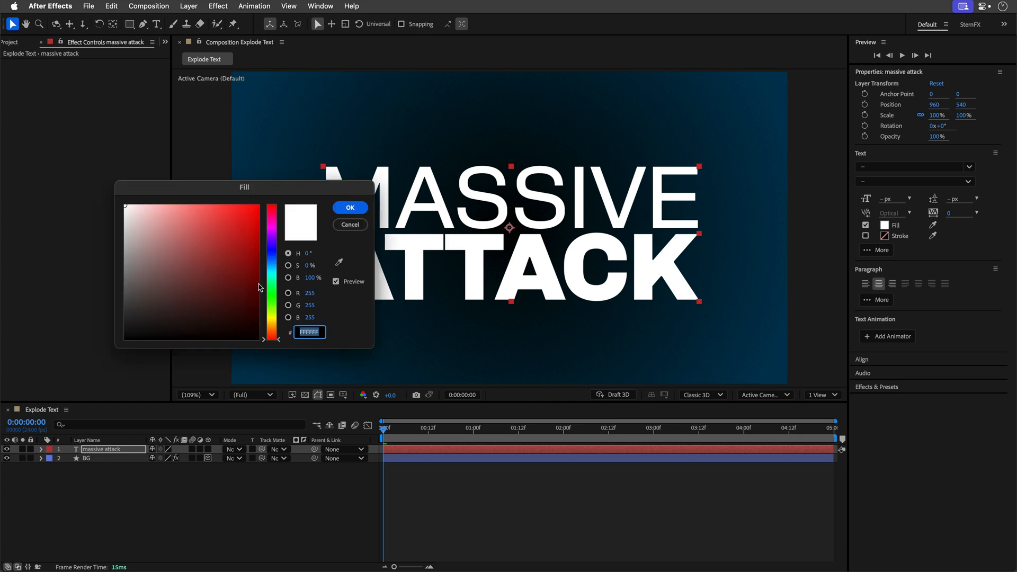
pyautogui.click(251, 211)
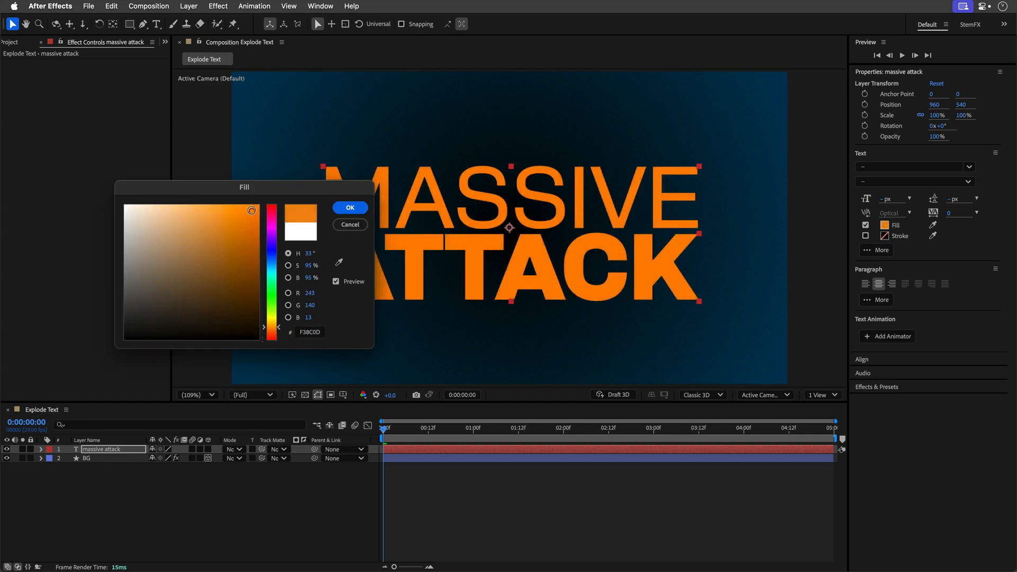
pyautogui.click(349, 208)
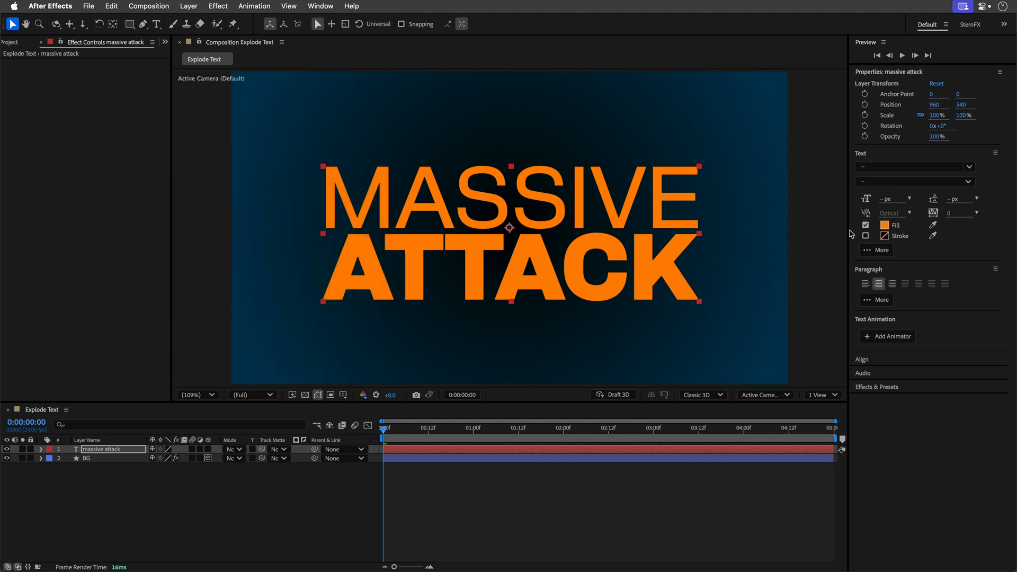
pyautogui.click(866, 235)
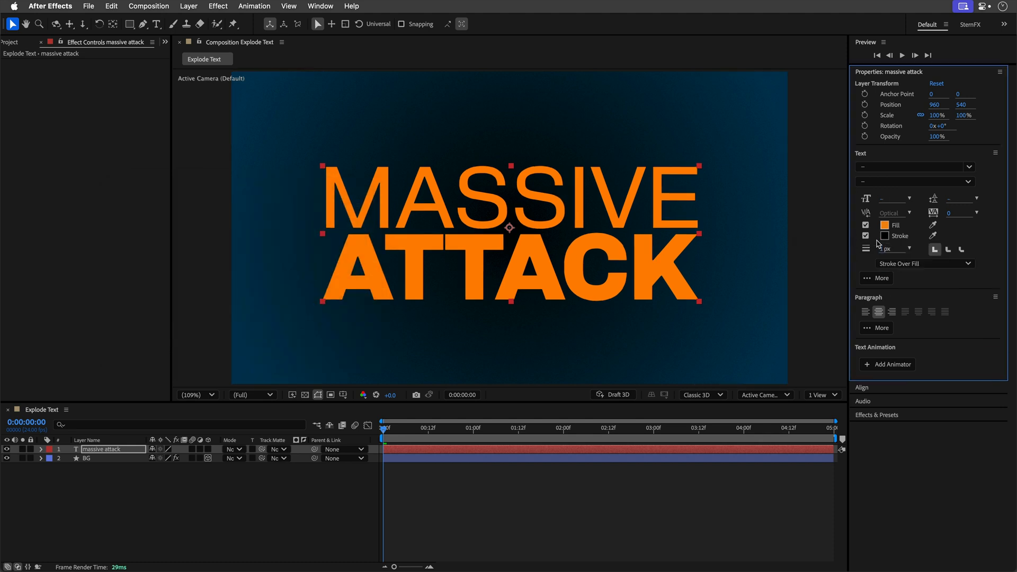
pyautogui.click(885, 235)
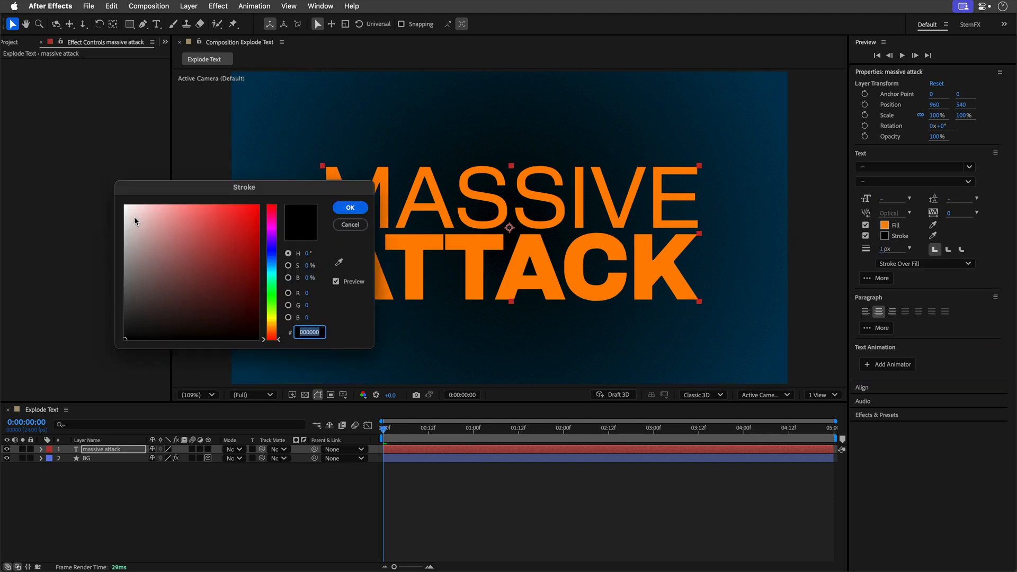
pyautogui.click(349, 208)
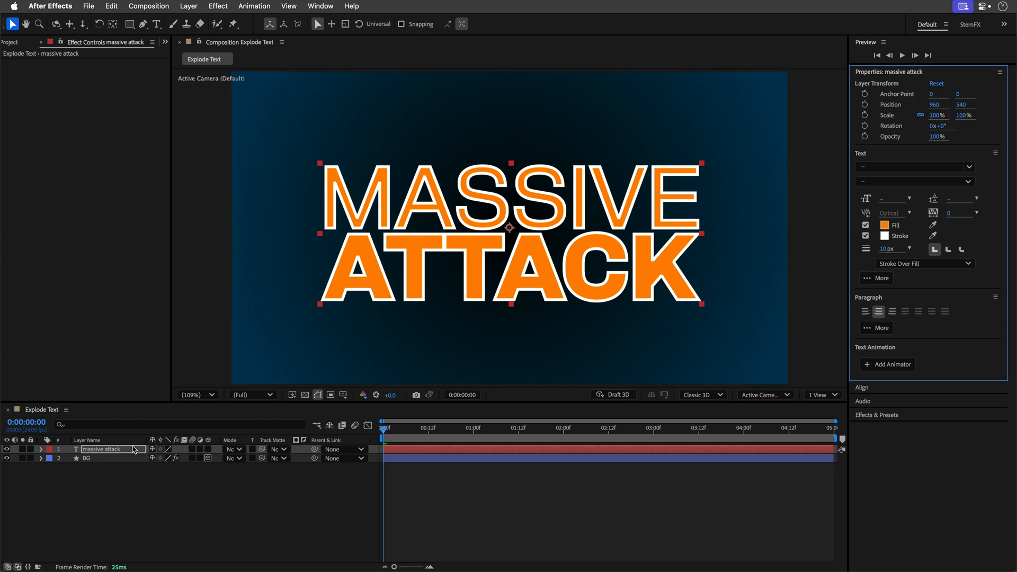
# - Set the title's fill and stroke order to All Strokes over All Fills
pyautogui.click(924, 264)
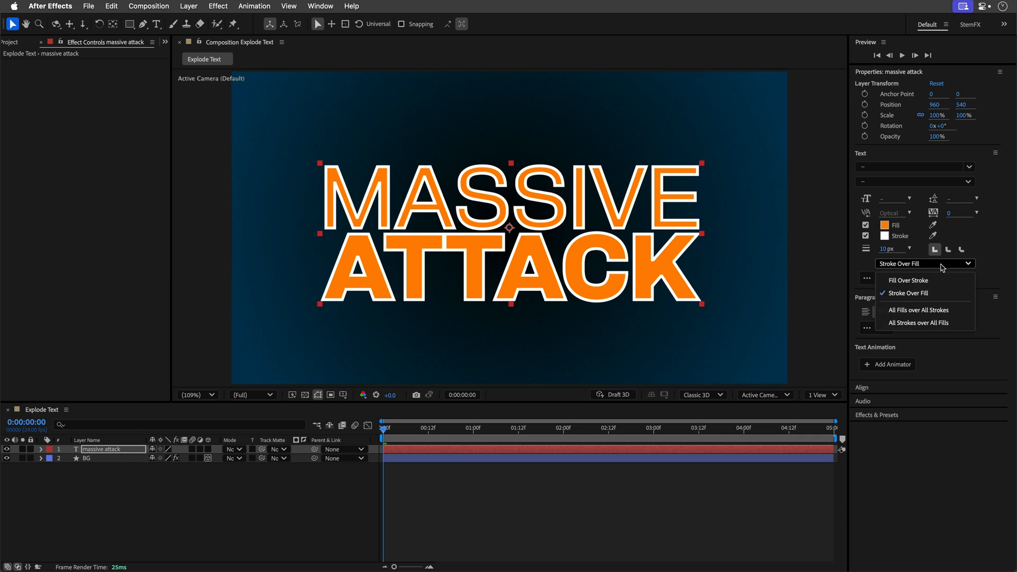
pyautogui.moveTo(931, 310)
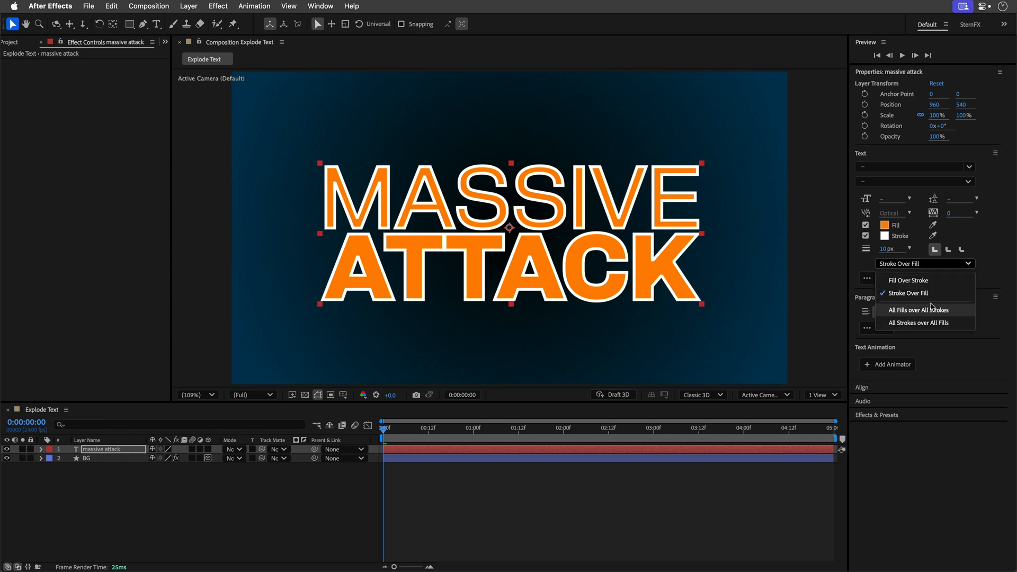
pyautogui.moveTo(921, 292)
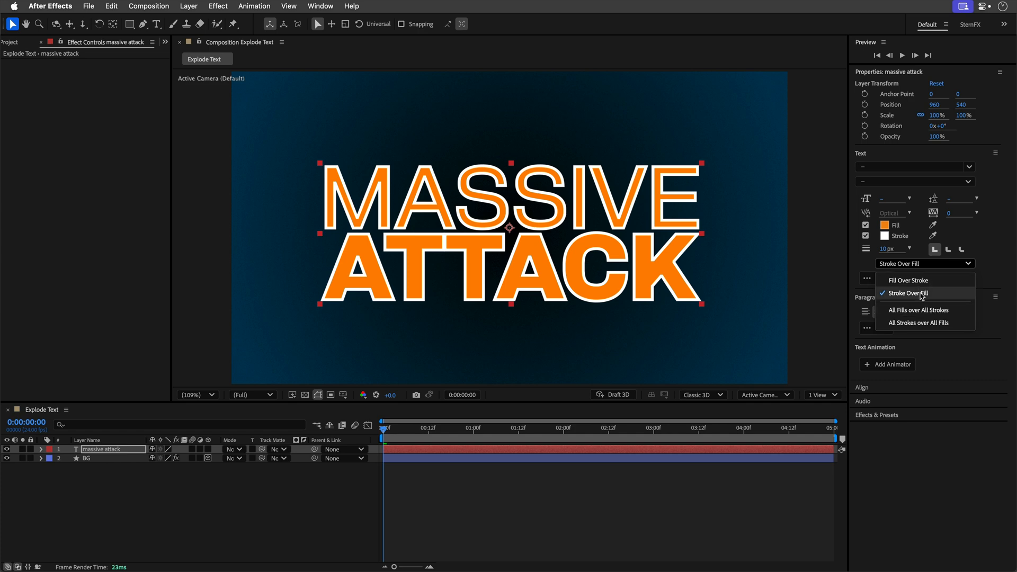
pyautogui.click(918, 310)
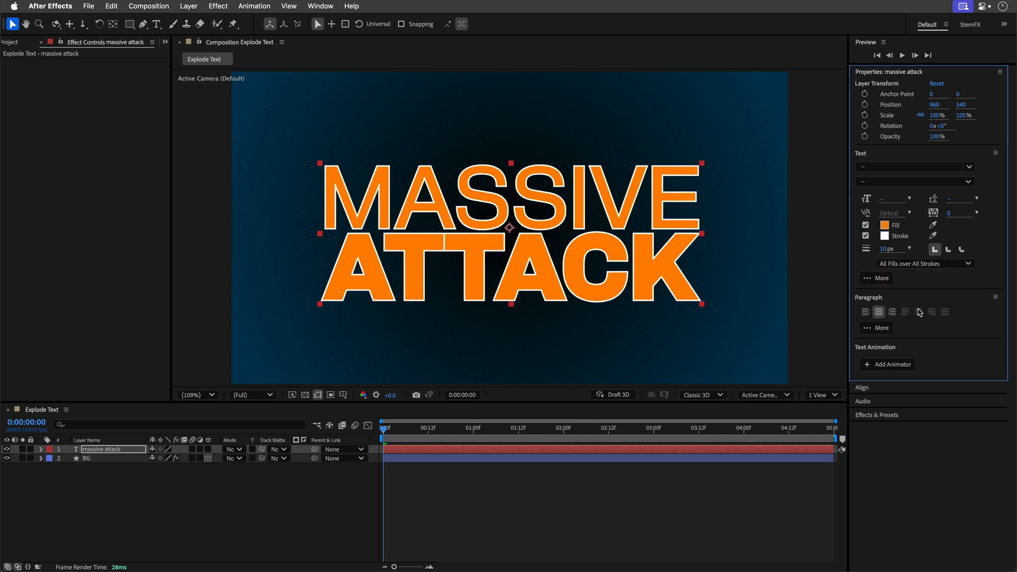
pyautogui.click(922, 263)
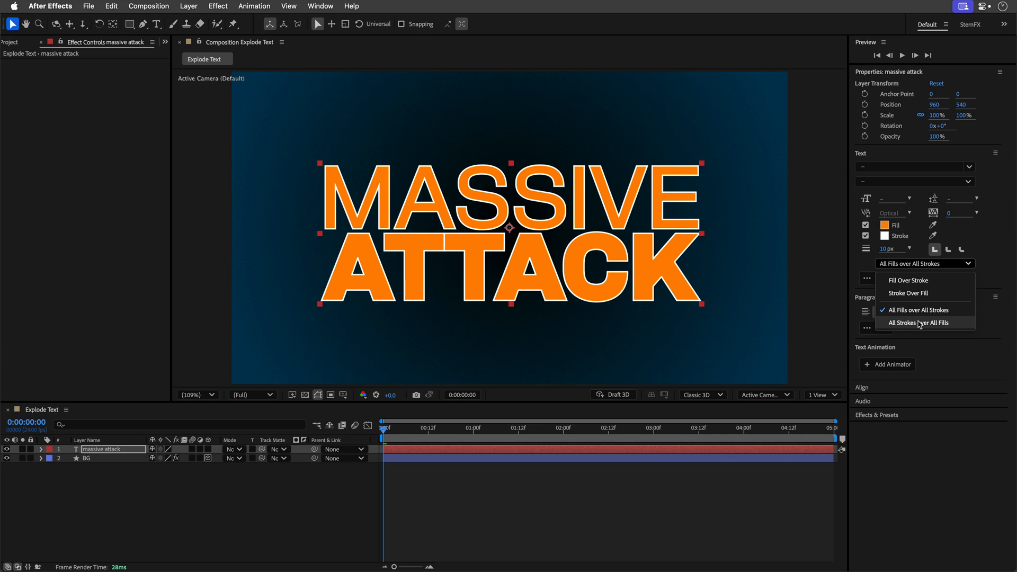
pyautogui.click(917, 323)
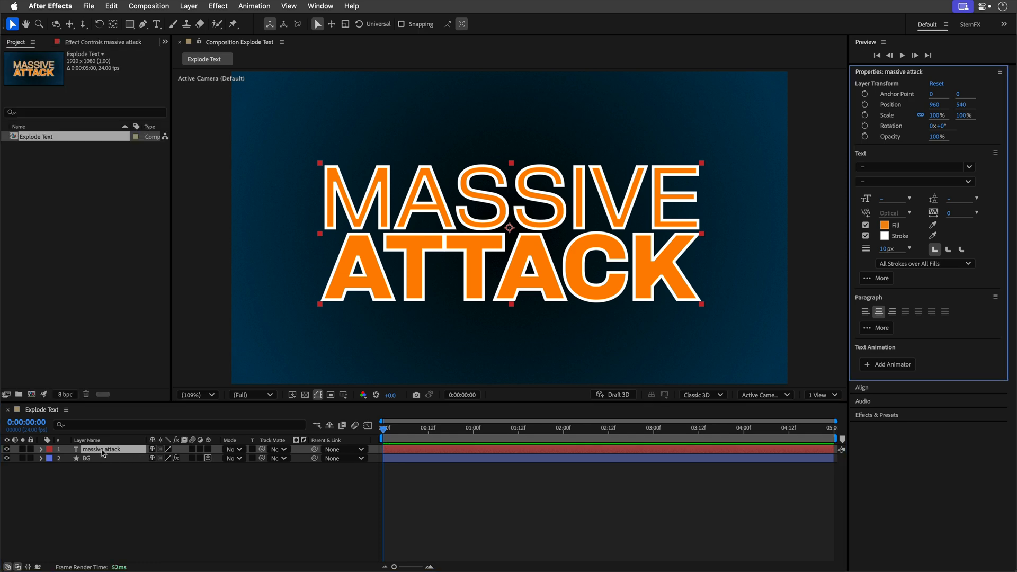
# - Apply Shatter to the title, view its About info, and set View to Rendered
pyautogui.click(218, 6)
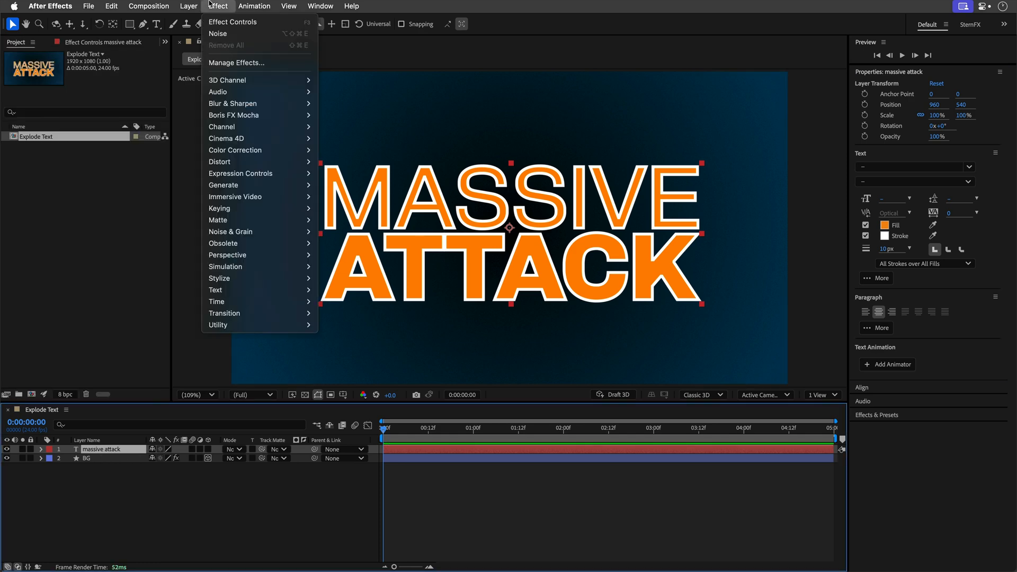
pyautogui.moveTo(243, 266)
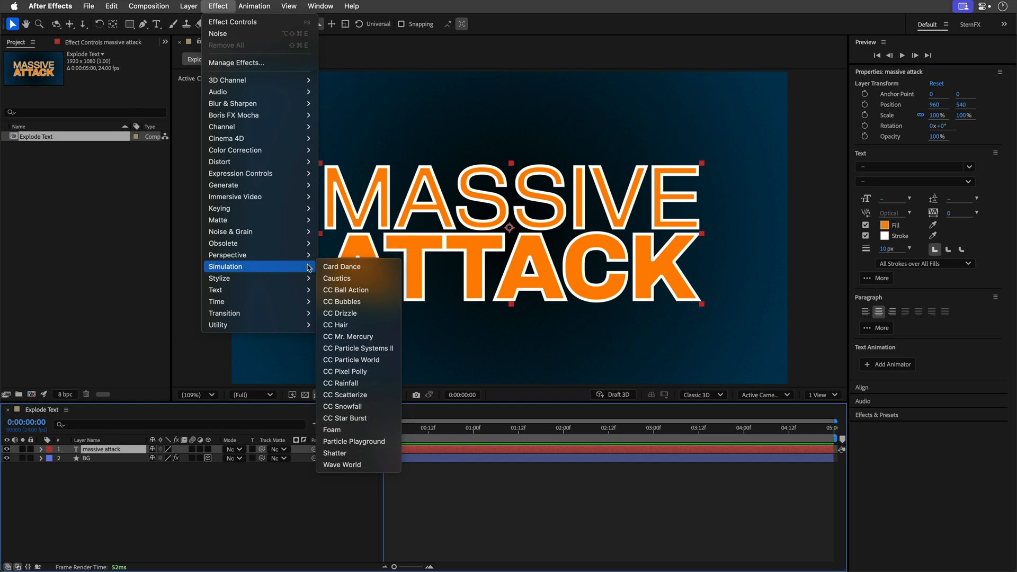
pyautogui.click(67, 218)
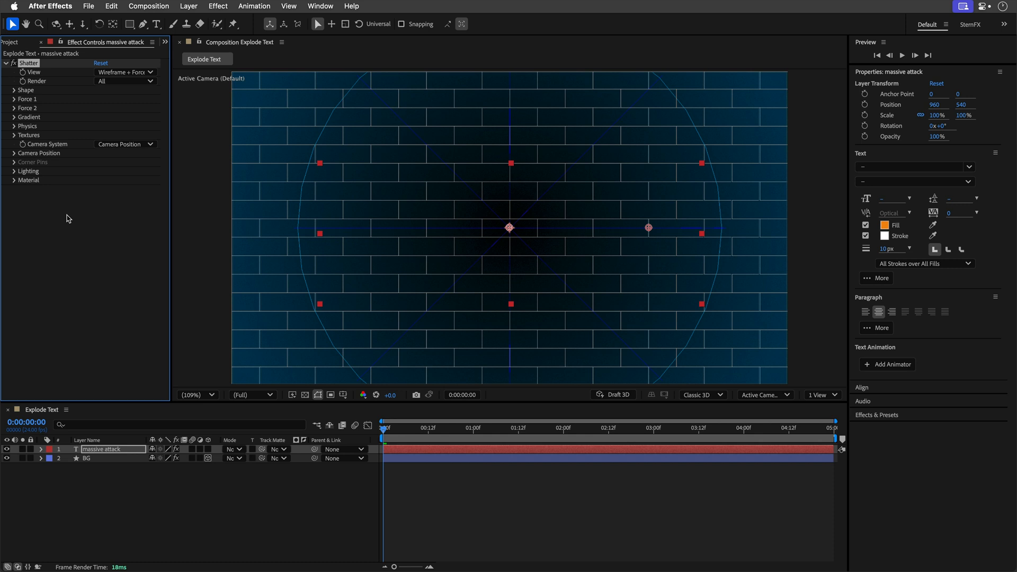
pyautogui.moveTo(66, 210)
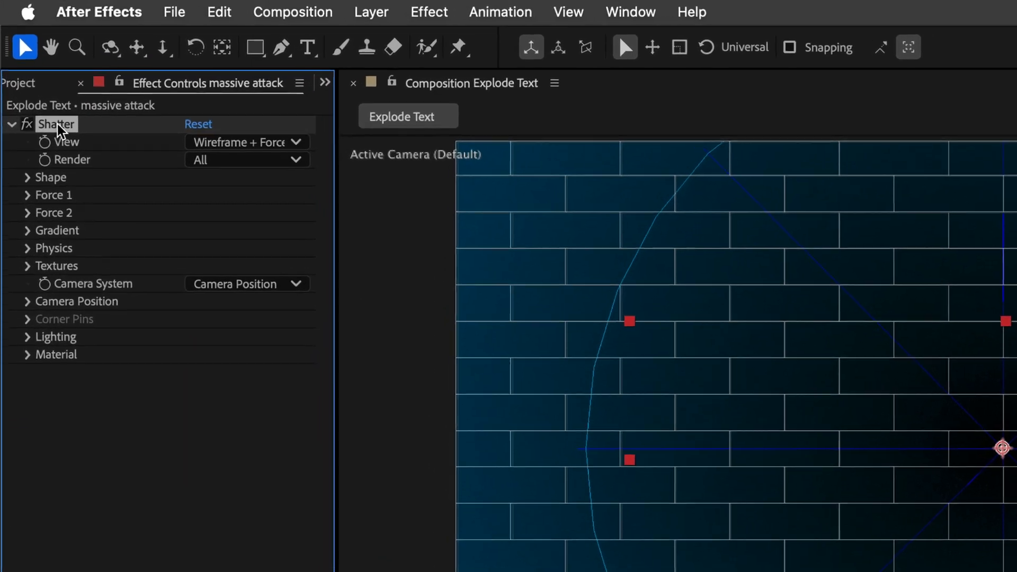
pyautogui.rightClick(57, 124)
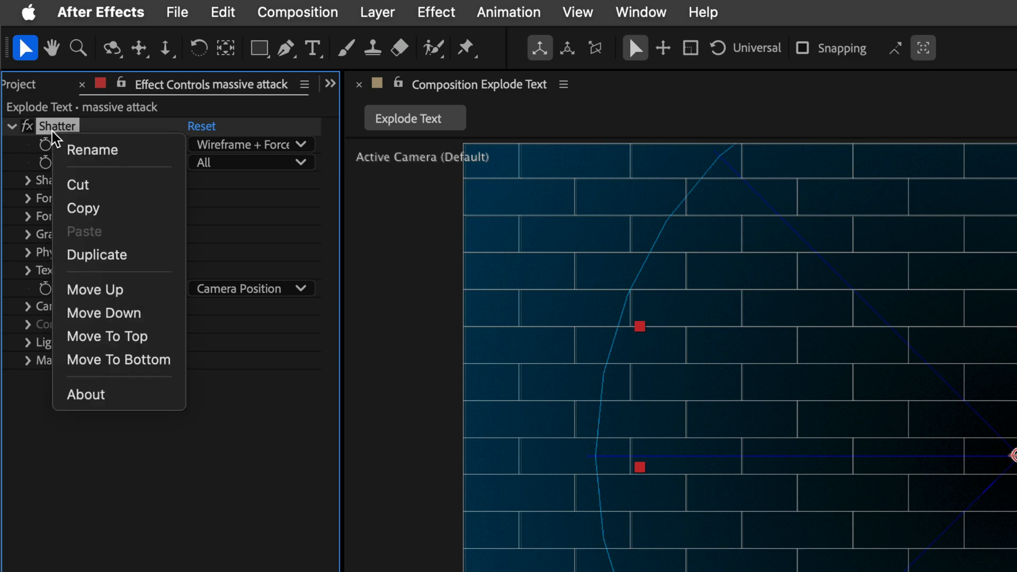
pyautogui.click(86, 394)
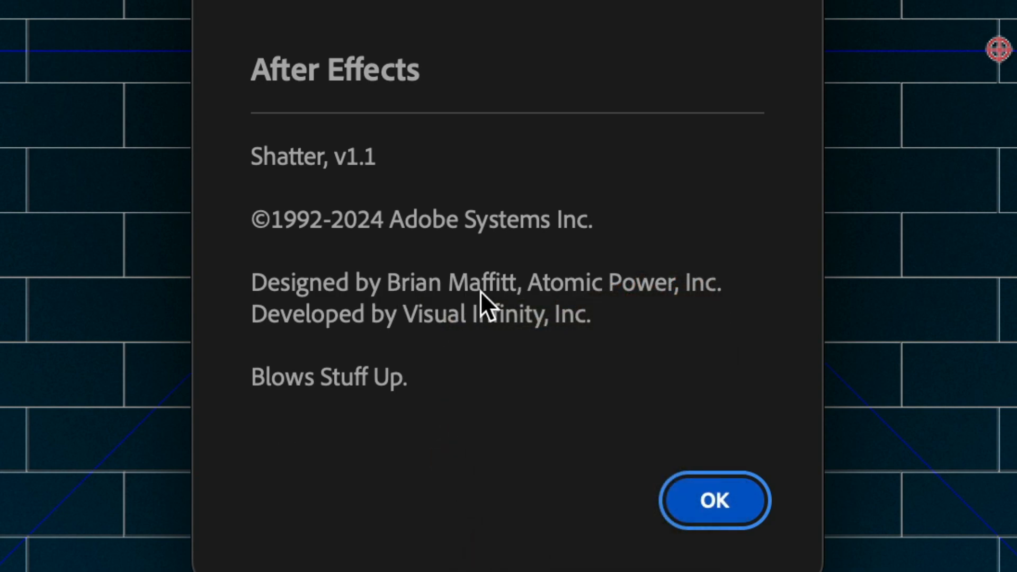
pyautogui.click(713, 500)
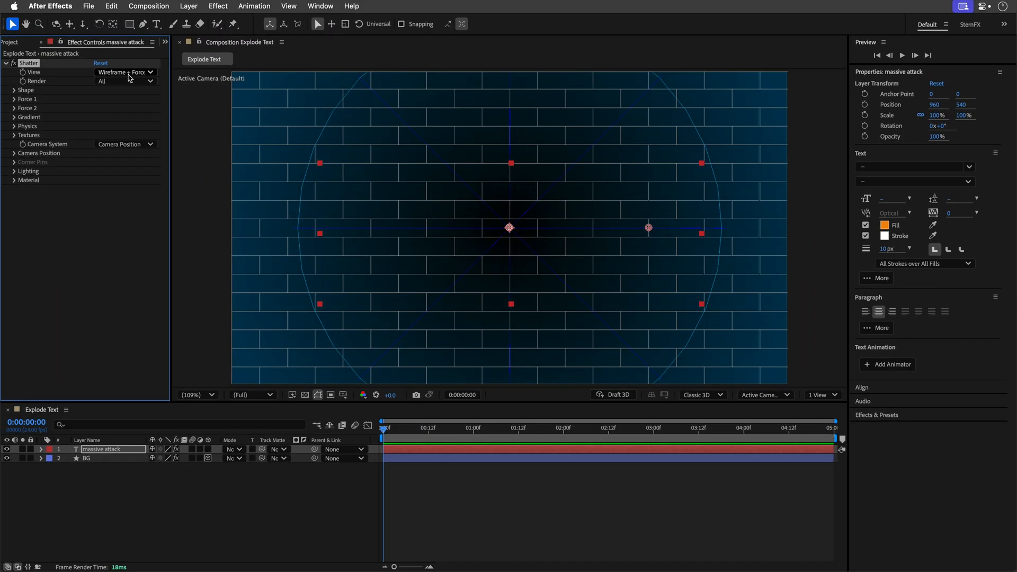
pyautogui.click(124, 72)
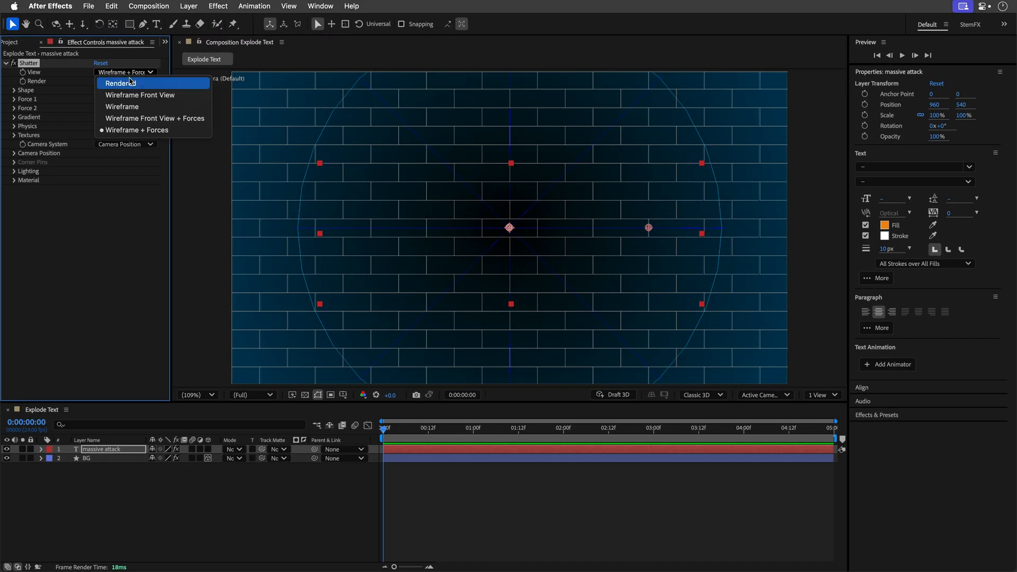
pyautogui.click(119, 83)
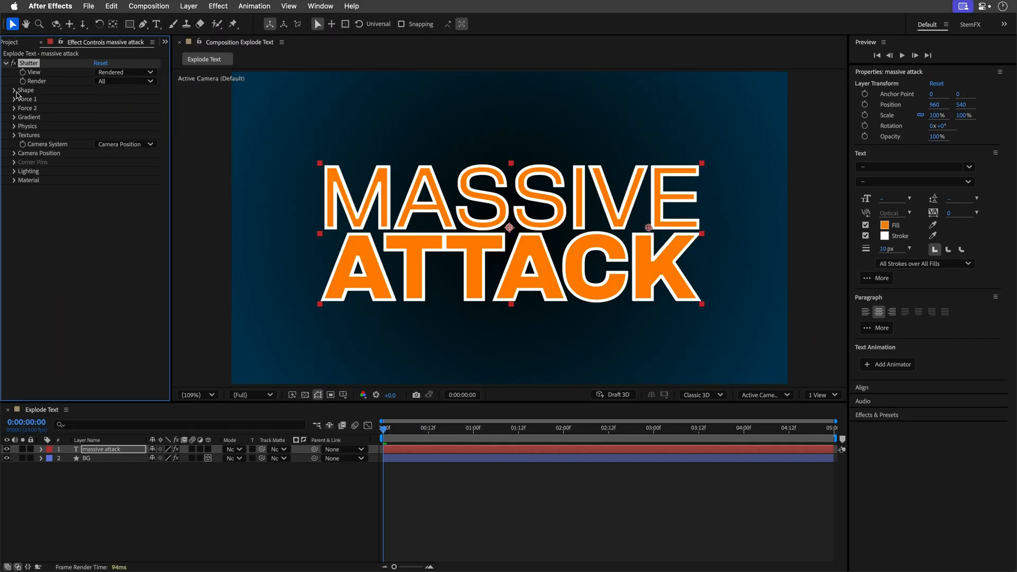
# - Set Shatter's pattern to Custom with the massive attack map and White Tiles Fixed
pyautogui.click(24, 89)
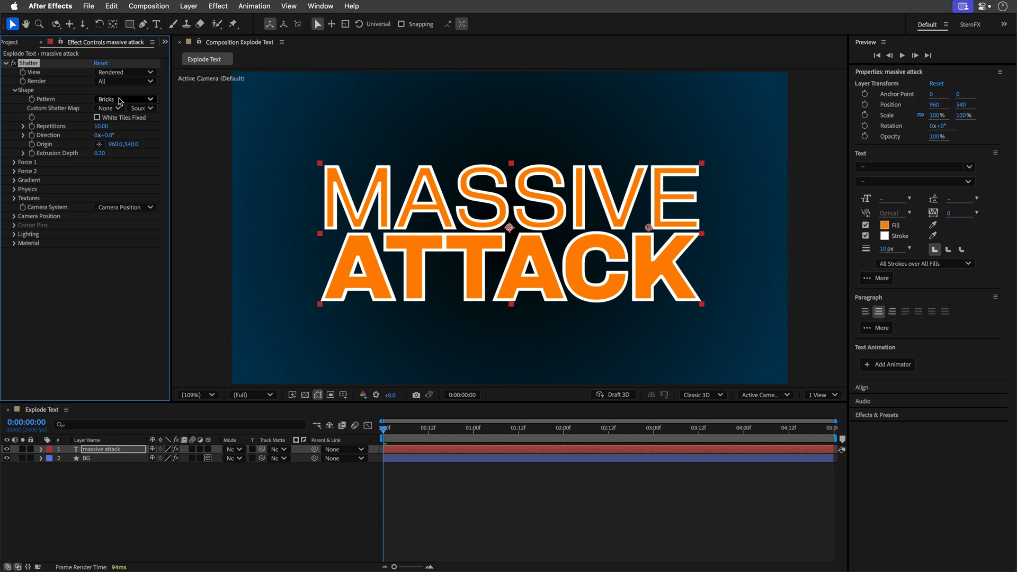
pyautogui.click(125, 99)
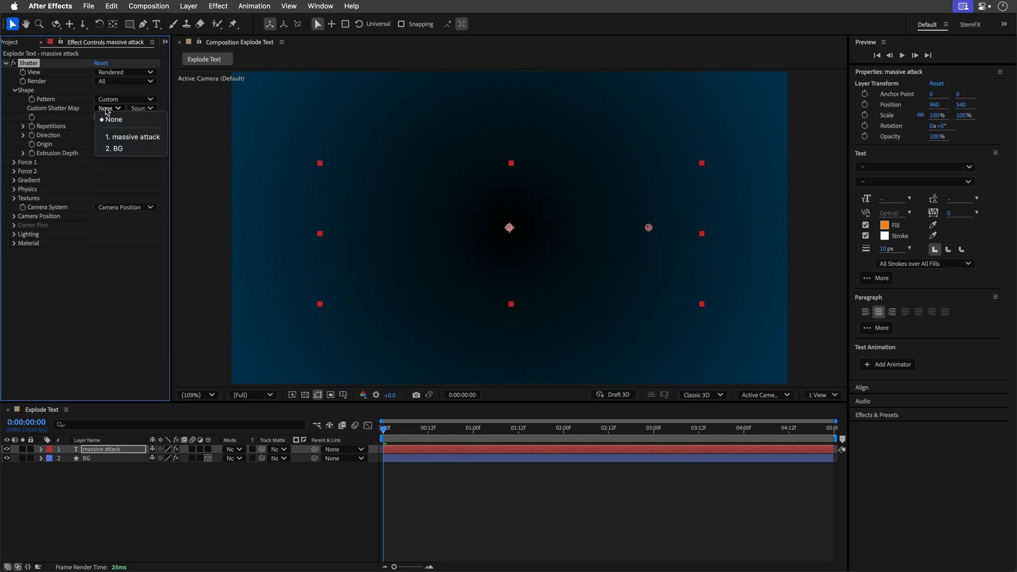
pyautogui.click(132, 137)
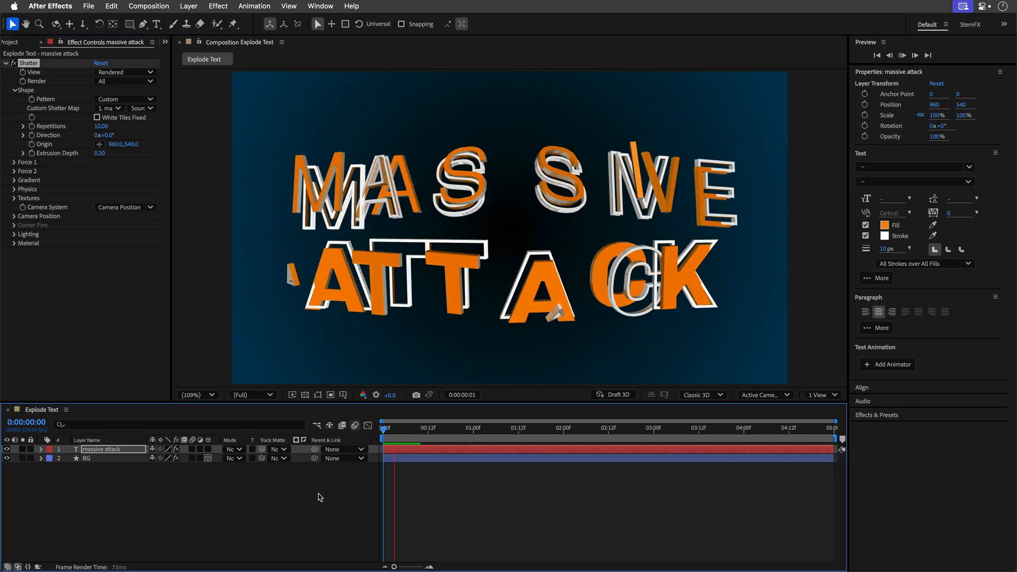
pyautogui.click(511, 428)
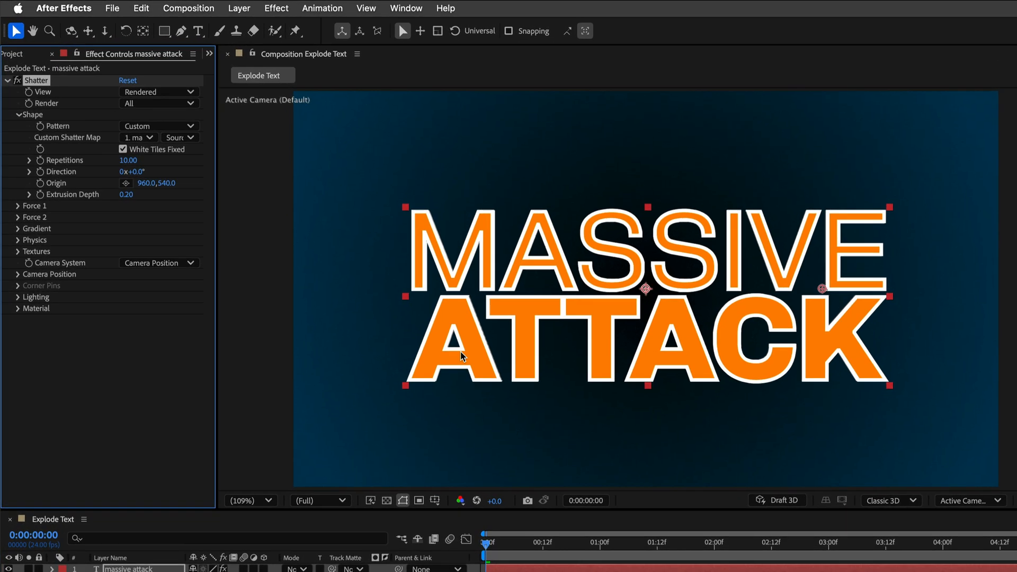
pyautogui.click(573, 560)
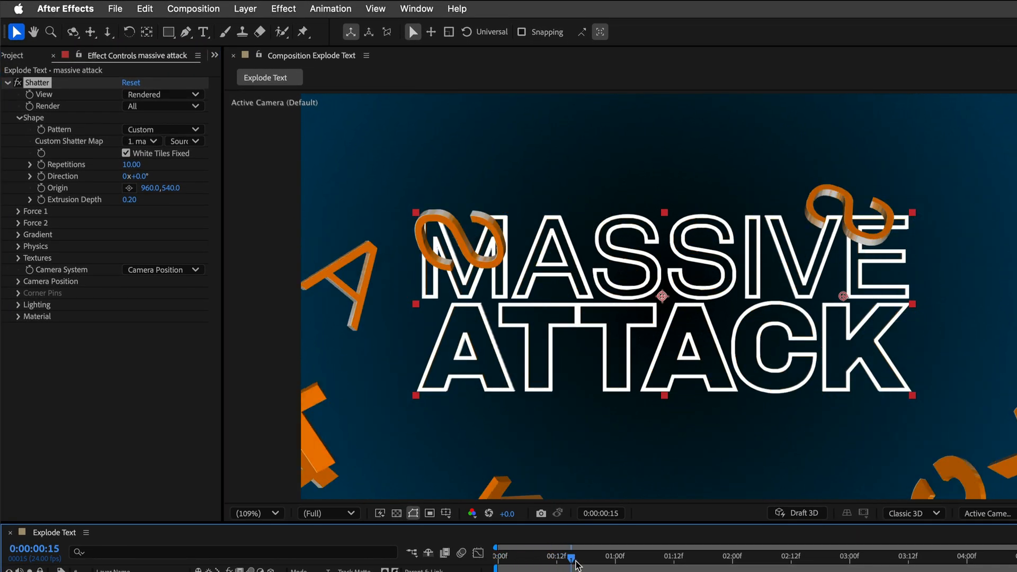
pyautogui.moveTo(572, 560); pyautogui.dragTo(516, 559)
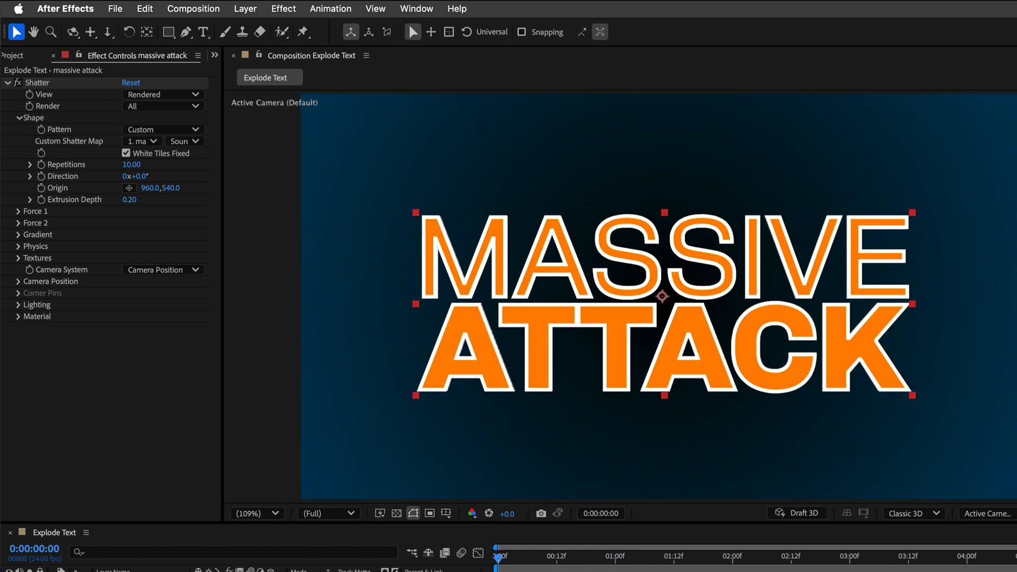
# - Change the title's order to All Fills over All Strokes
pyautogui.click(895, 343)
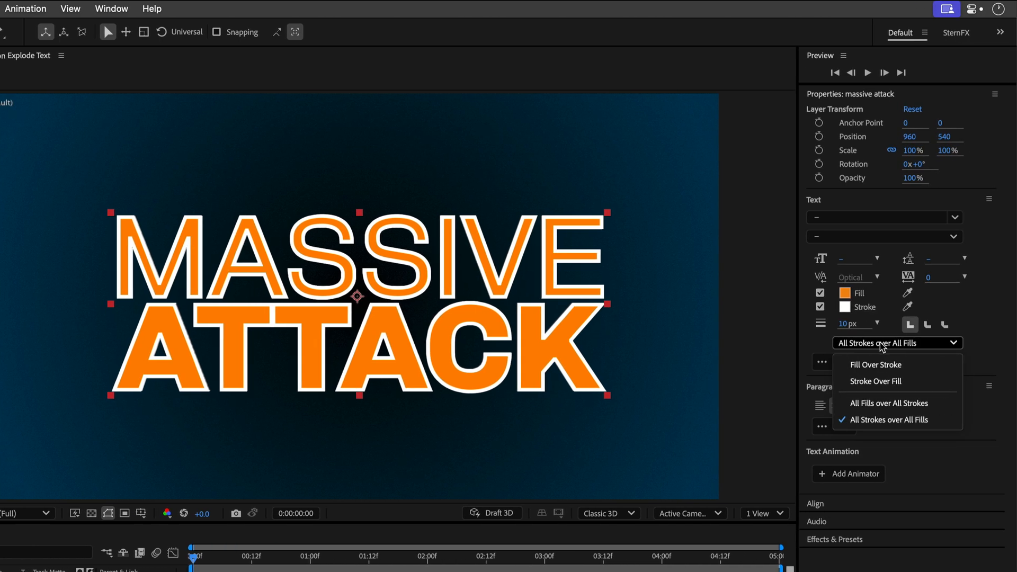
pyautogui.moveTo(889, 402)
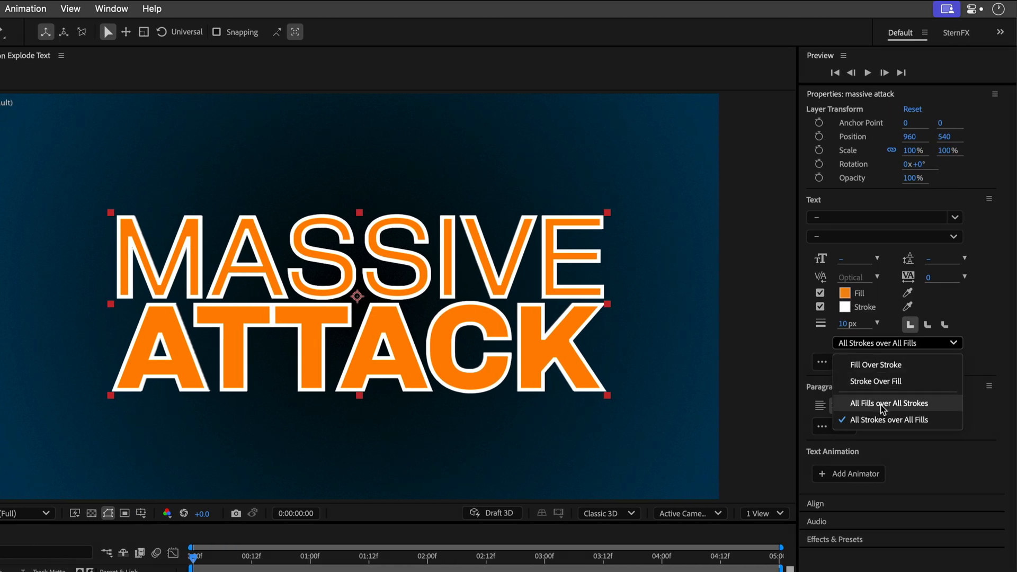
pyautogui.click(890, 403)
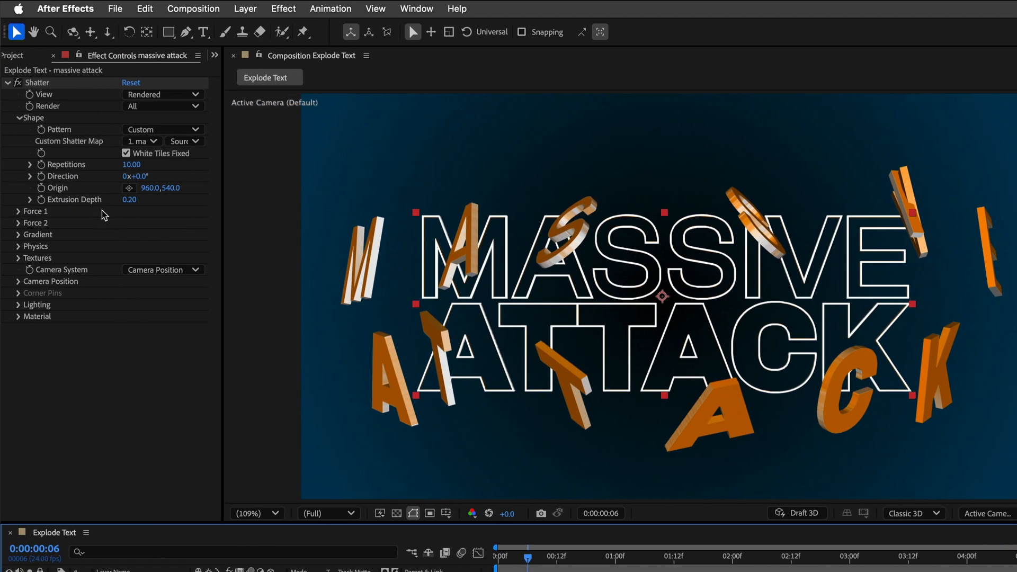
pyautogui.moveTo(126, 209)
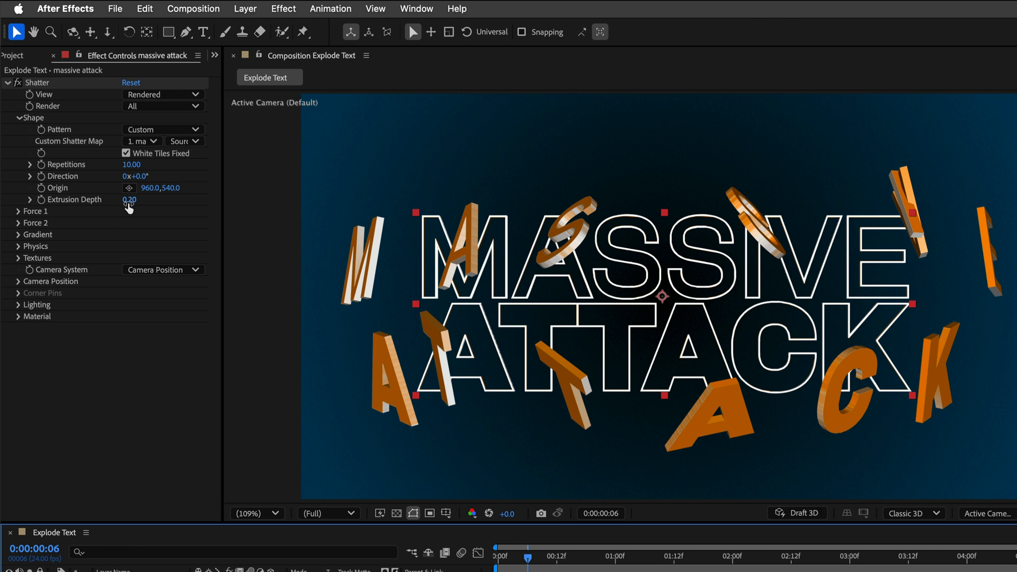
# - Set Shatter extrusion depth to 0.60 and sample the dark blue background as texture colour
pyautogui.click(131, 199)
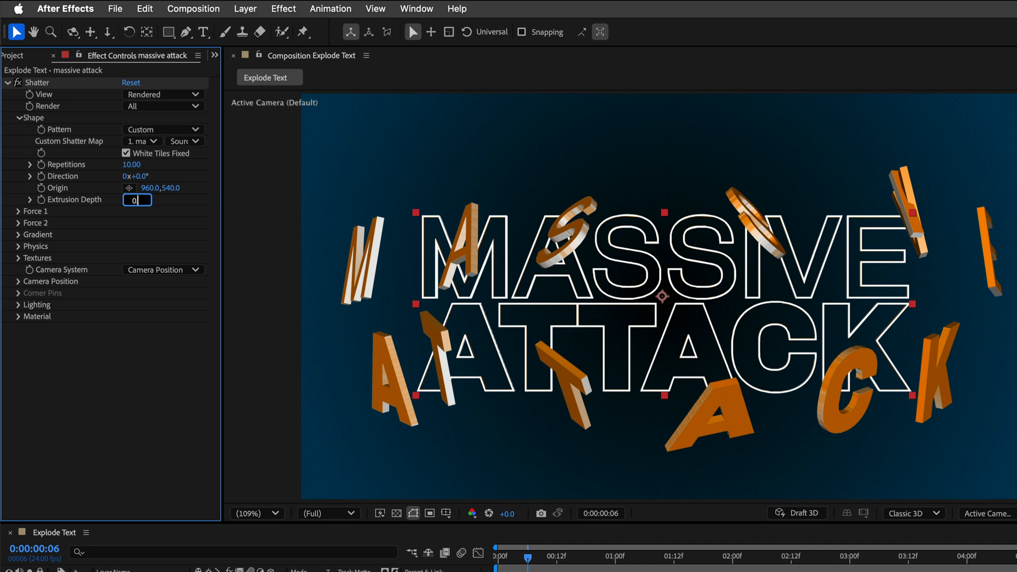
pyautogui.write('0.60')
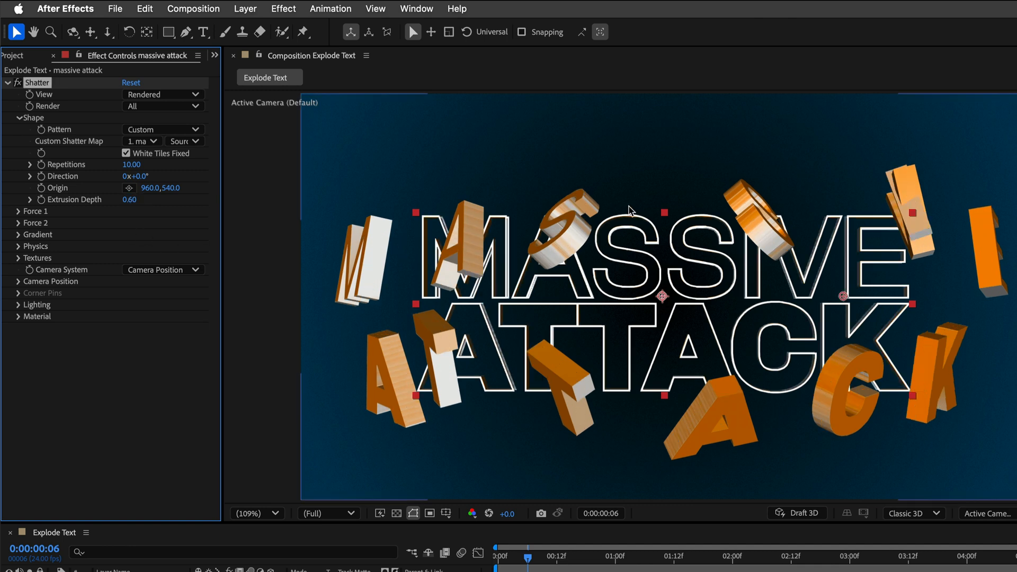
pyautogui.moveTo(570, 199)
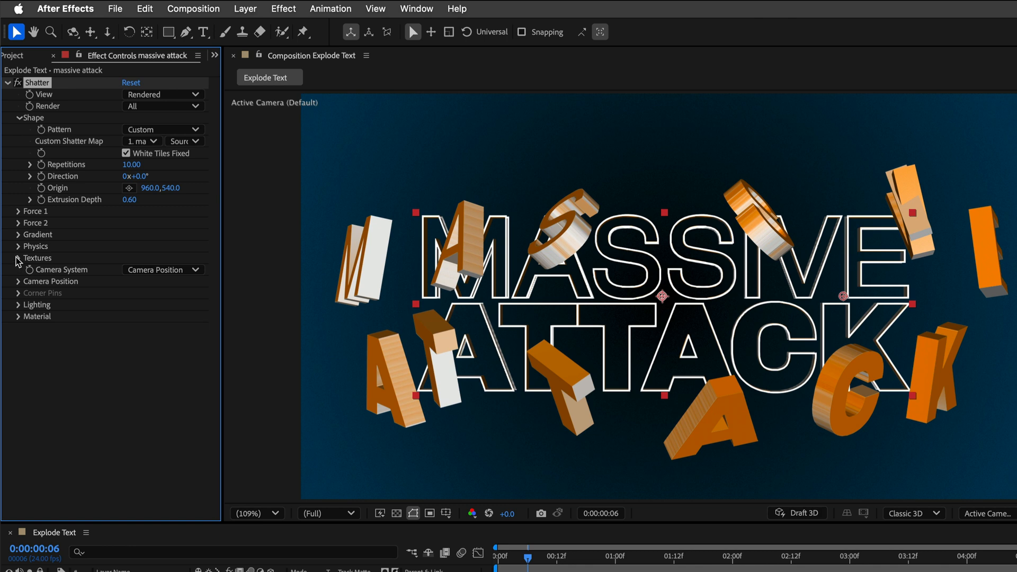
pyautogui.click(21, 258)
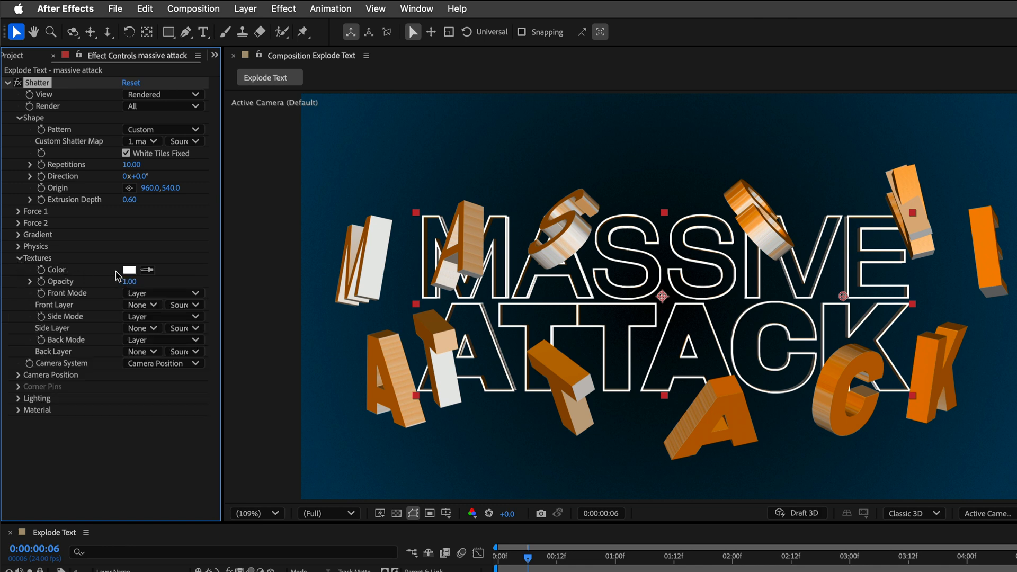
pyautogui.moveTo(148, 274)
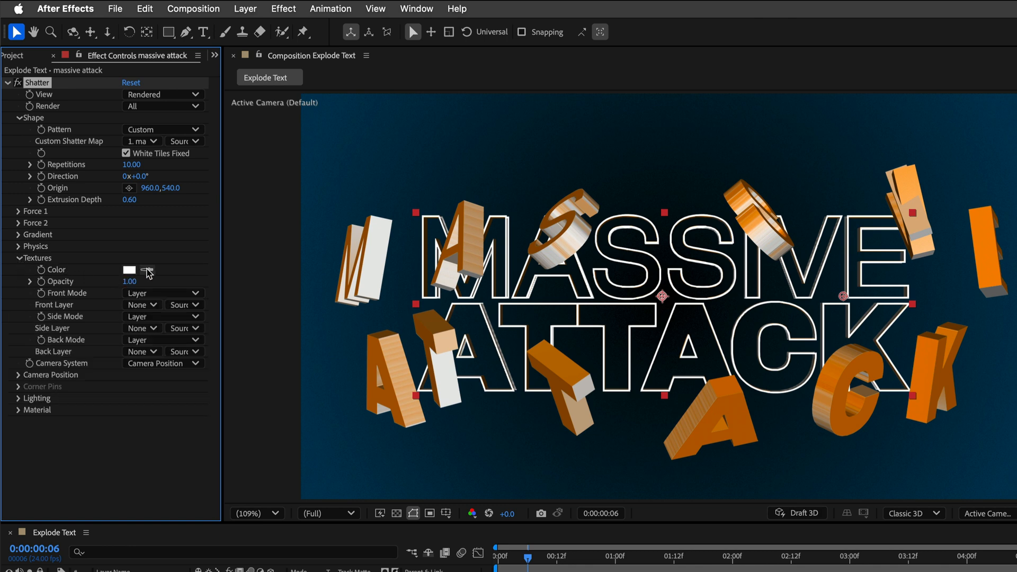
pyautogui.click(129, 269)
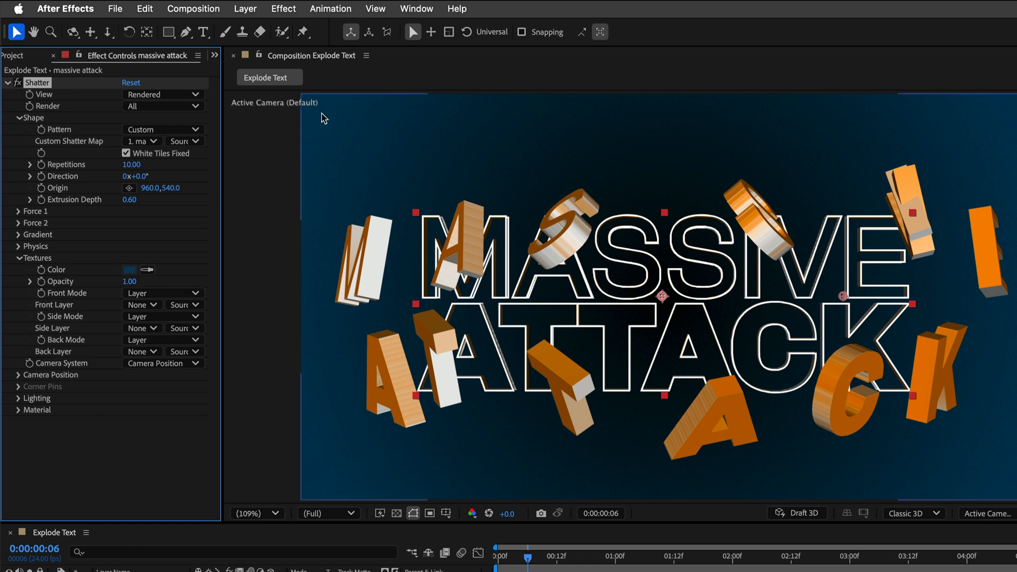
pyautogui.click(127, 269)
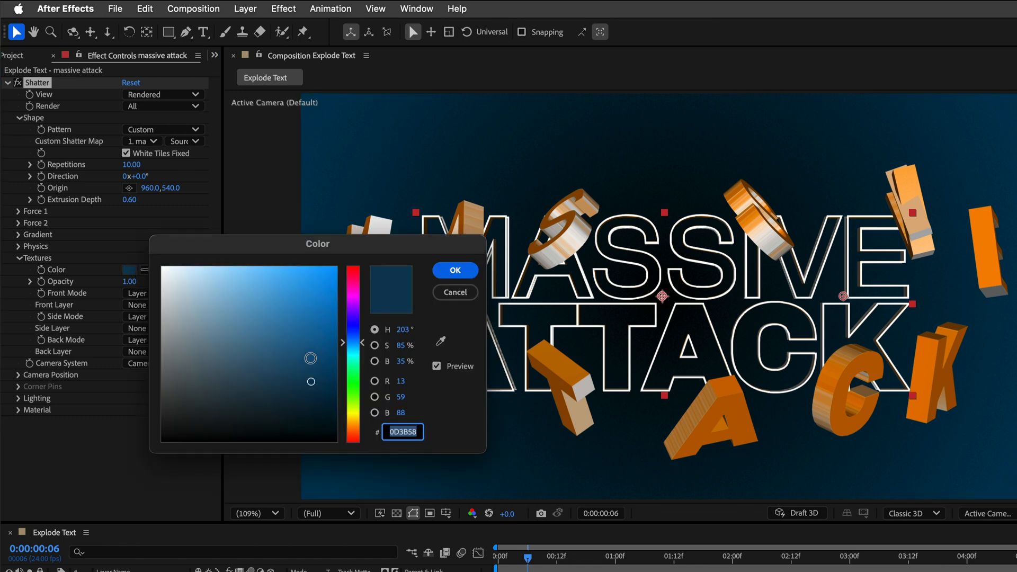
# - Switch Shatter's Side Mode to Color
pyautogui.click(454, 270)
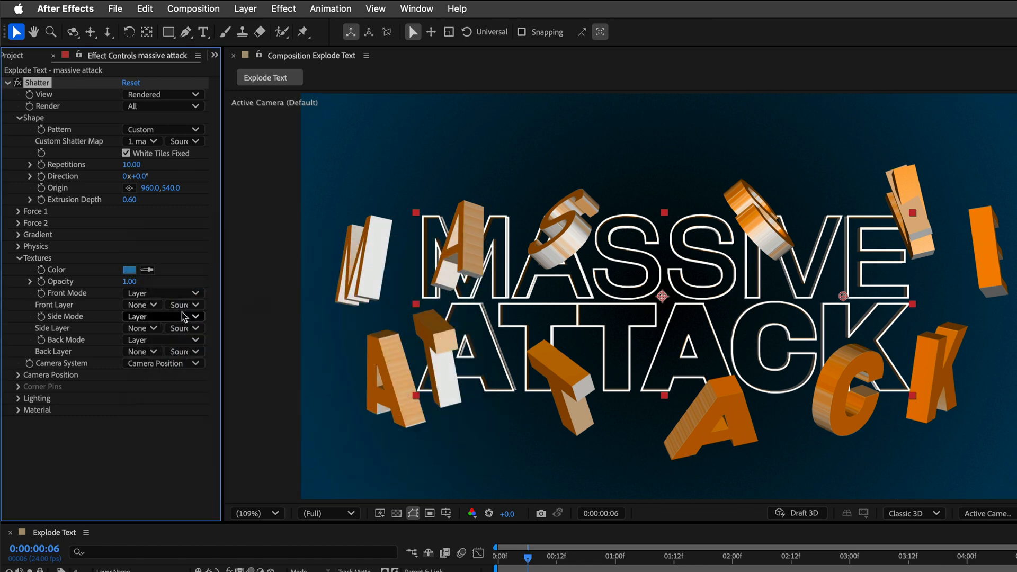
pyautogui.click(162, 317)
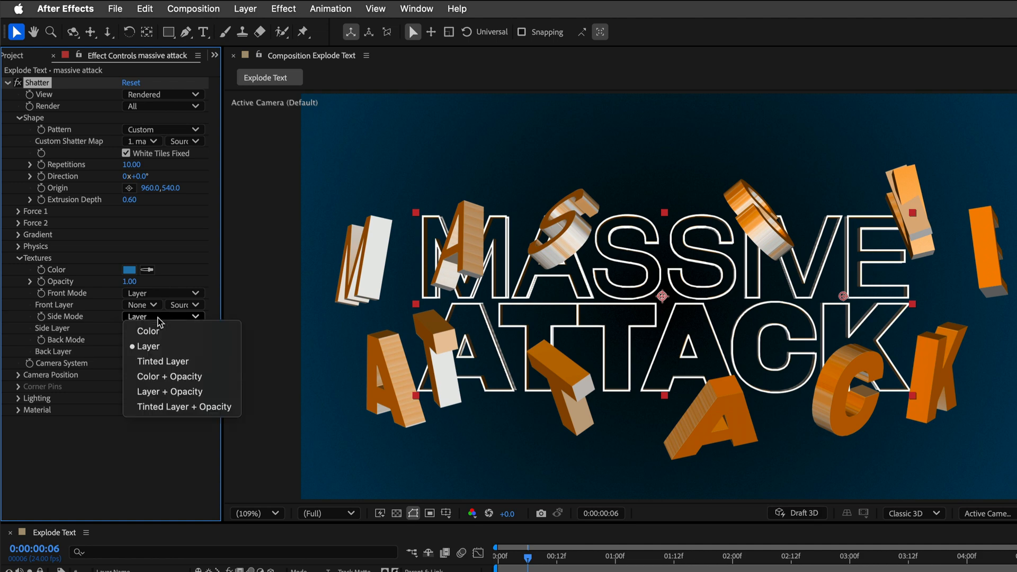
pyautogui.click(148, 332)
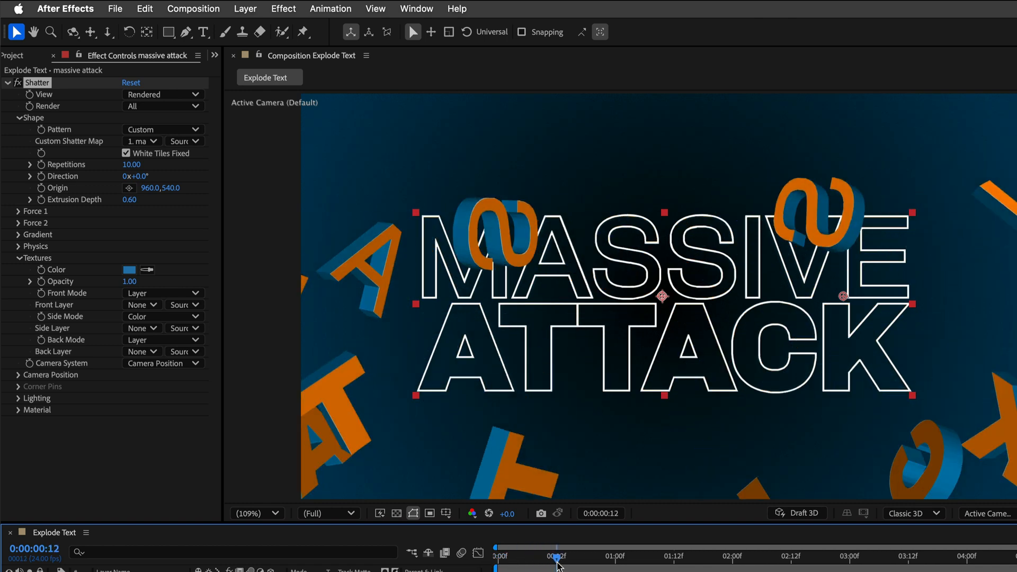
# - Enter 0.30 as the Radius in Shatter's Force 1 group
pyautogui.moveTo(559, 555); pyautogui.dragTo(548, 556)
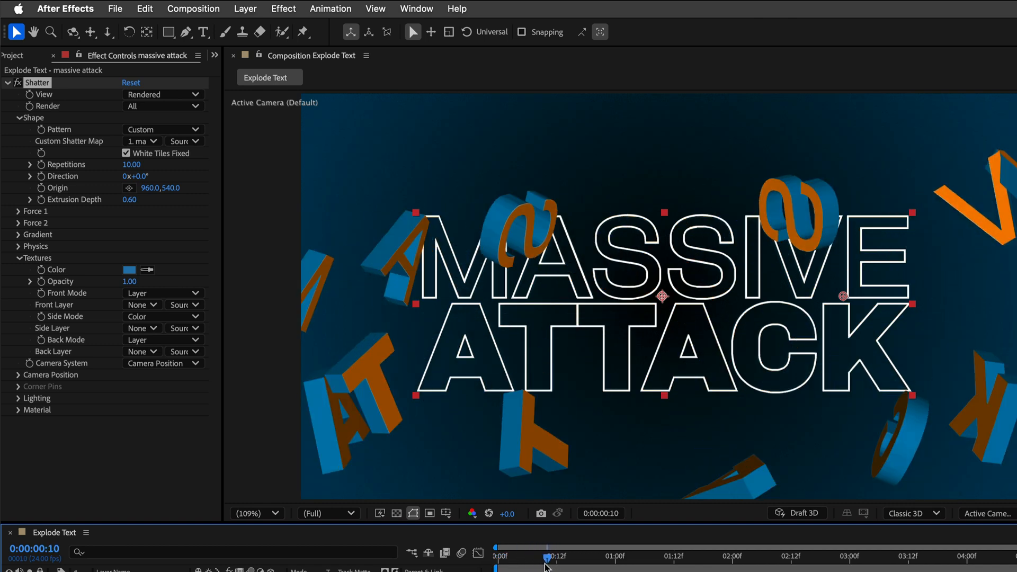
pyautogui.moveTo(160, 210)
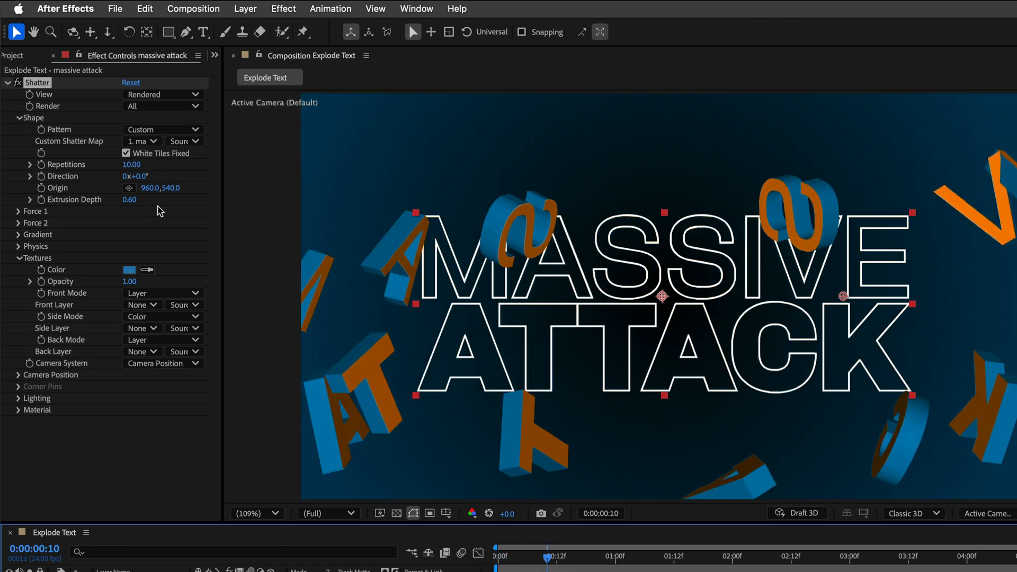
pyautogui.click(17, 210)
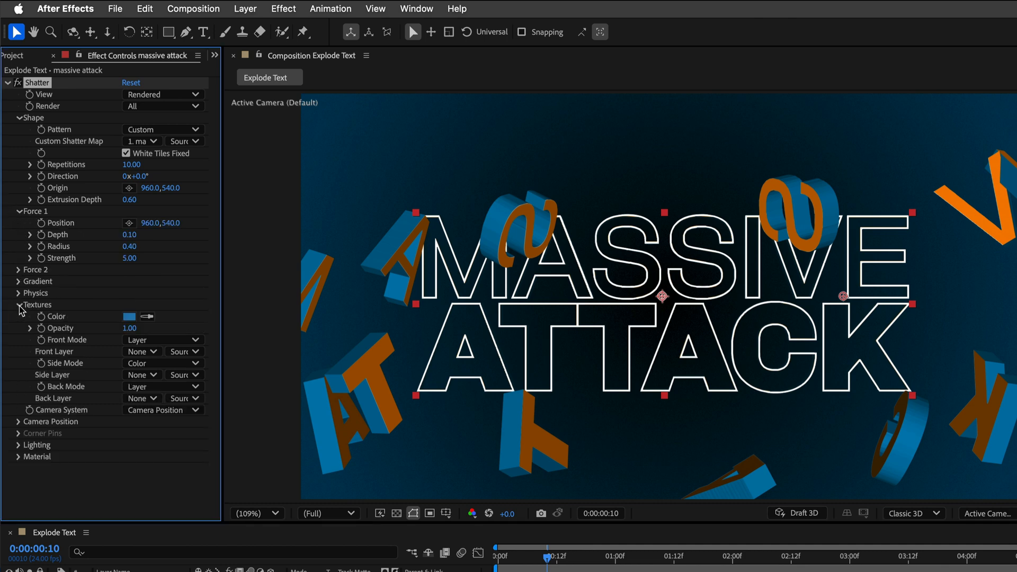
pyautogui.click(19, 305)
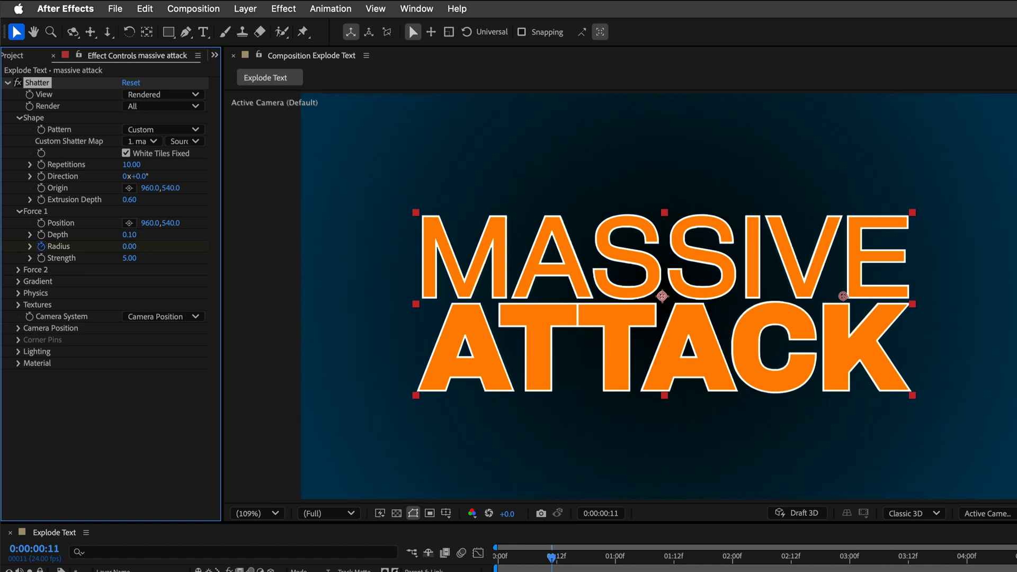
pyautogui.click(136, 247)
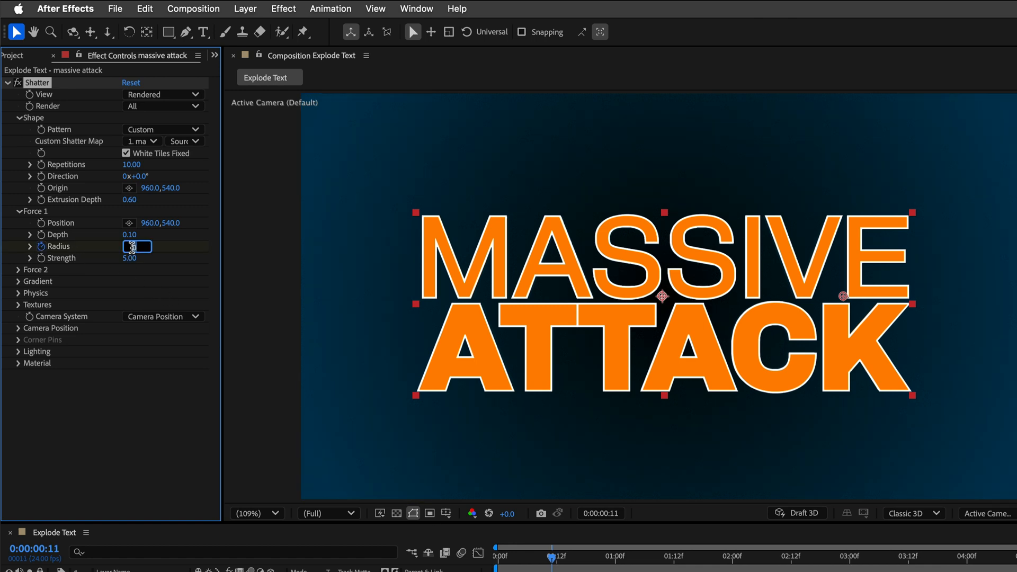
pyautogui.write('0.30')
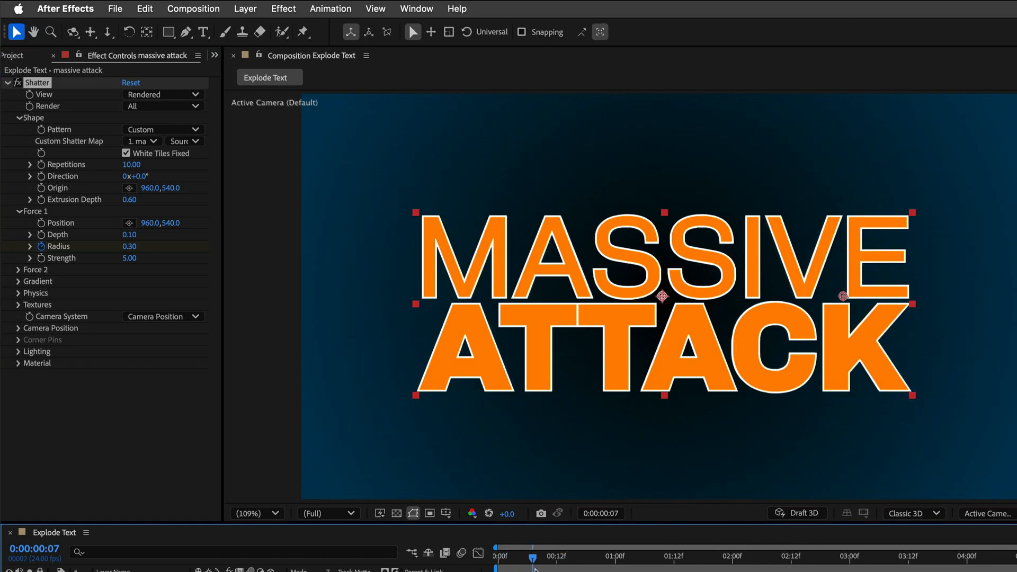
# - Scrub the explosion to check the gentler Force 1 Strength of 3.00, then collapse Force 1
pyautogui.moveTo(533, 556); pyautogui.dragTo(624, 555)
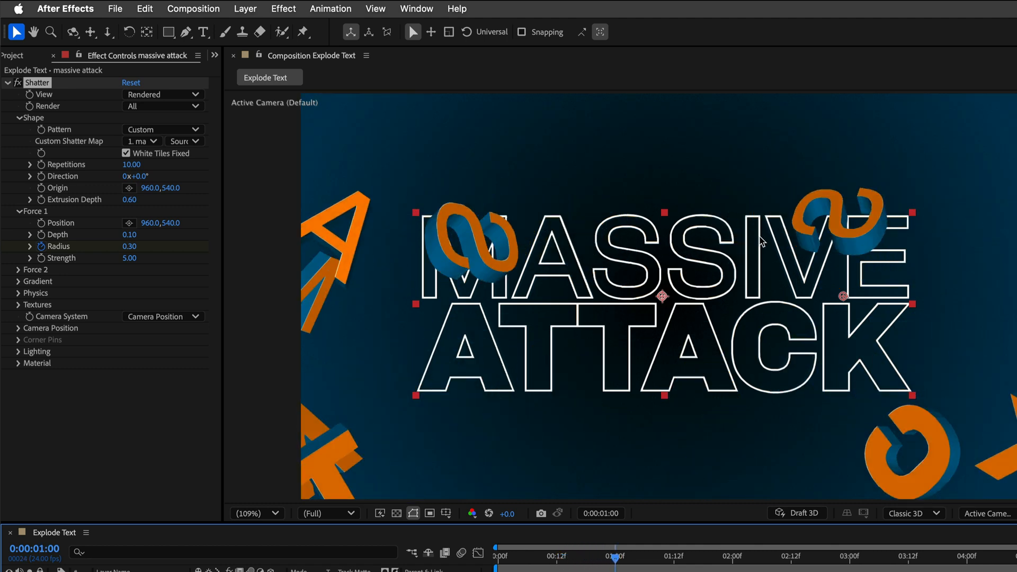
pyautogui.moveTo(711, 218)
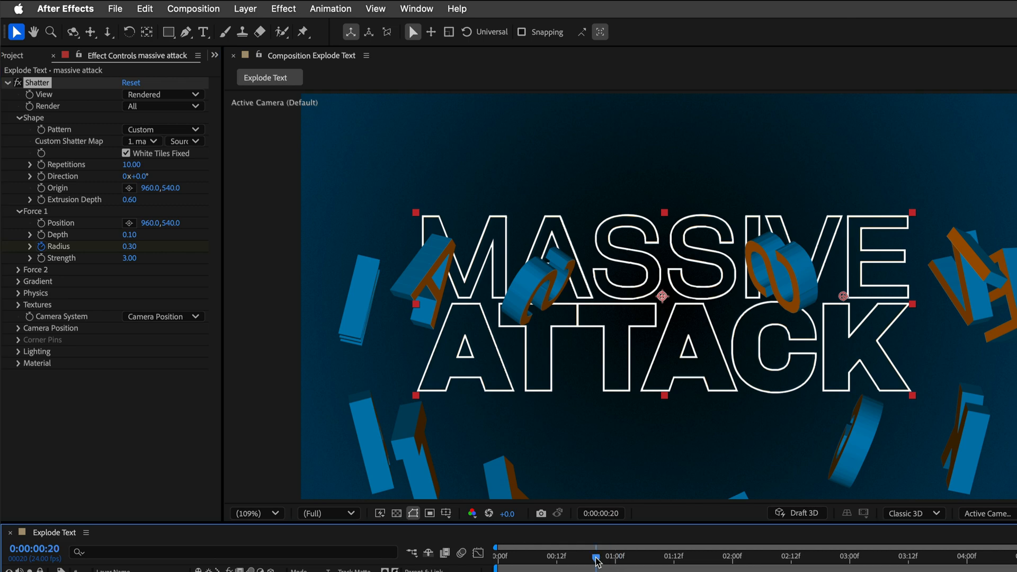
pyautogui.moveTo(596, 555); pyautogui.dragTo(629, 555)
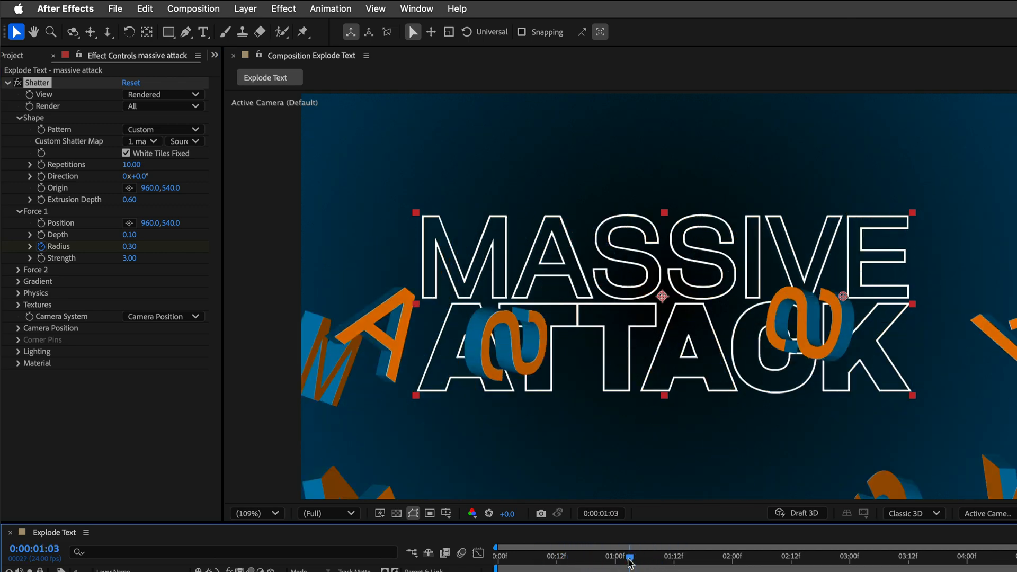
pyautogui.moveTo(631, 556); pyautogui.dragTo(647, 557)
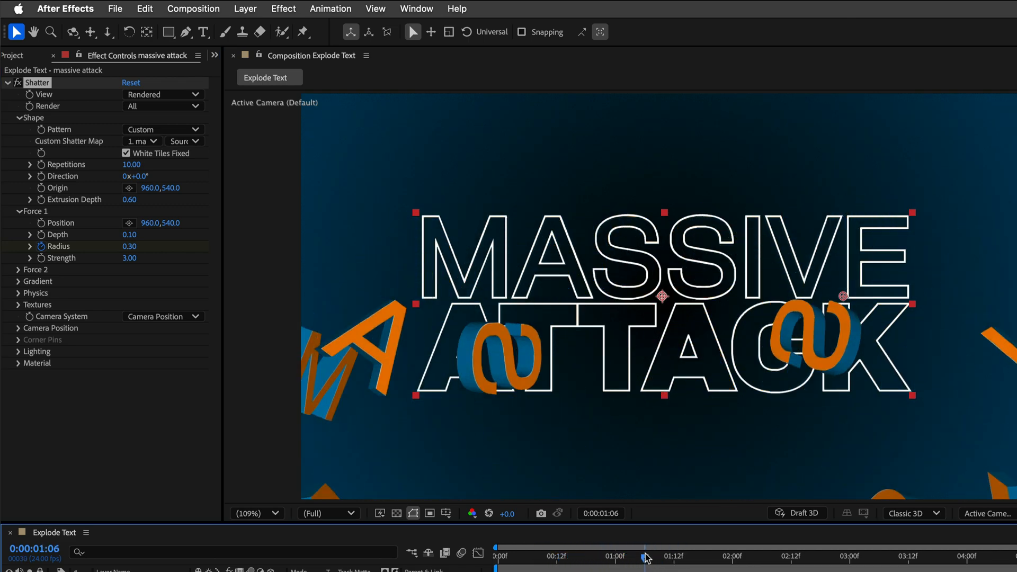
pyautogui.click(19, 210)
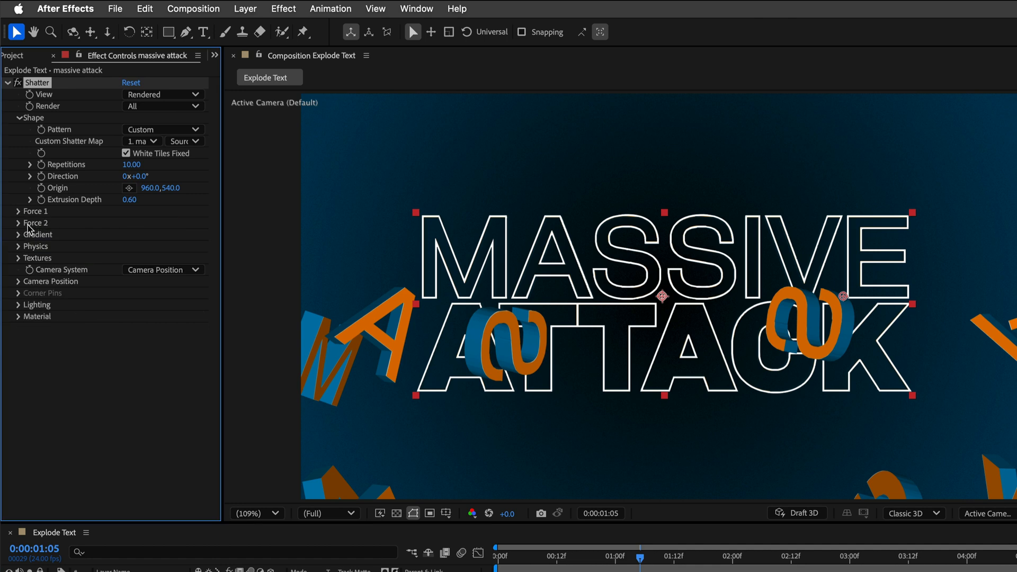
# - Set Shatter physics Randomness 0.40, Viscosity 0.15 and Rotation Speed 0.50, previewing the explosion
pyautogui.click(19, 246)
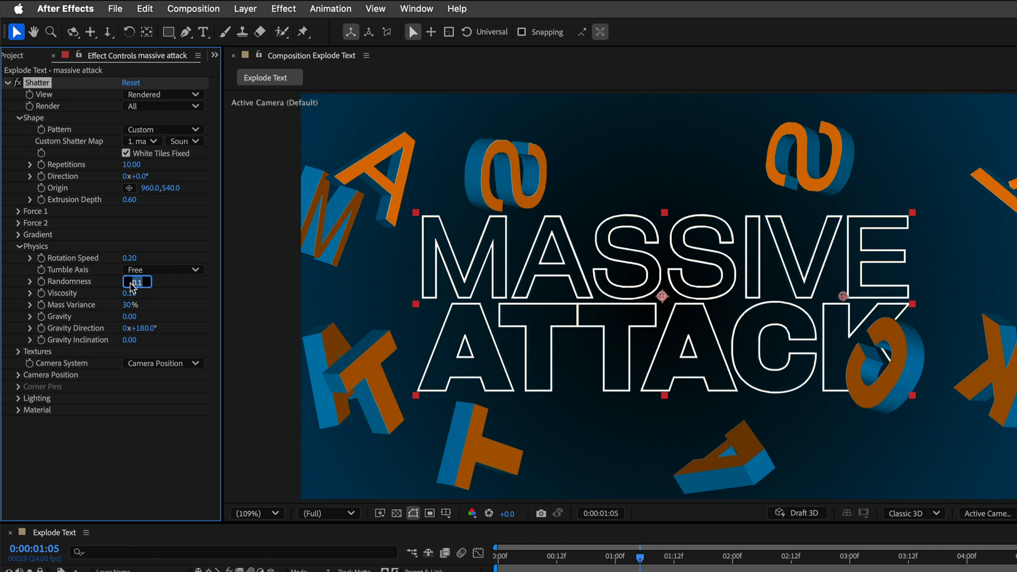
pyautogui.write('0.4')
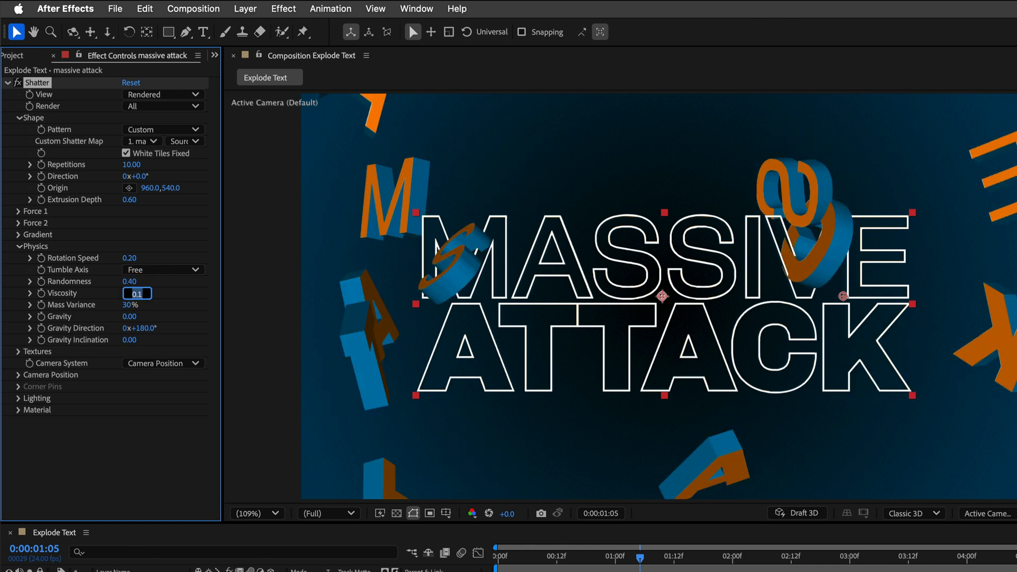
pyautogui.write('0.15')
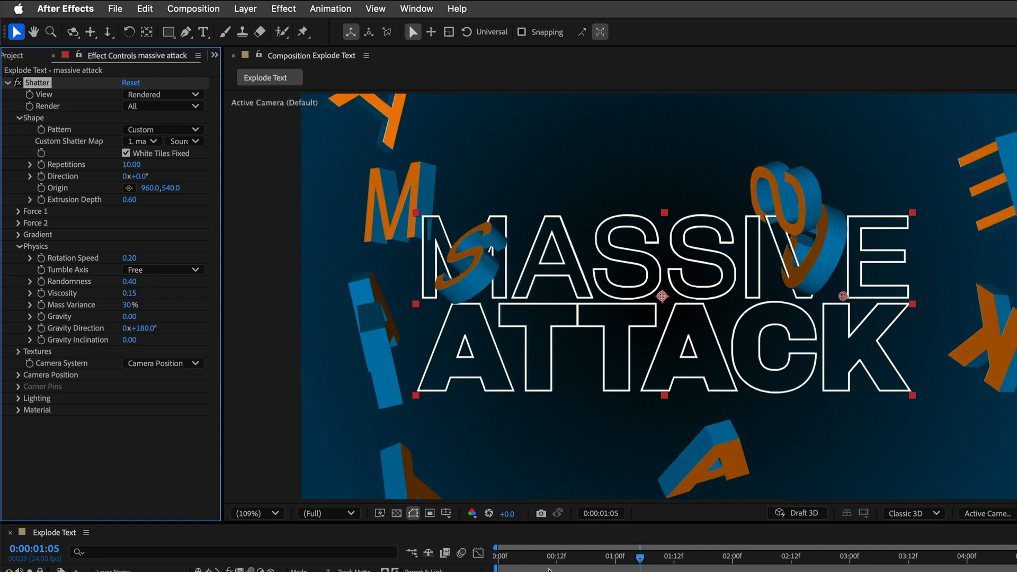
pyautogui.moveTo(641, 556); pyautogui.dragTo(498, 556)
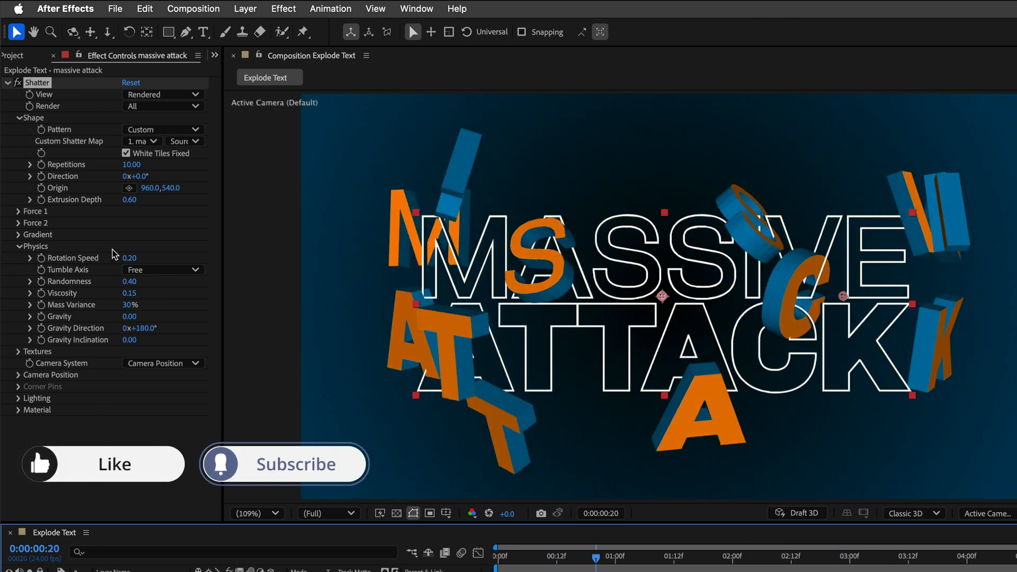
pyautogui.click(132, 257)
pyautogui.write('0.5')
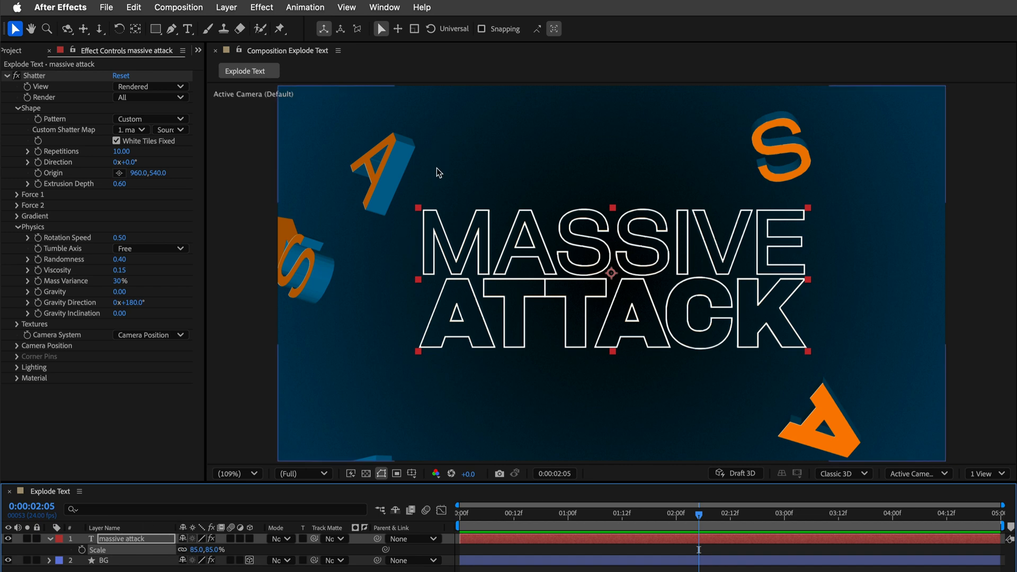
pyautogui.moveTo(415, 193)
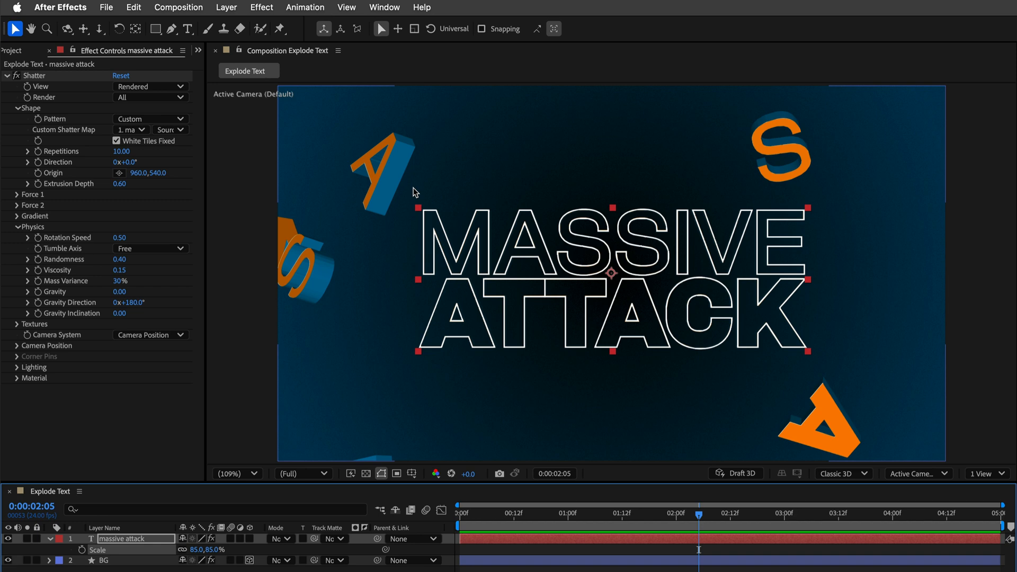
pyautogui.moveTo(474, 209)
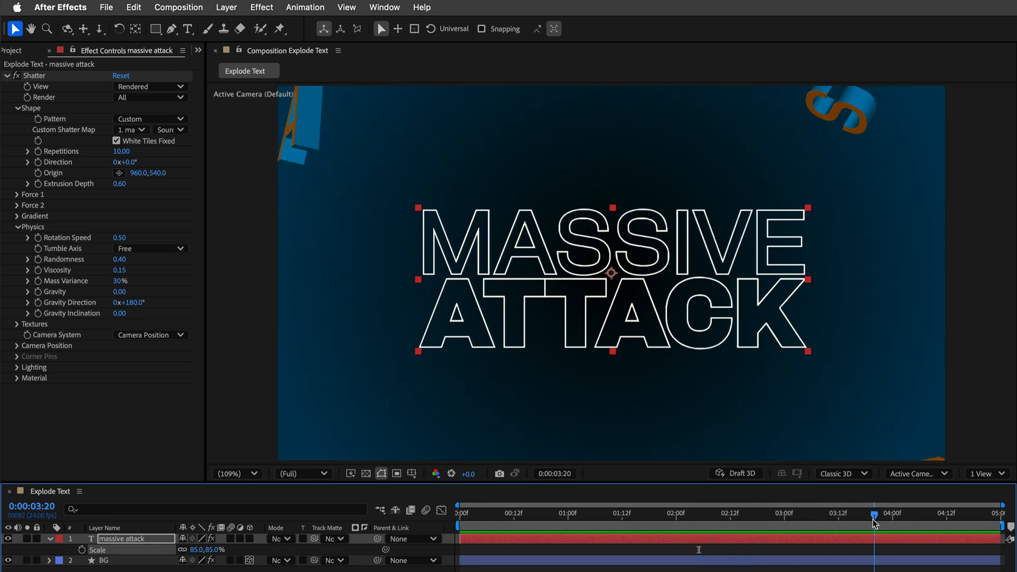
pyautogui.moveTo(872, 512); pyautogui.dragTo(541, 512)
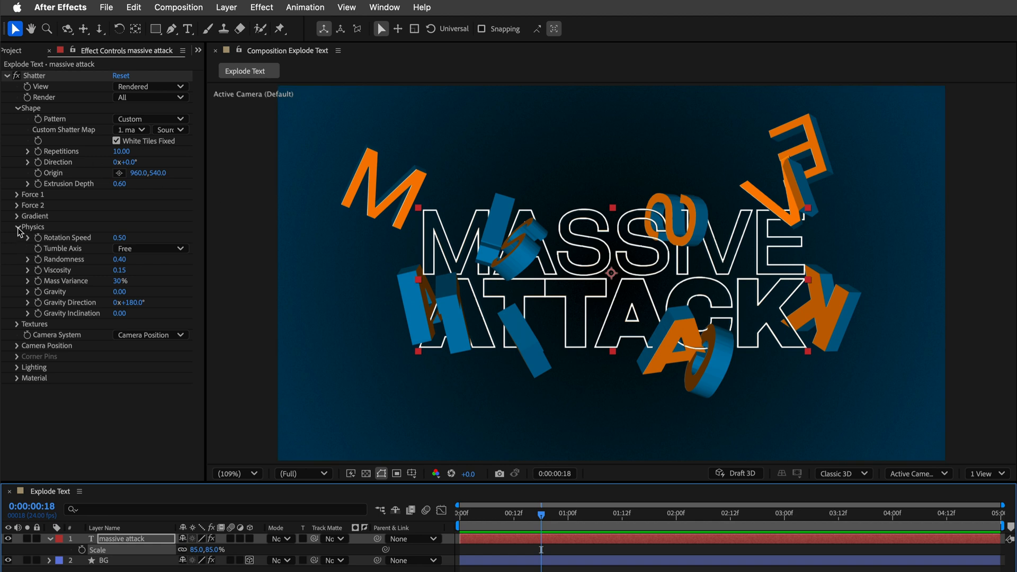
# - Switch Shatter lighting to Point Source and position the light above the title's left half
pyautogui.click(17, 226)
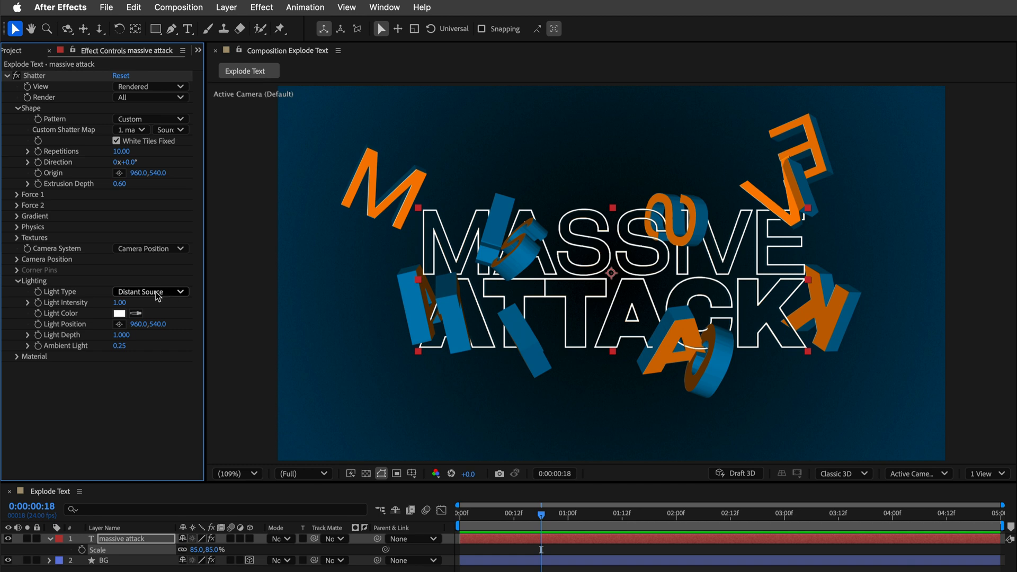
pyautogui.click(150, 291)
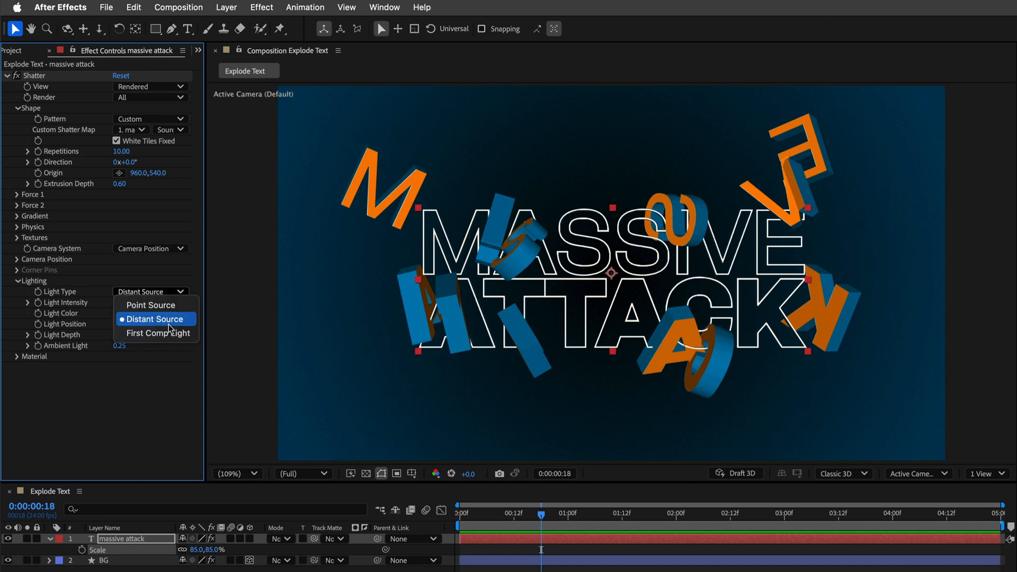
pyautogui.moveTo(151, 305)
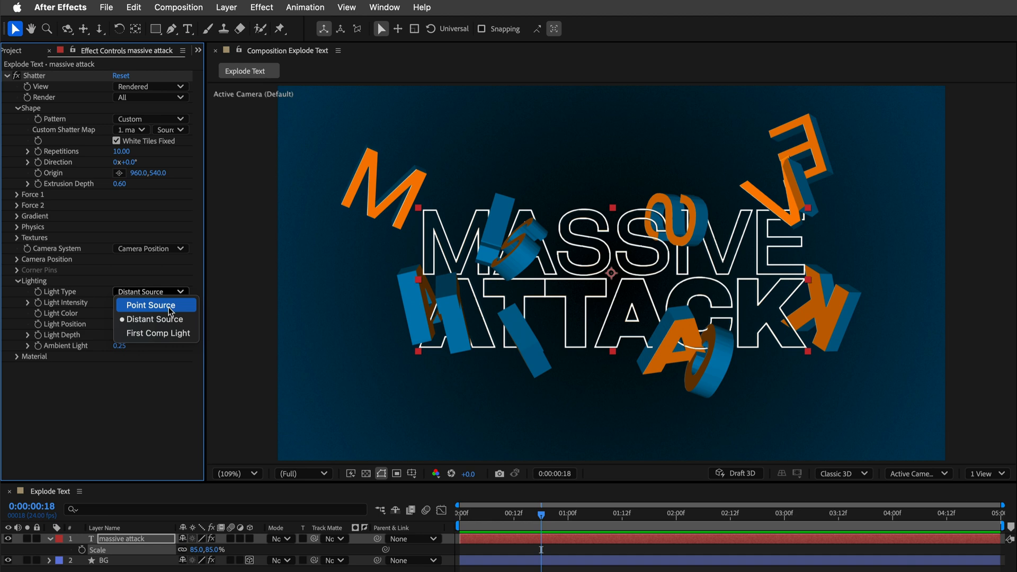
pyautogui.click(150, 305)
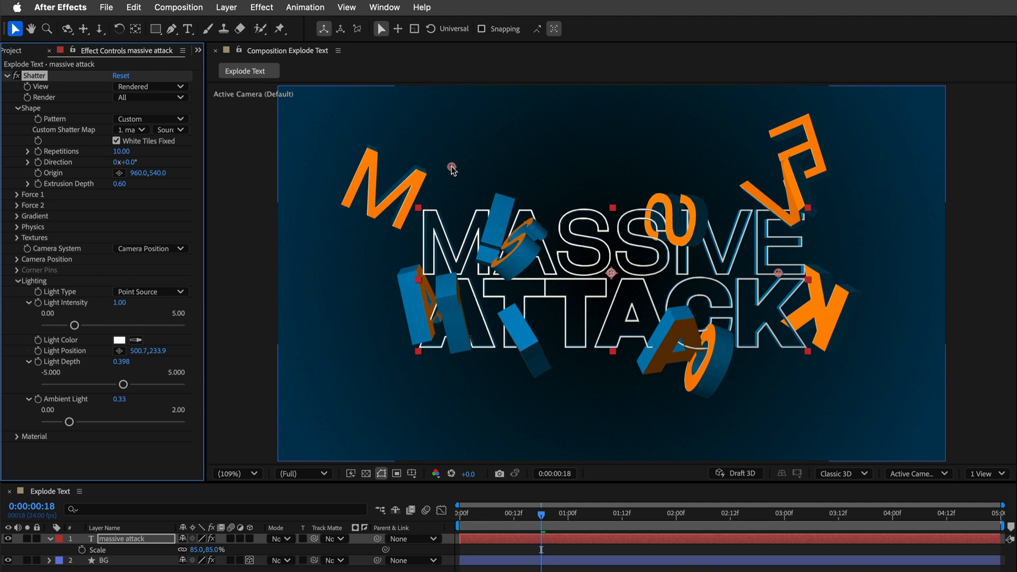
pyautogui.moveTo(452, 170); pyautogui.dragTo(664, 180)
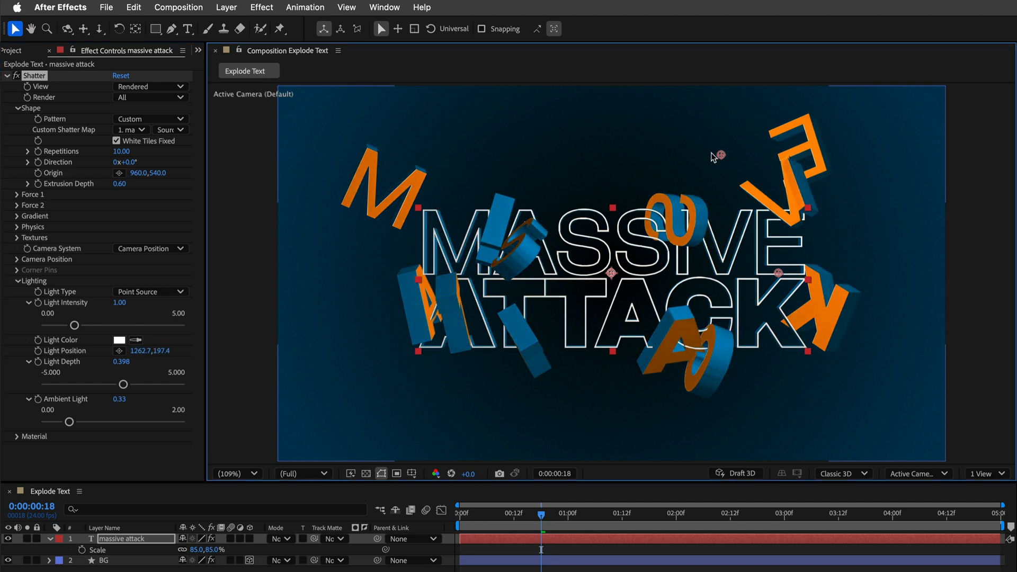
pyautogui.moveTo(719, 156); pyautogui.dragTo(501, 134)
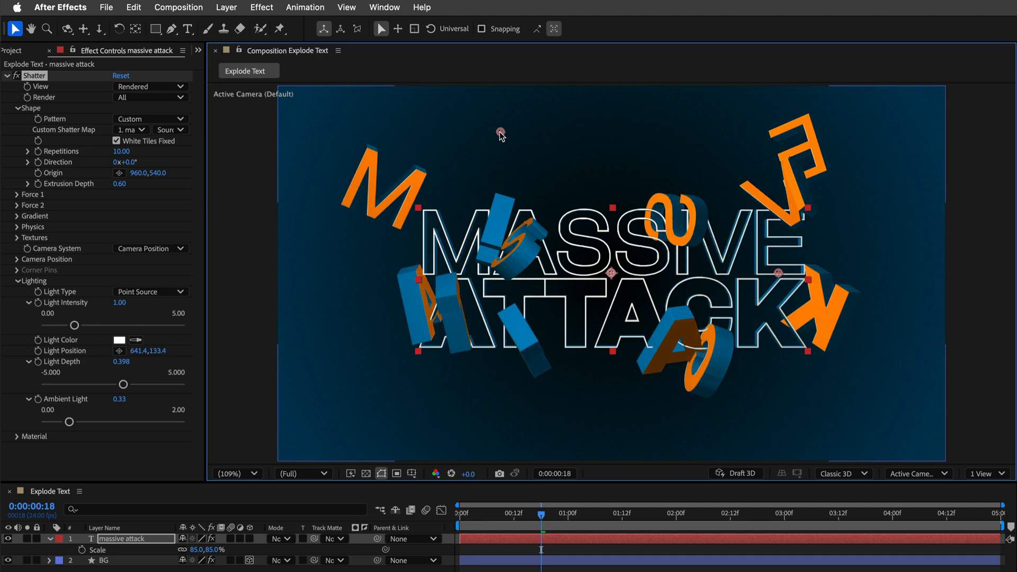
pyautogui.click(461, 513)
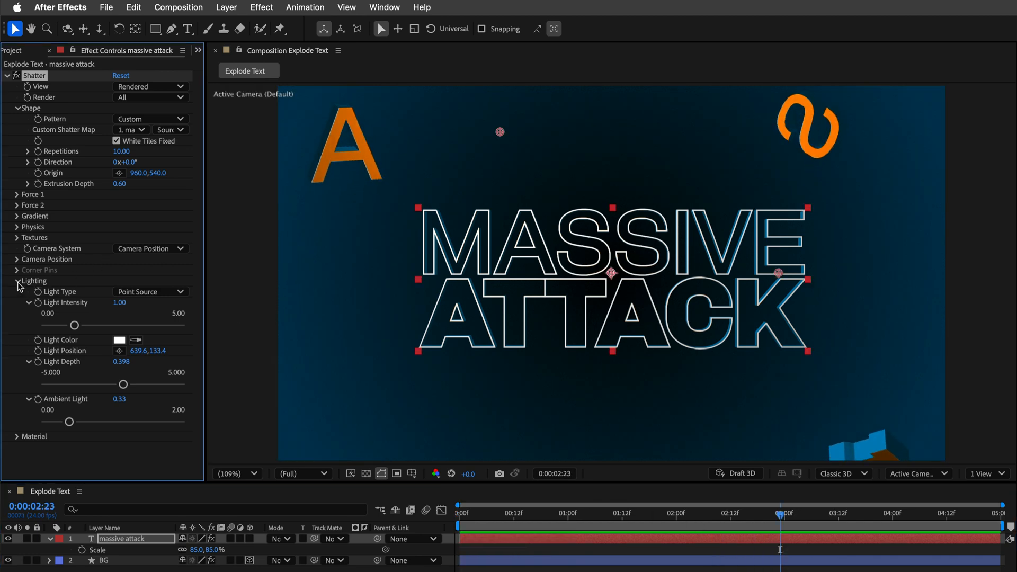
pyautogui.click(17, 260)
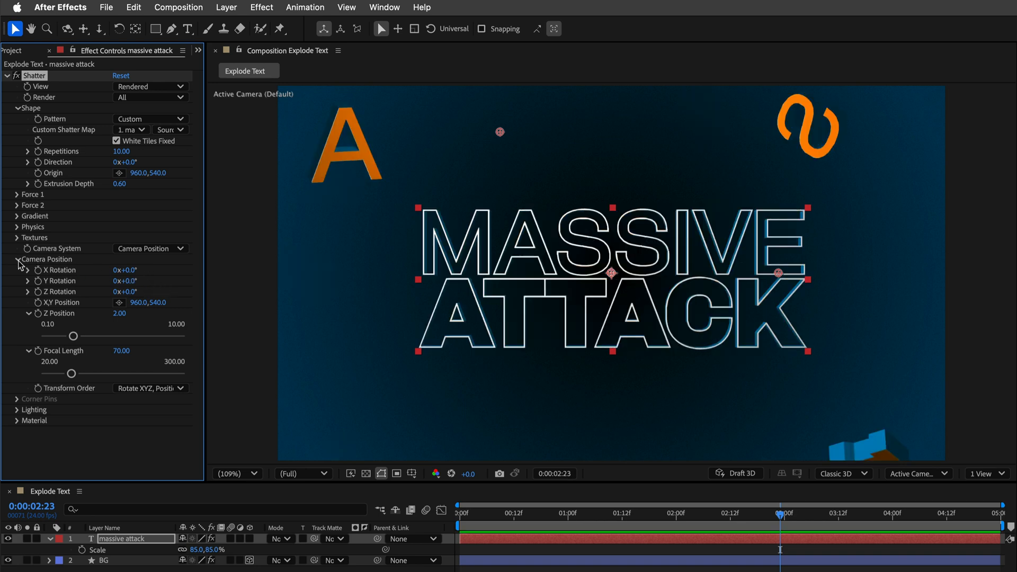
pyautogui.click(149, 248)
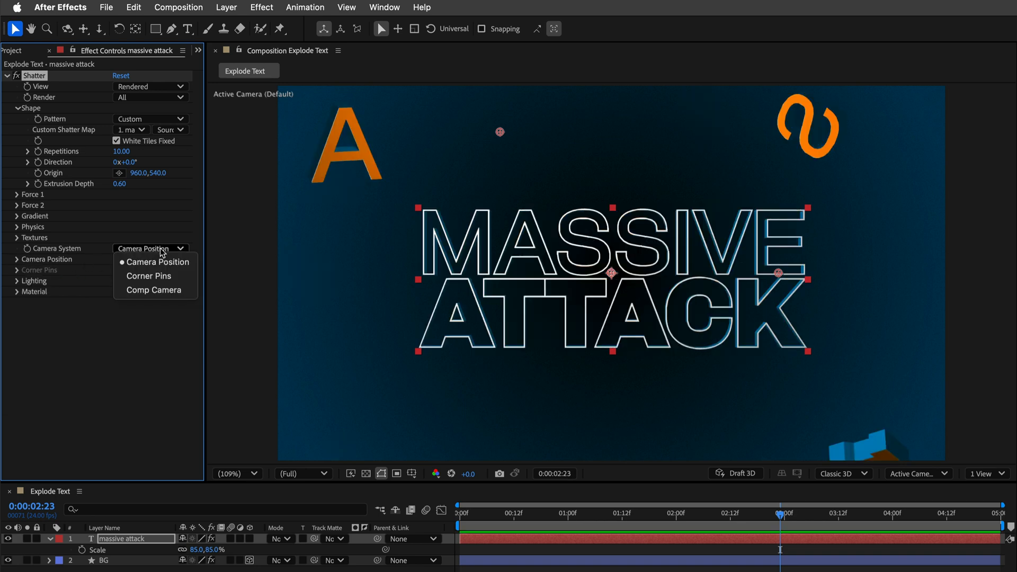
pyautogui.click(154, 289)
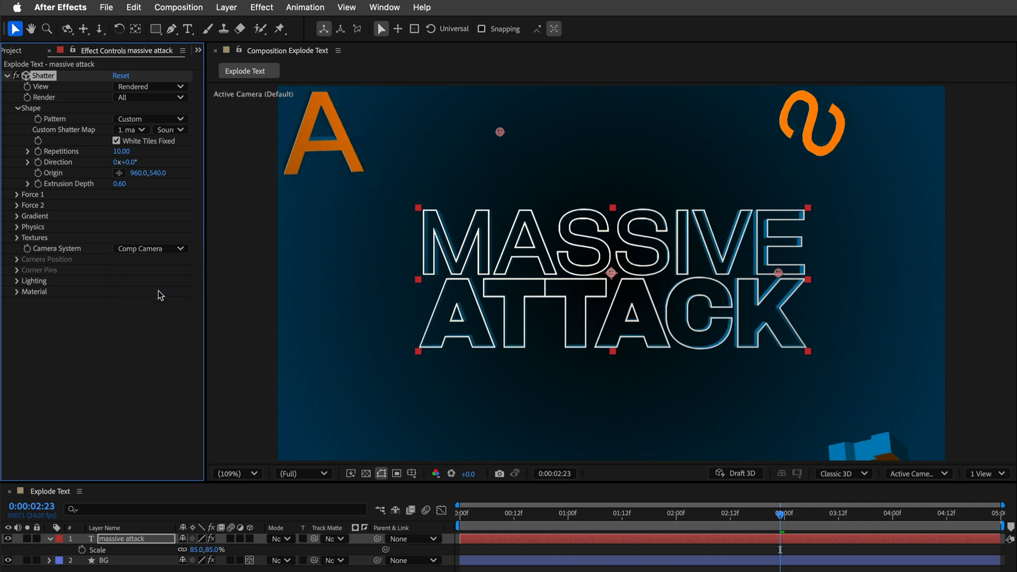
pyautogui.moveTo(164, 83)
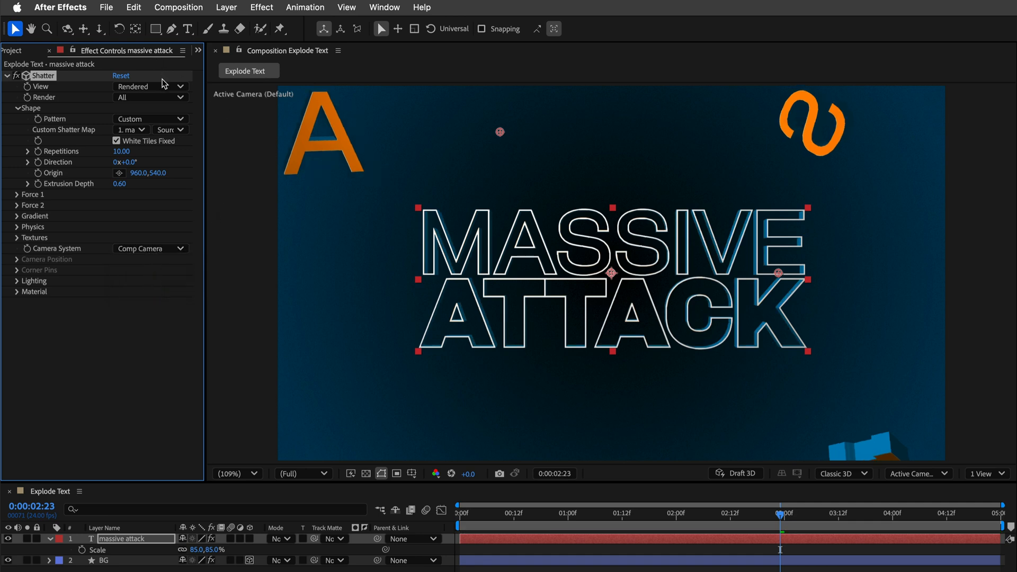
pyautogui.moveTo(179, 7)
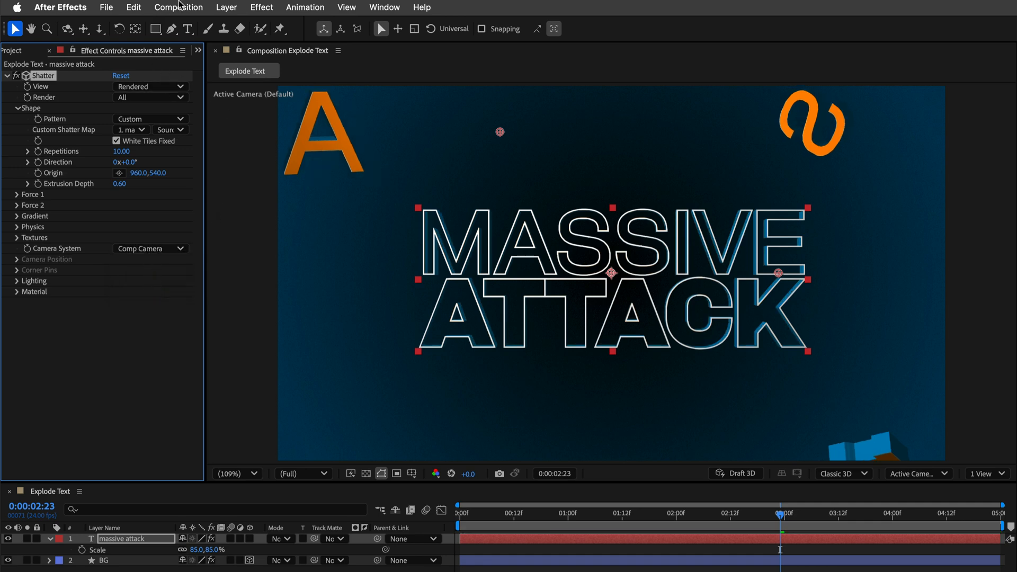
# - Create Camera 1 through Layer > New > Camera using the Two-Node 35mm preset
pyautogui.click(226, 7)
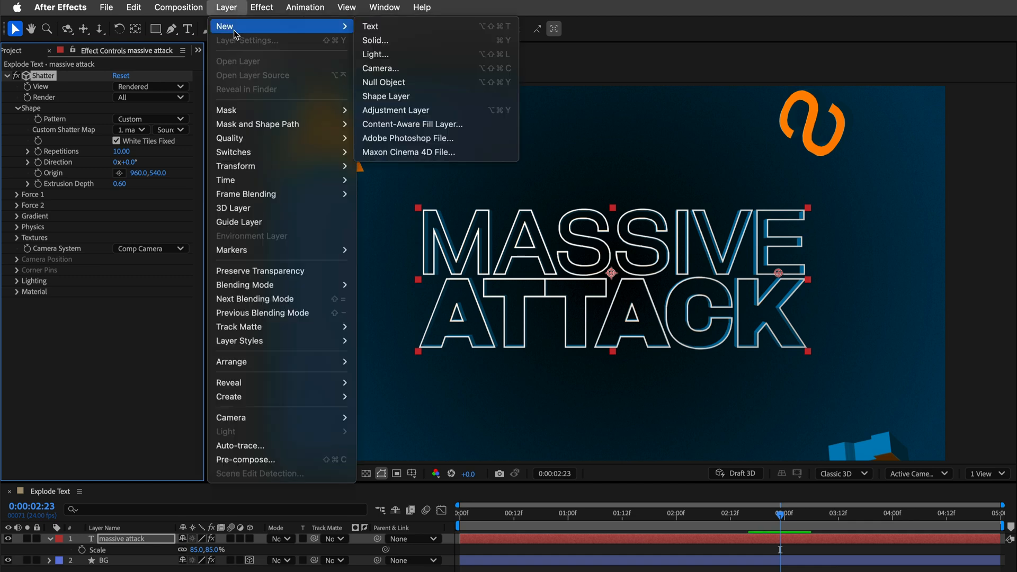
pyautogui.click(382, 68)
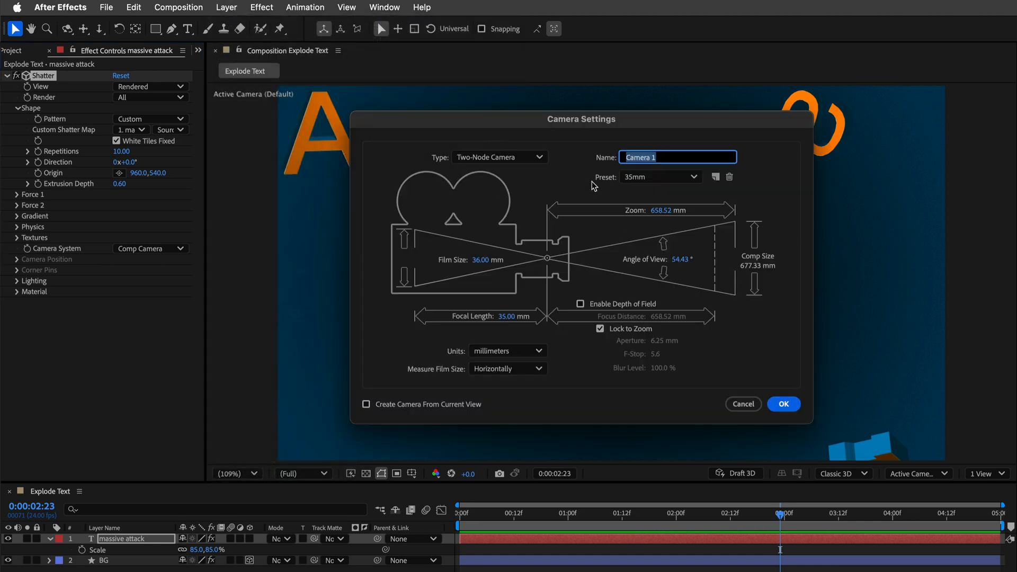
pyautogui.click(783, 404)
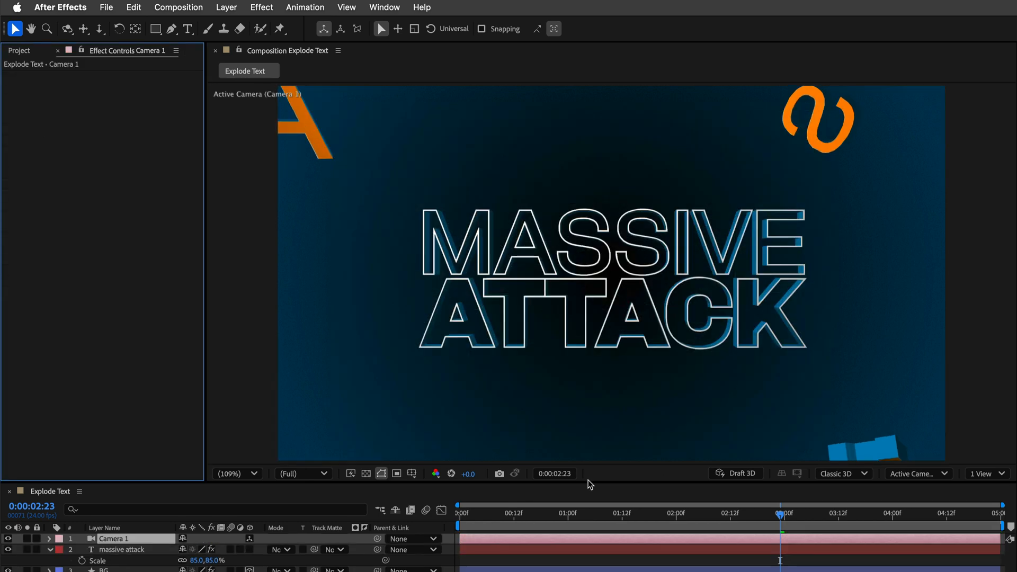
pyautogui.moveTo(557, 489)
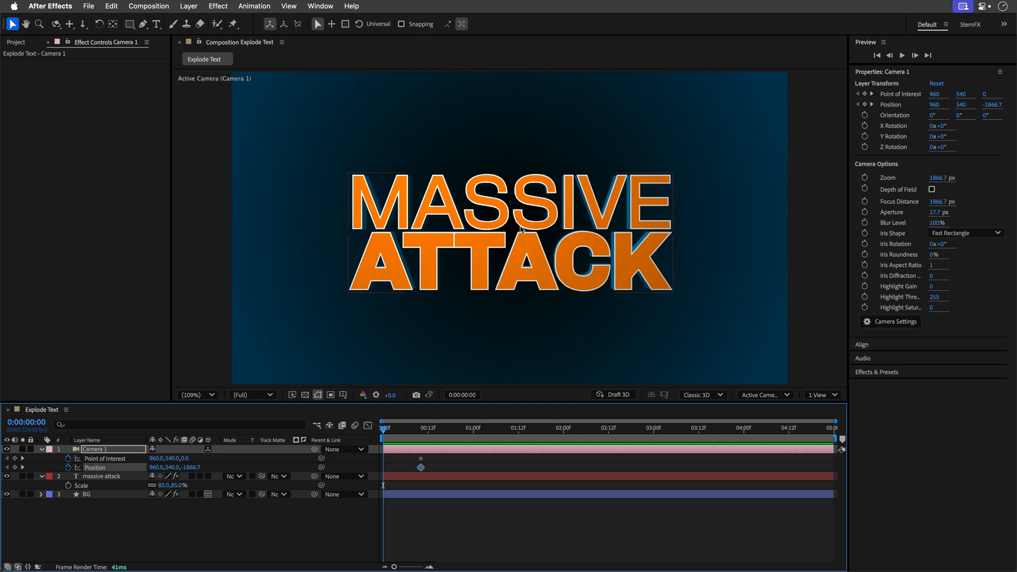
pyautogui.moveTo(519, 230)
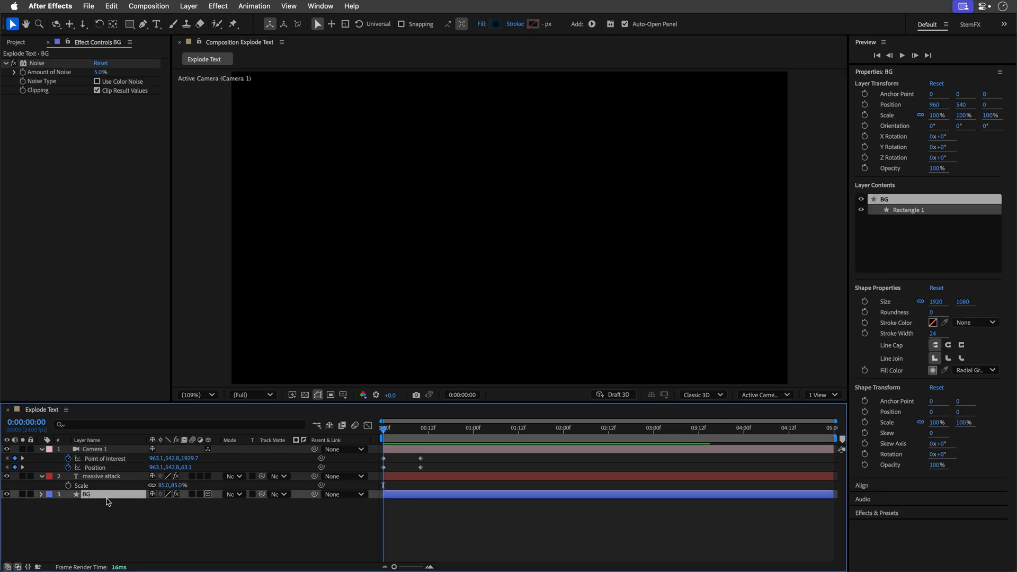
# - Scale the BG layer to 414% to fill the camera view, then preview mid-explosion
pyautogui.click(40, 495)
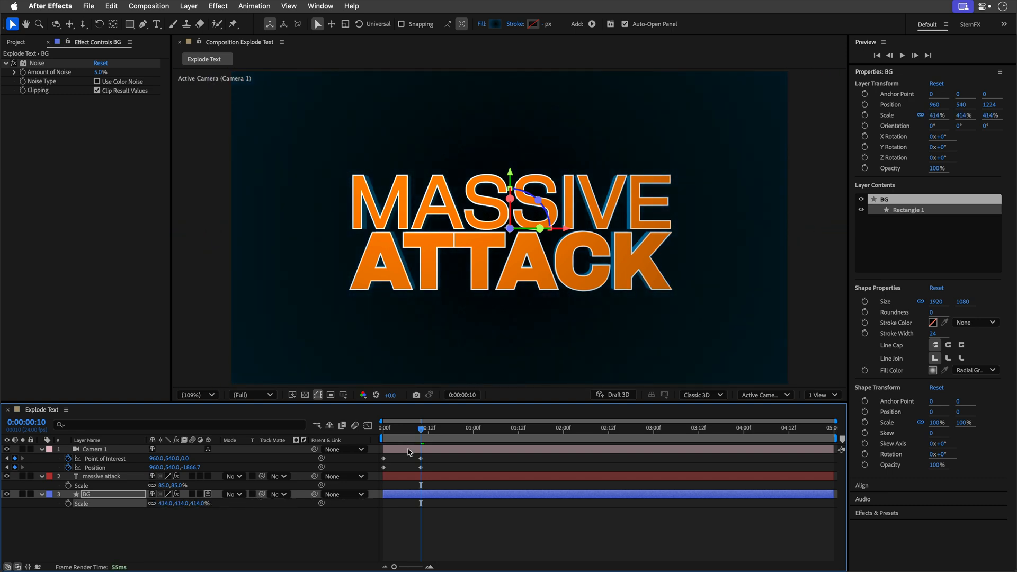
pyautogui.moveTo(421, 428); pyautogui.dragTo(410, 428)
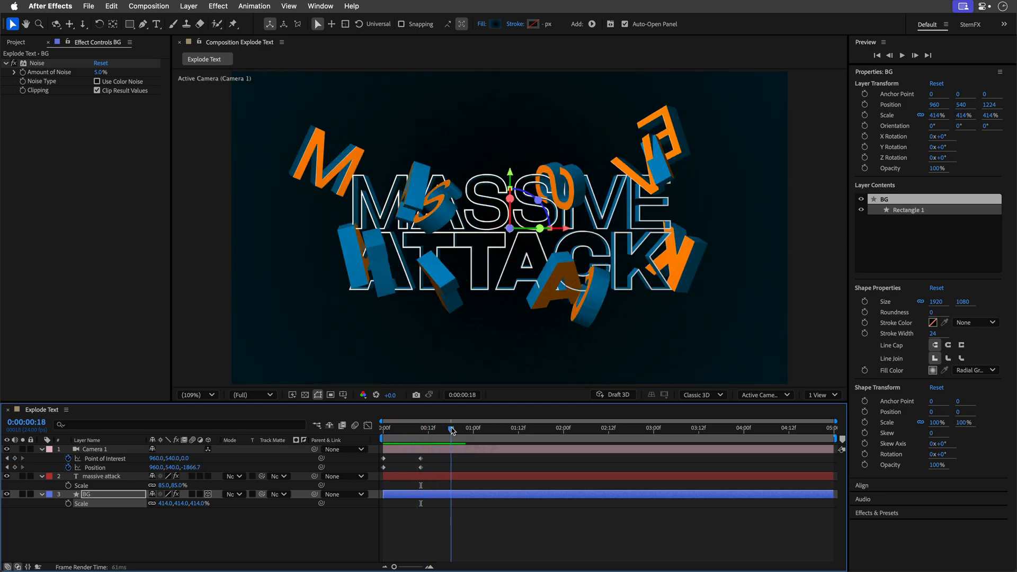
pyautogui.click(390, 428)
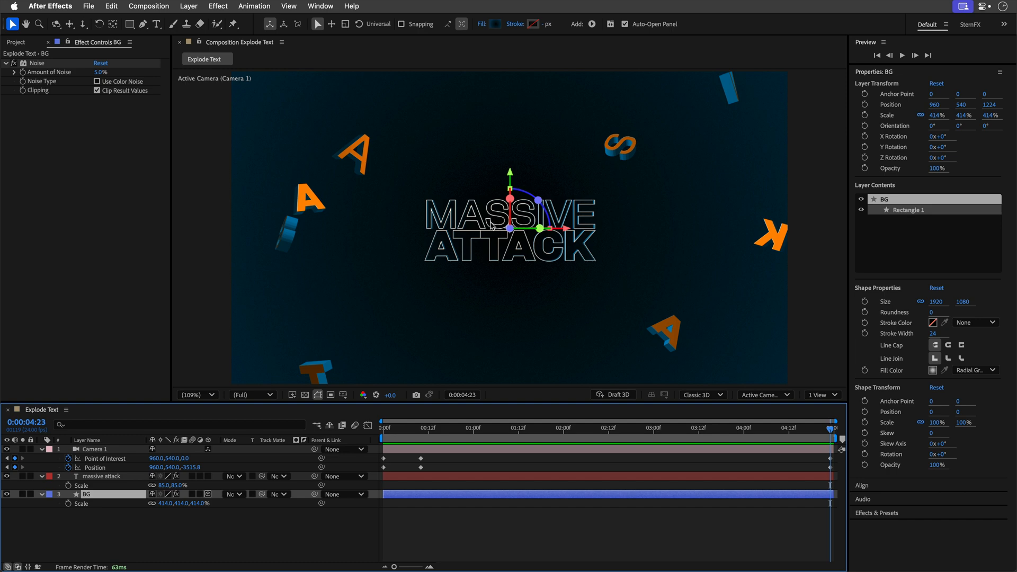
# - Orbit Camera 1 at the last frame to a low, tilted view of the title
pyautogui.click(56, 23)
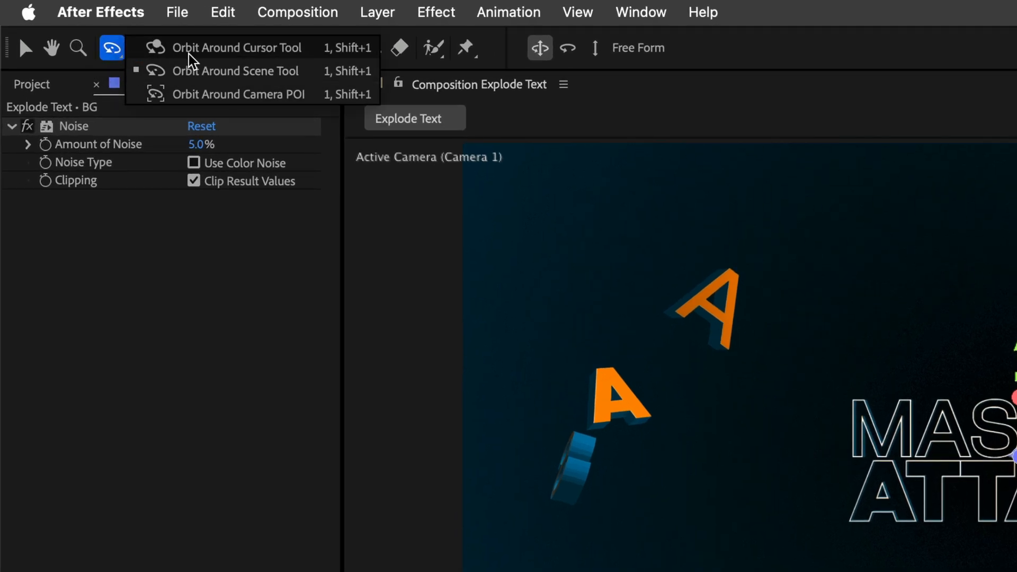
pyautogui.moveTo(191, 76)
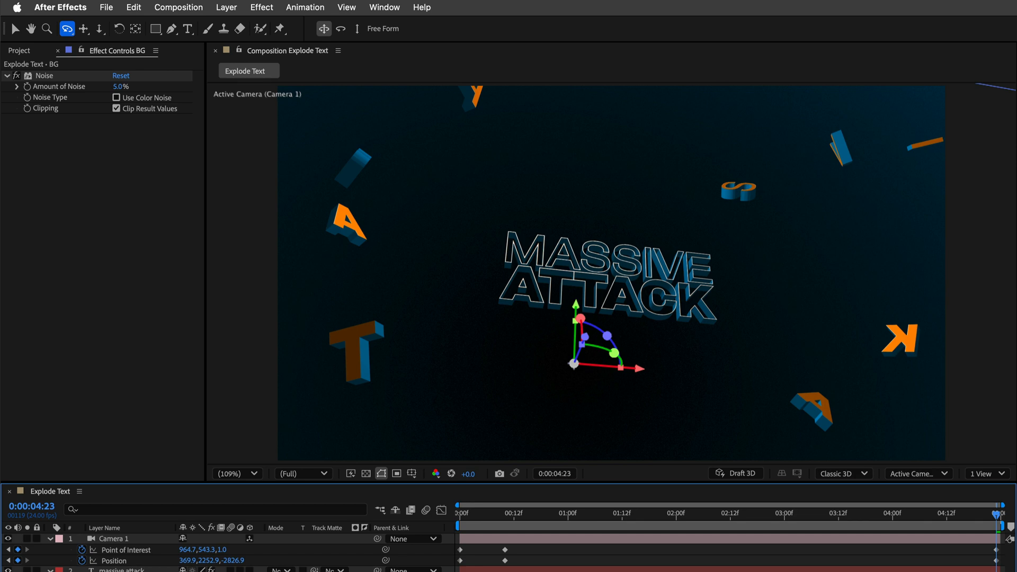
pyautogui.click(806, 513)
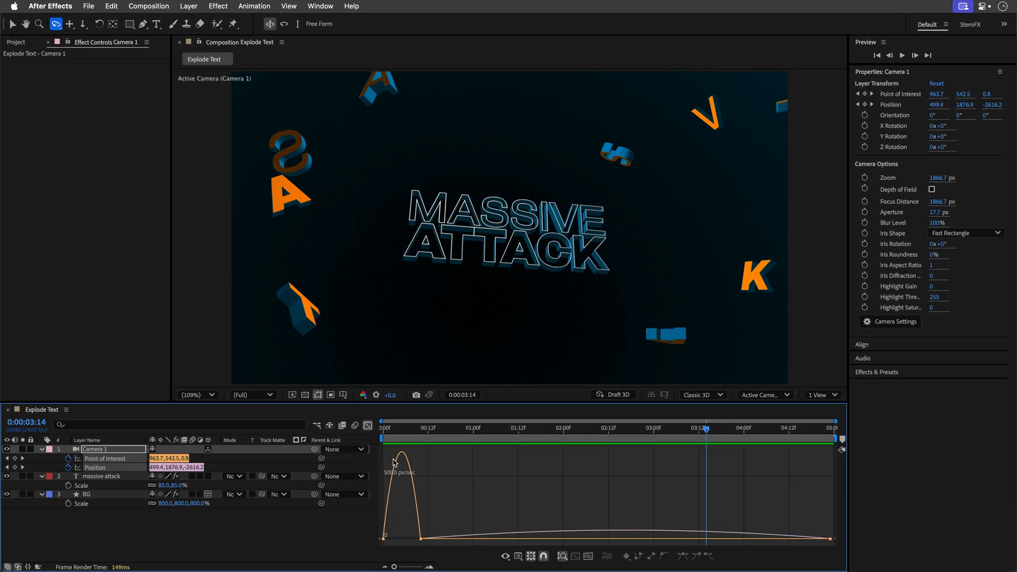
pyautogui.moveTo(419, 549)
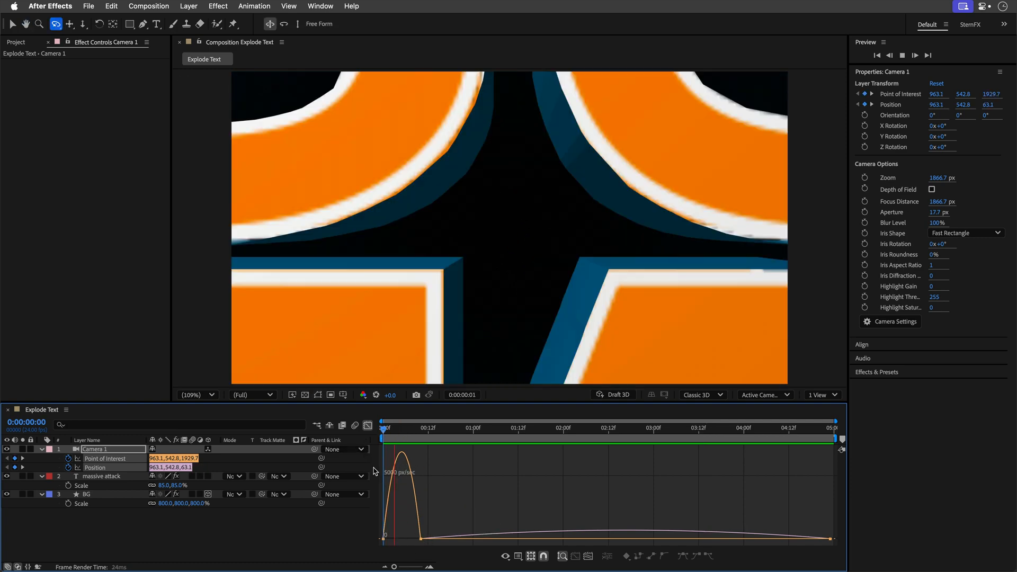
# - Ease Camera 1's move in the Graph Editor for a fast pull-back and slow drift
pyautogui.click(563, 427)
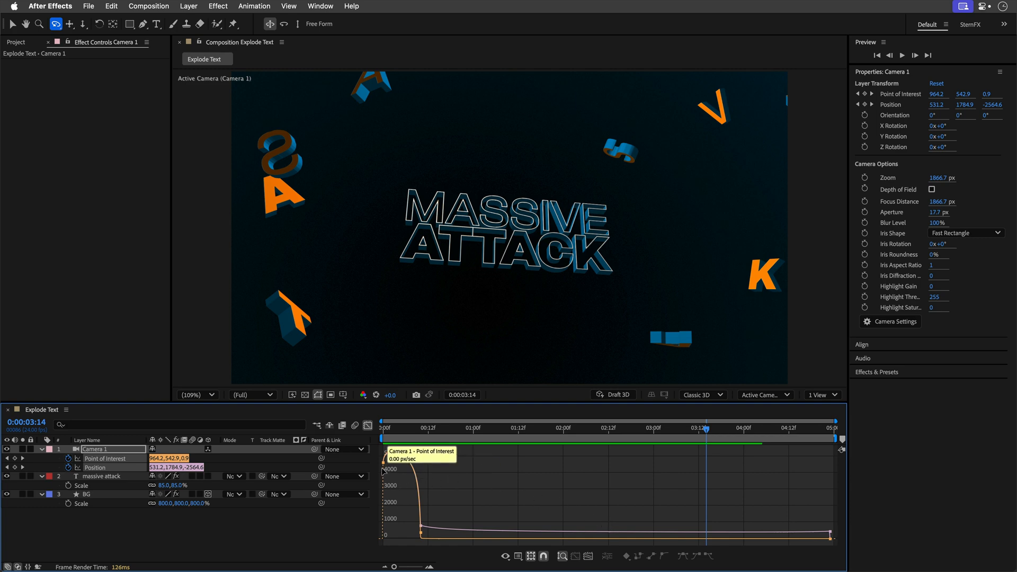
pyautogui.moveTo(433, 423)
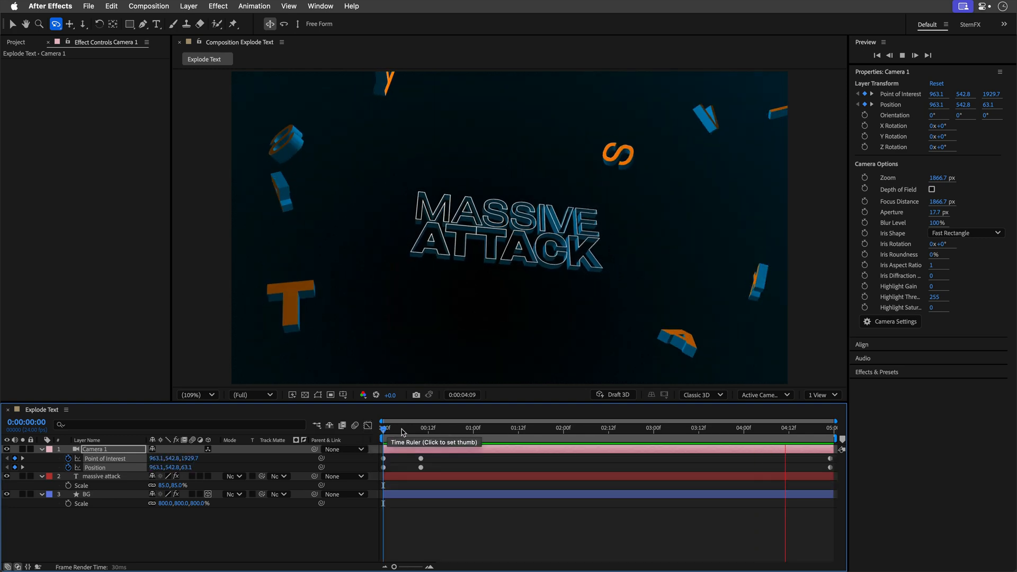
pyautogui.click(514, 428)
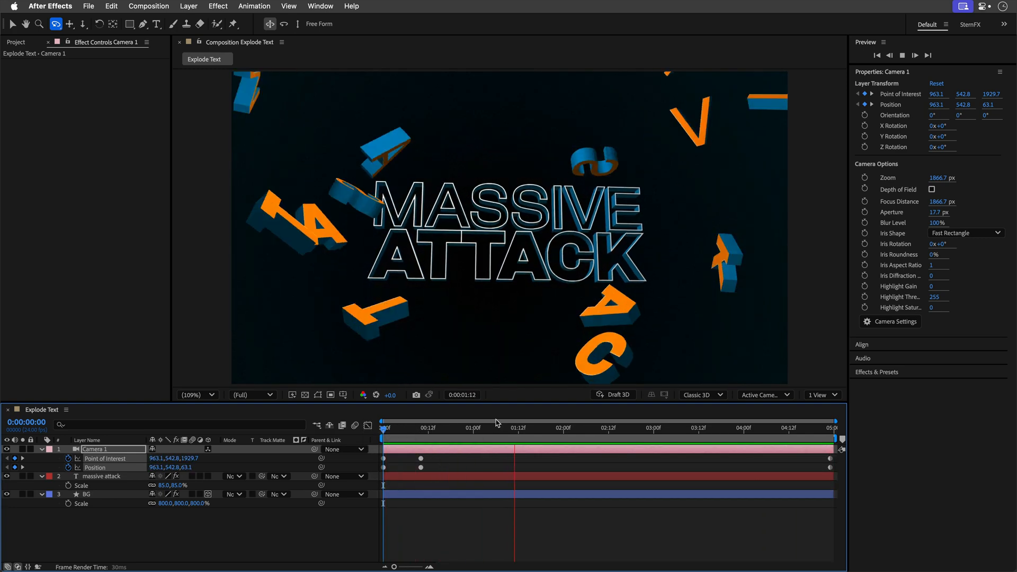
pyautogui.click(699, 427)
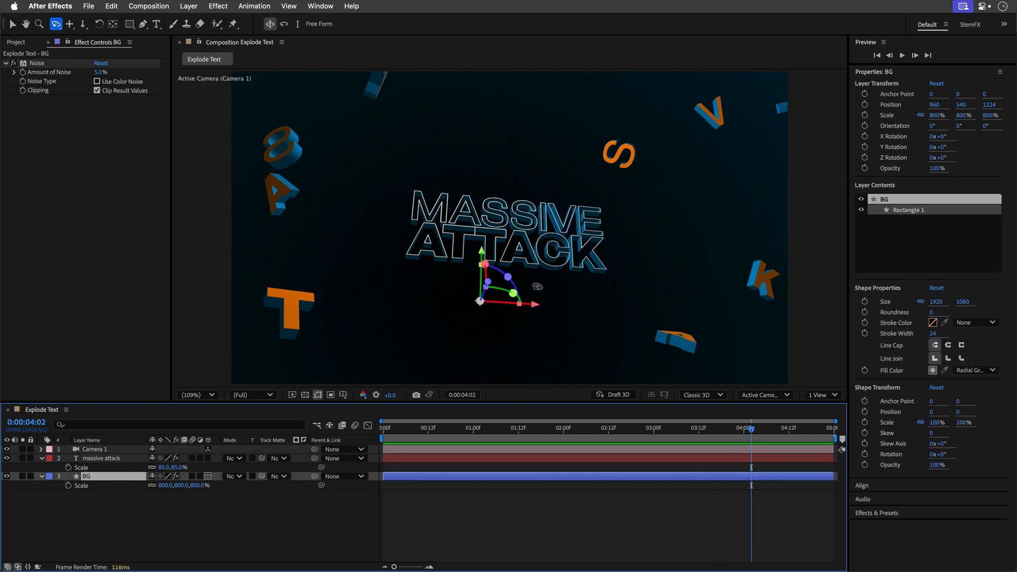
pyautogui.click(216, 395)
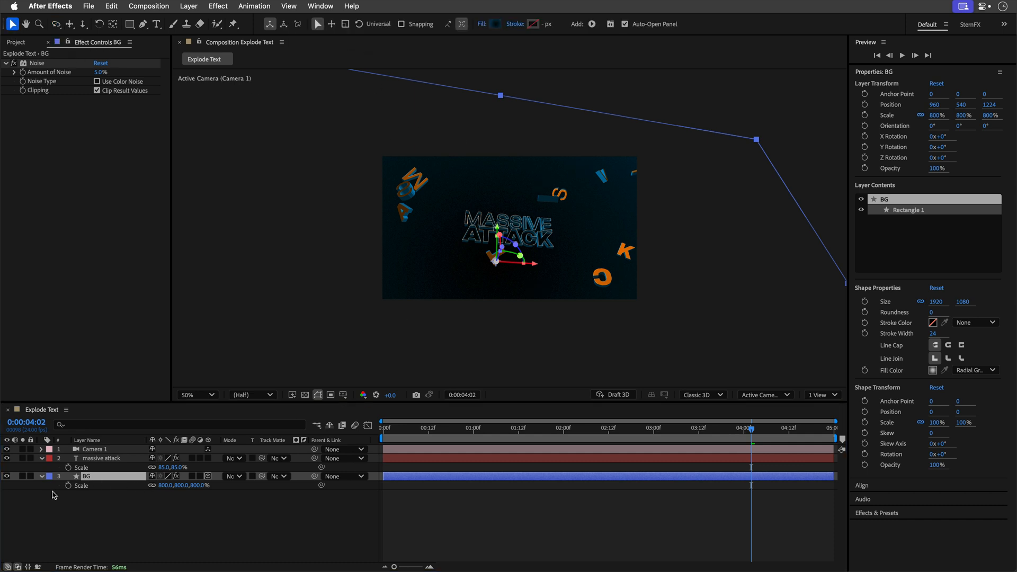
pyautogui.click(49, 476)
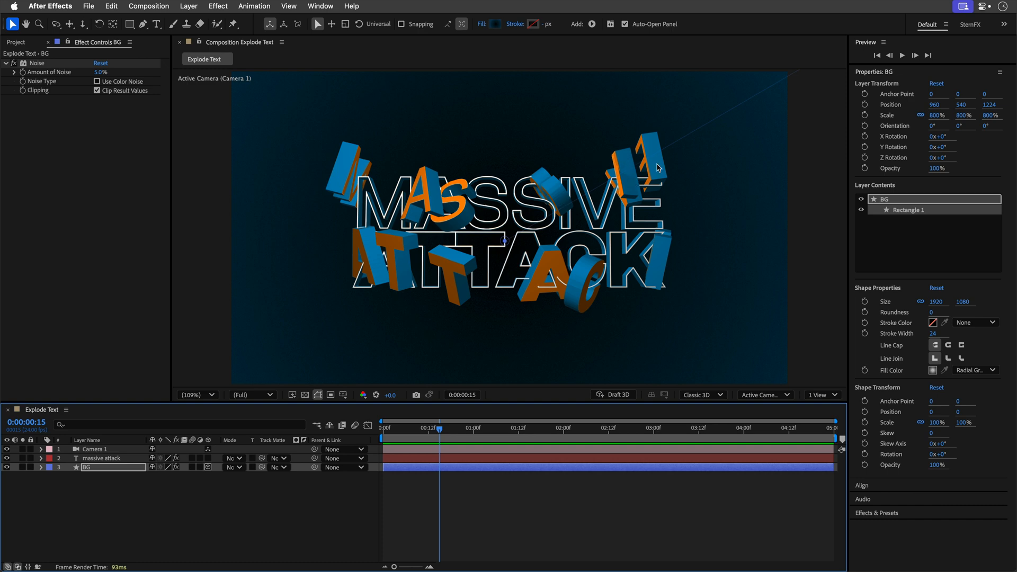
pyautogui.click(101, 458)
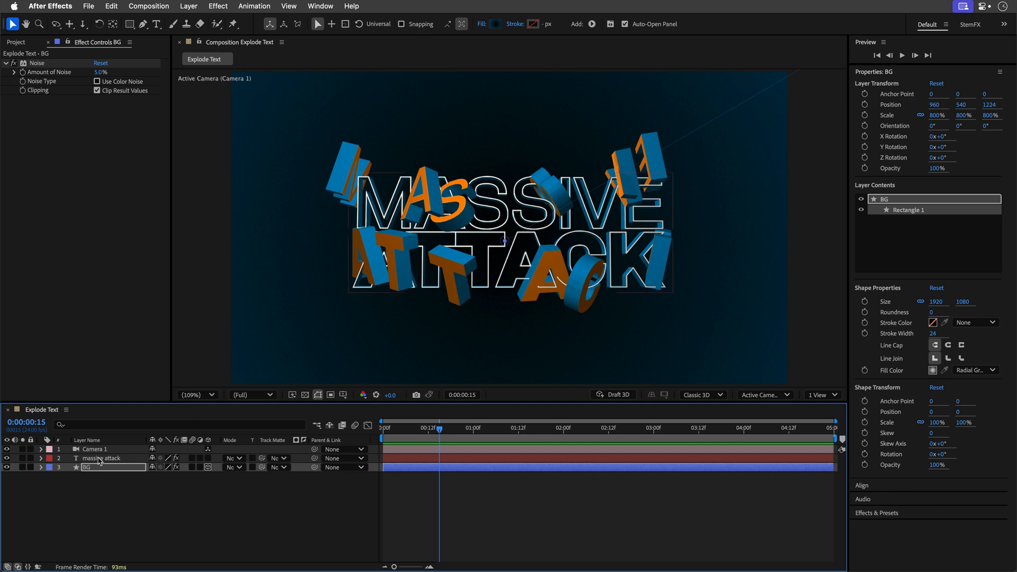
pyautogui.click(102, 457)
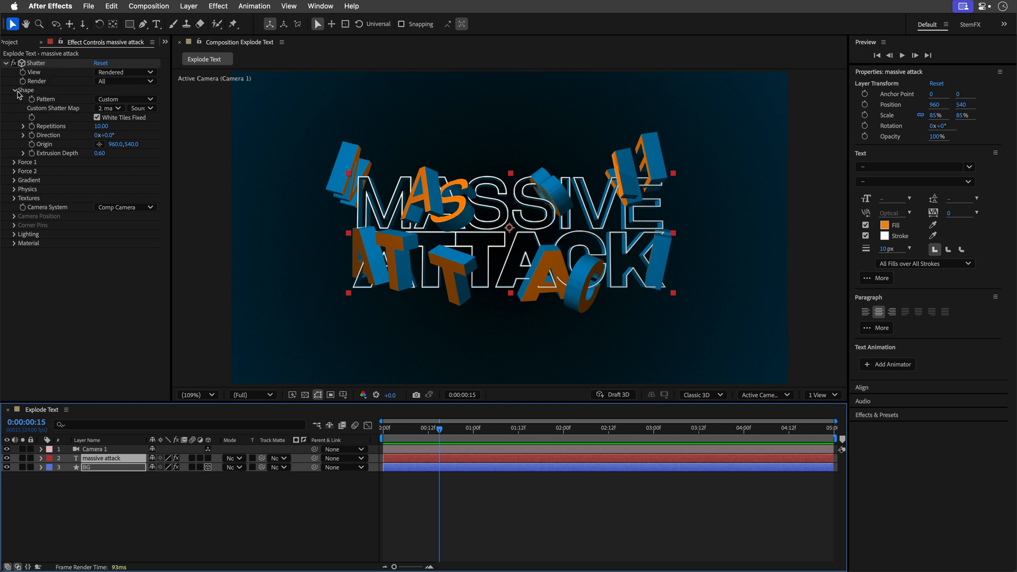
# - Collapse Shatter's Shape settings and set its Render option to Layer
pyautogui.click(14, 91)
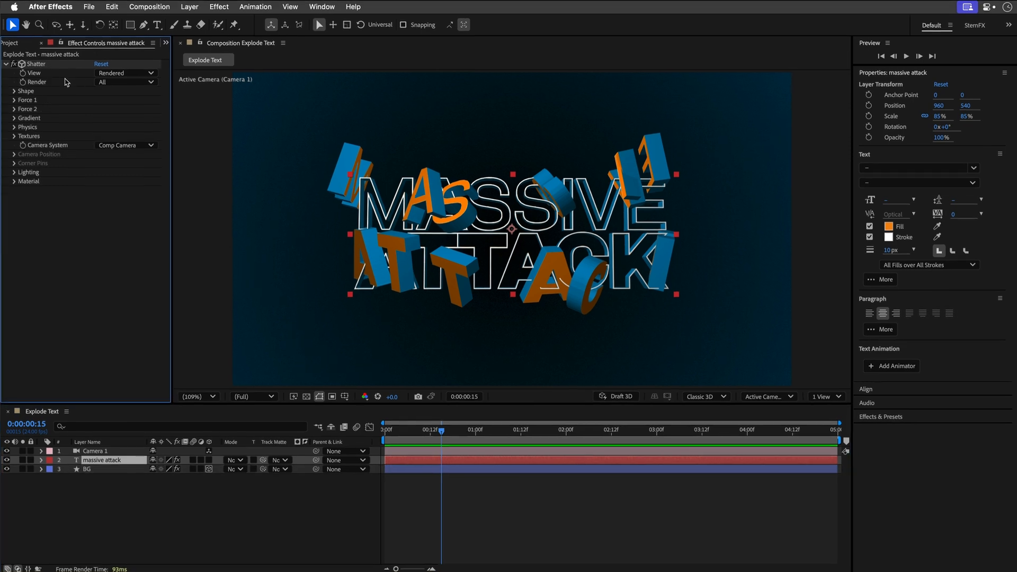
pyautogui.click(156, 102)
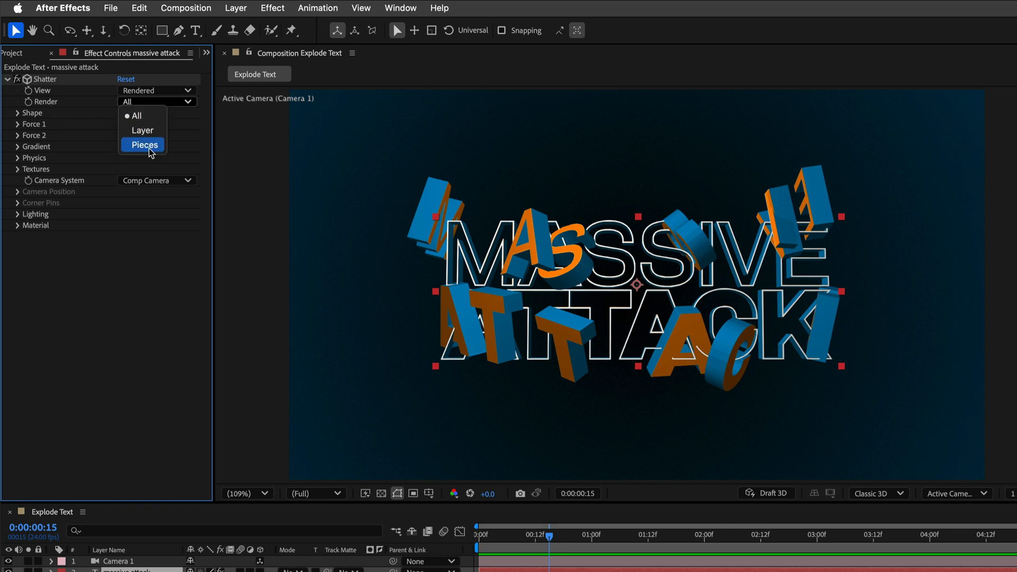
pyautogui.click(142, 130)
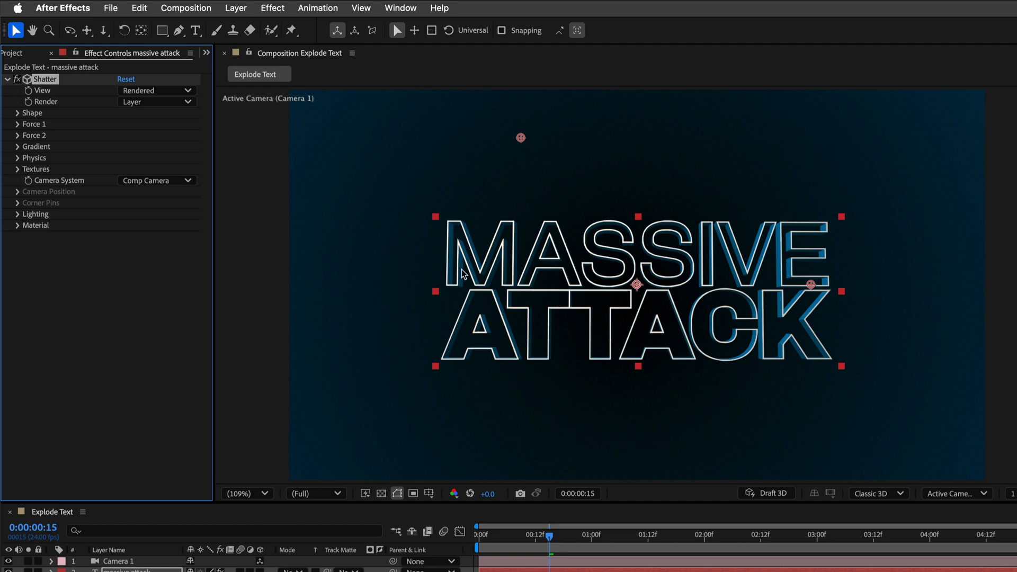
pyautogui.moveTo(687, 434)
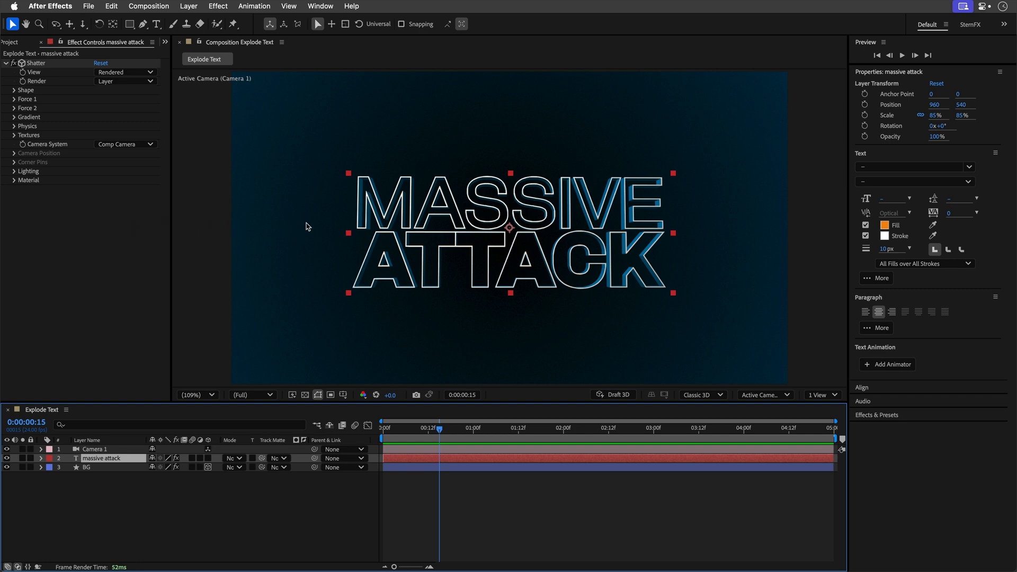
# - Find Radial Shadow with 'rad' and drag its light source across the title to a new spot
pyautogui.write('rad')
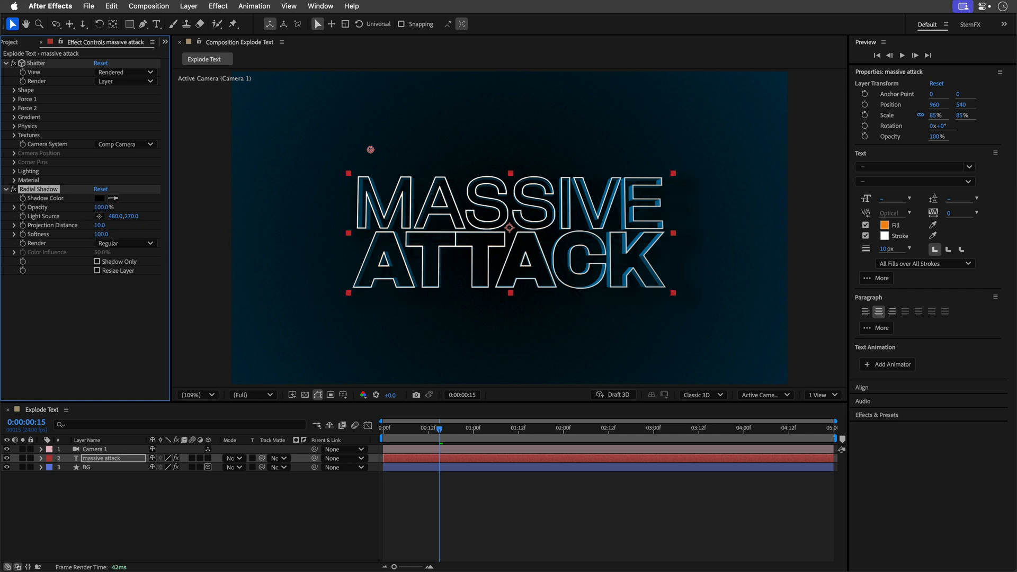
pyautogui.moveTo(54, 211)
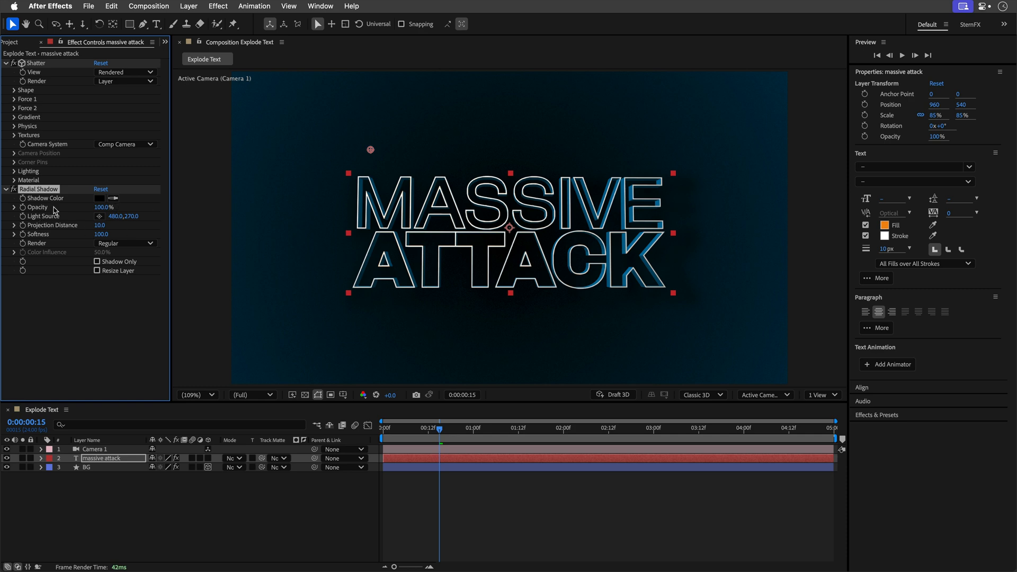
pyautogui.moveTo(98, 220)
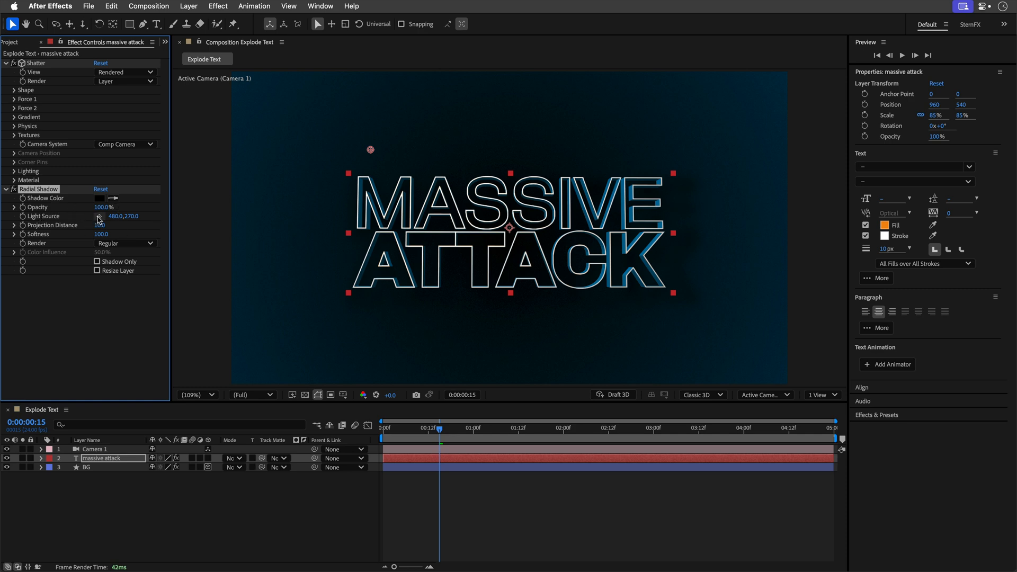
pyautogui.moveTo(370, 149); pyautogui.dragTo(337, 149)
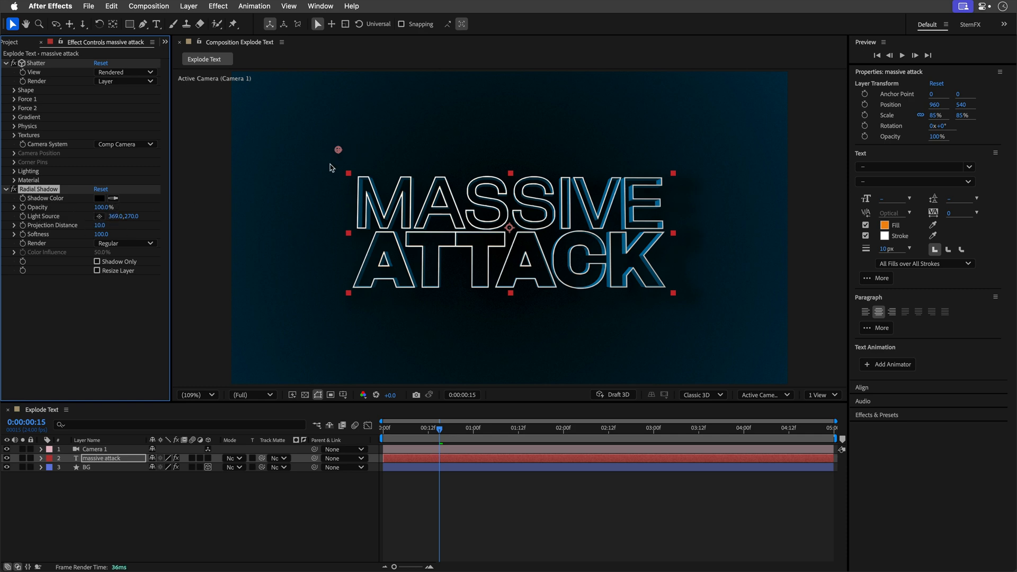
pyautogui.moveTo(337, 150); pyautogui.dragTo(439, 194)
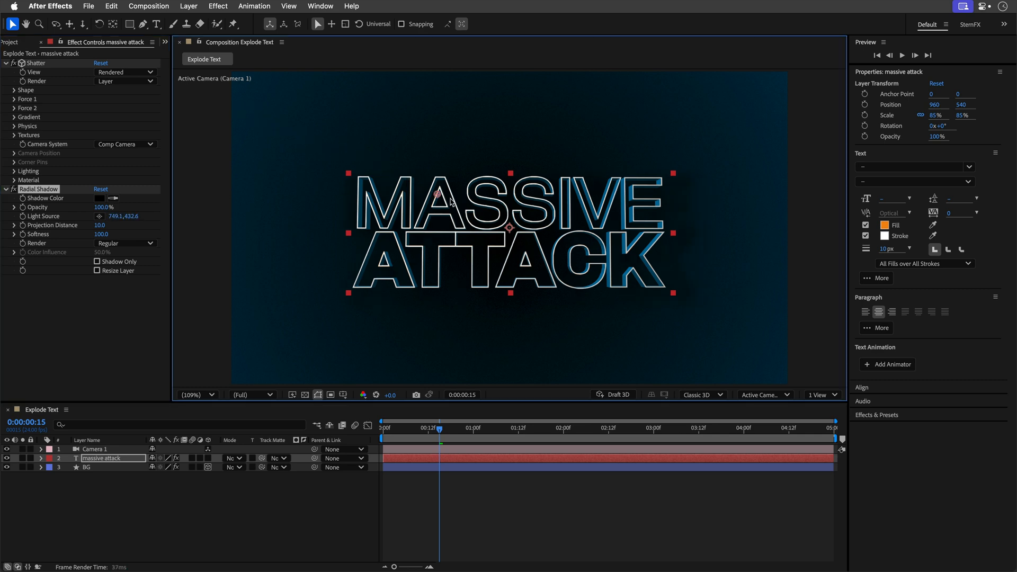
pyautogui.moveTo(436, 194); pyautogui.dragTo(571, 198)
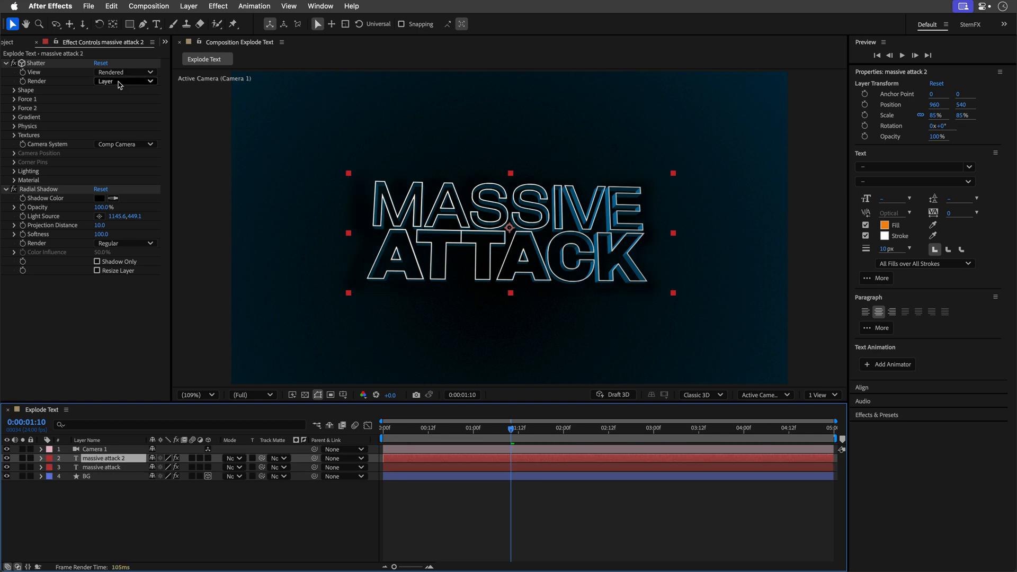
# - Set the duplicate's Shatter Render to Pieces, preview an early frame, and select the original layer
pyautogui.click(124, 80)
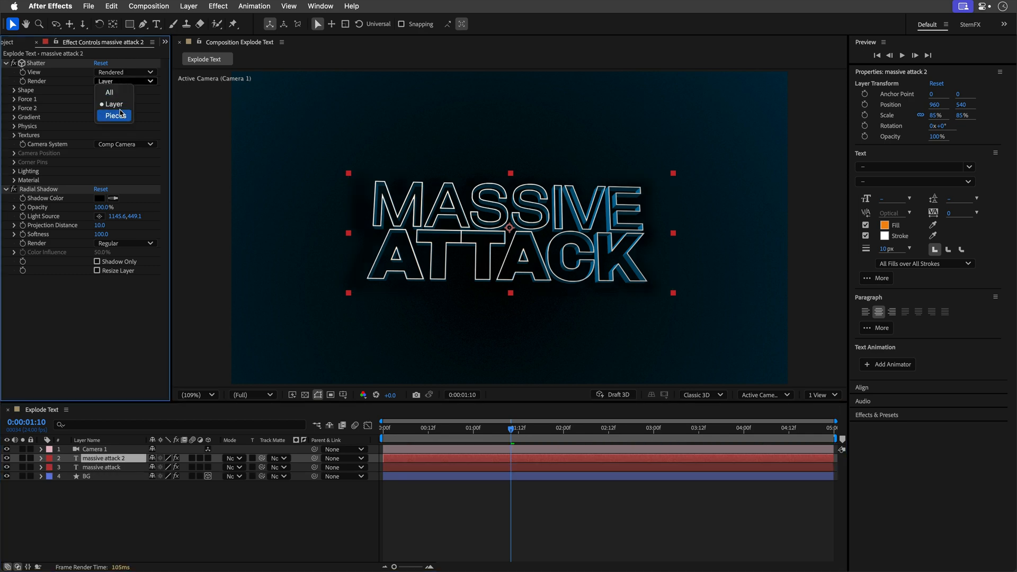
pyautogui.click(115, 115)
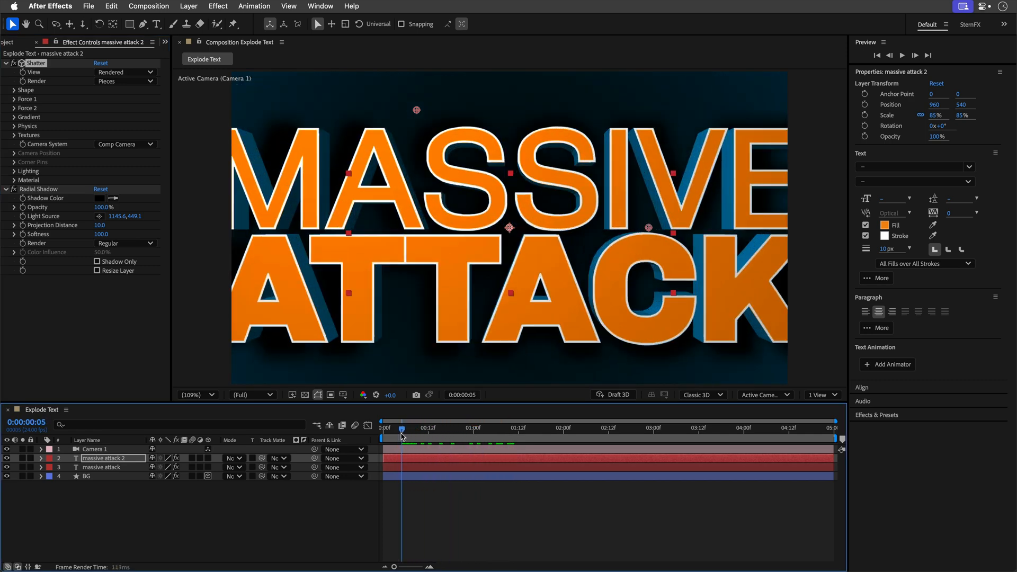
pyautogui.moveTo(401, 431); pyautogui.dragTo(441, 431)
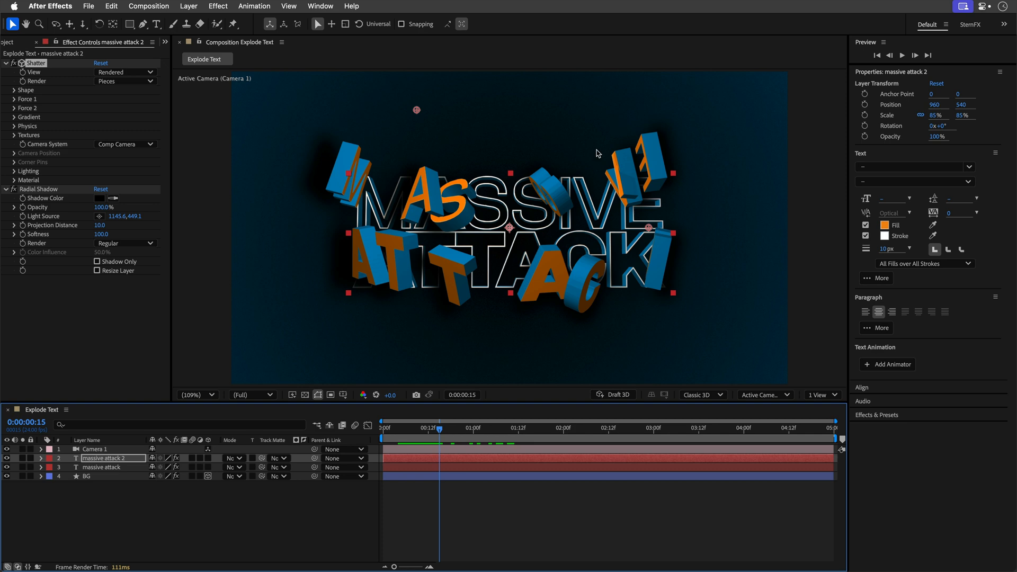
pyautogui.moveTo(21, 199)
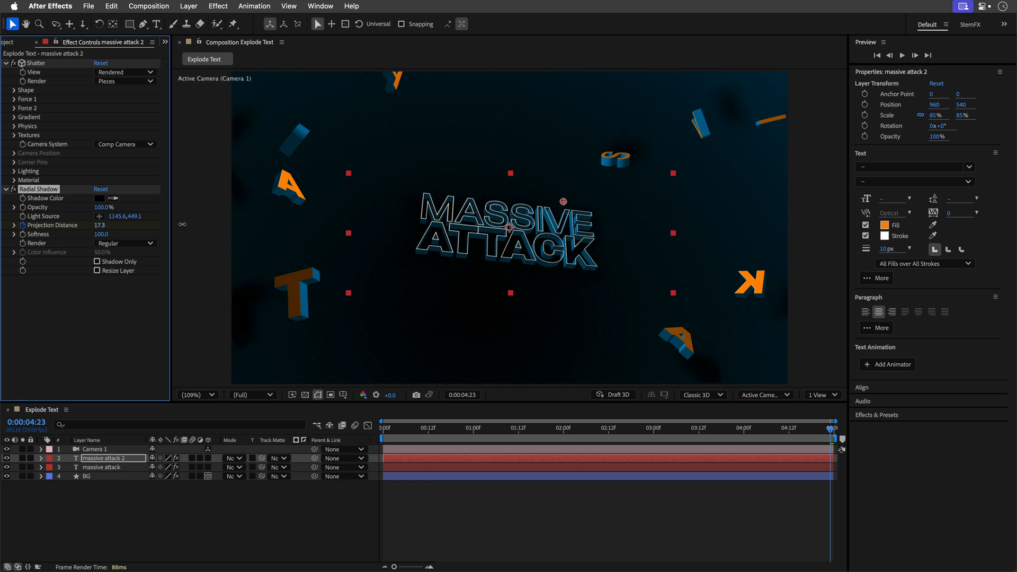
pyautogui.click(724, 428)
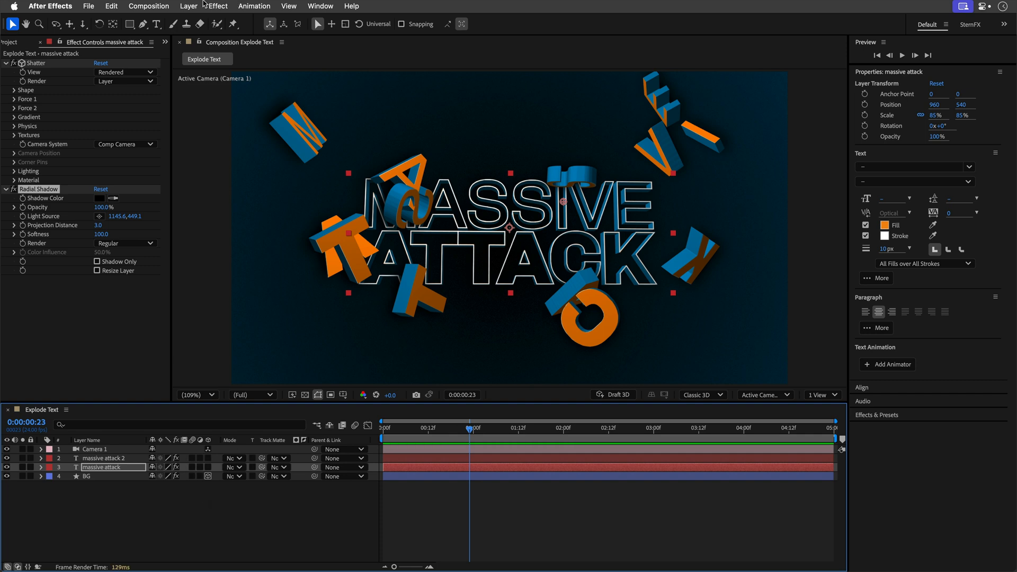
# - Create an adjustment layer with CC Force Motion Blur at 16 samples, moved to the top of the stack
pyautogui.click(189, 6)
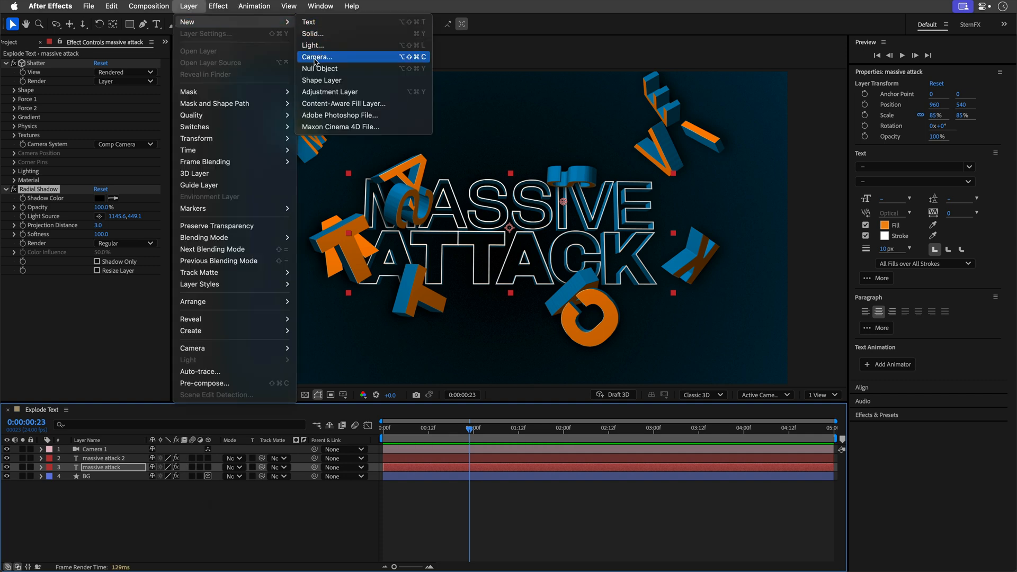
pyautogui.click(330, 92)
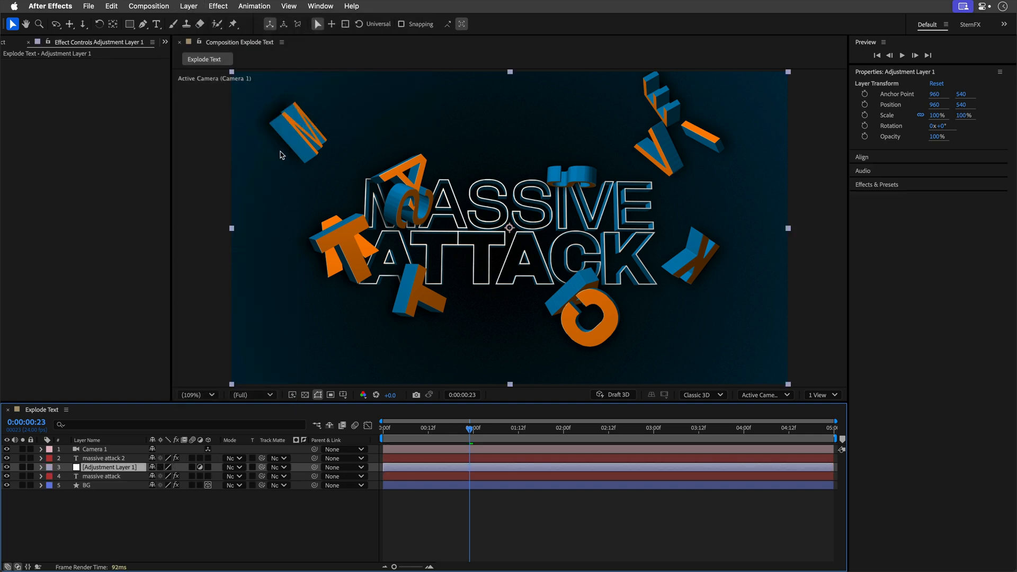
pyautogui.click(877, 184)
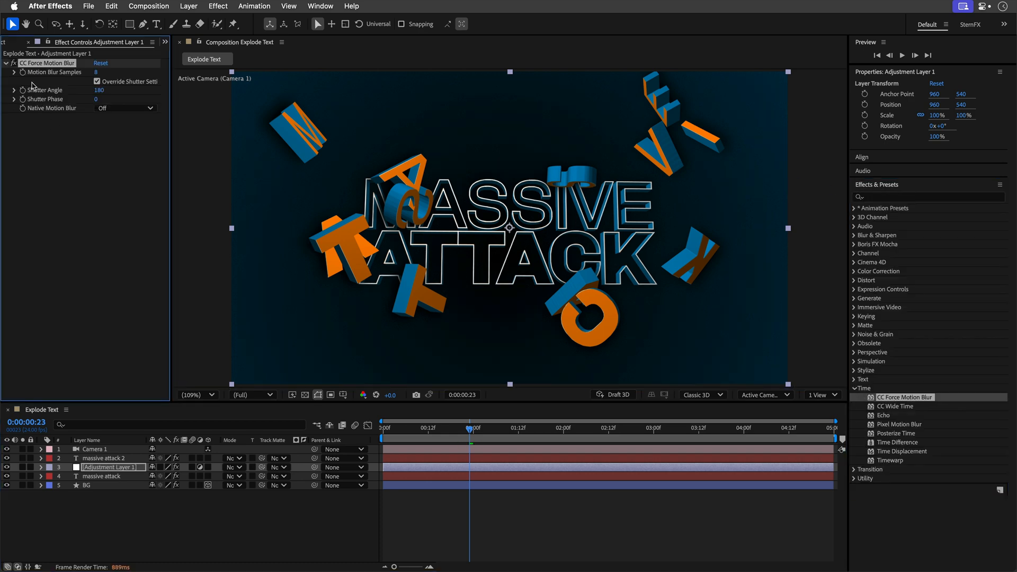
pyautogui.doubleClick(104, 72)
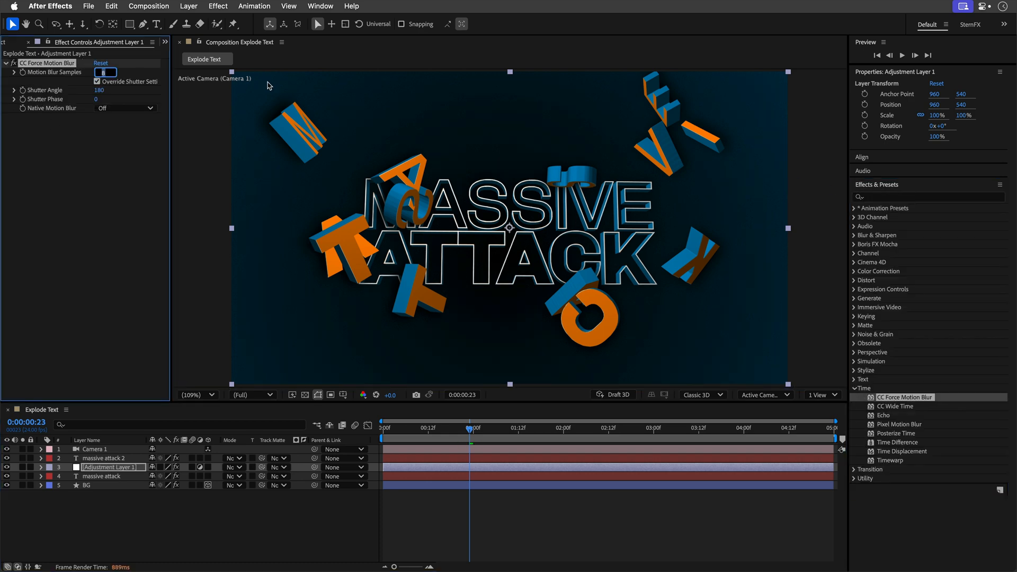
pyautogui.write('16')
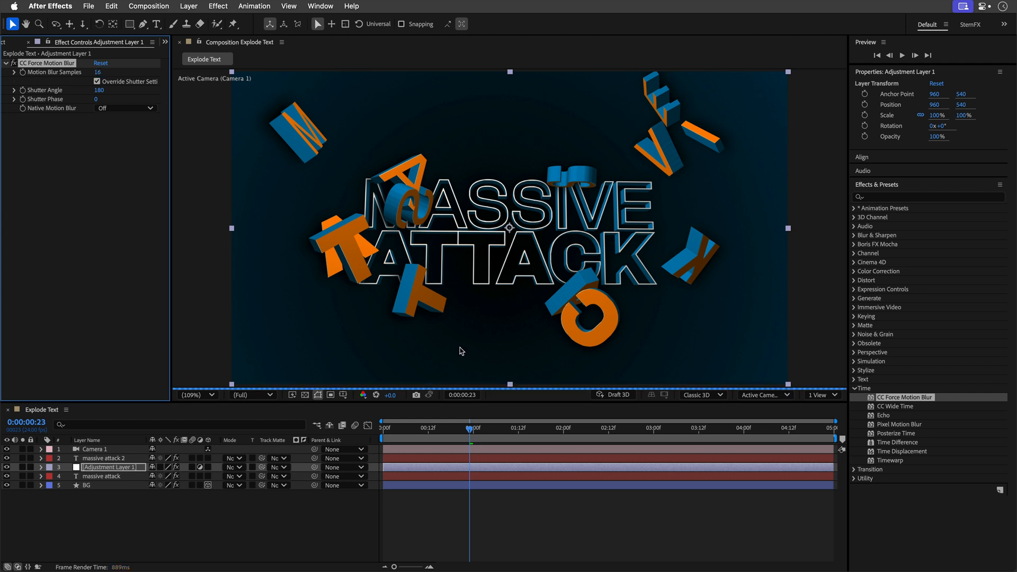
pyautogui.moveTo(471, 427); pyautogui.dragTo(422, 428)
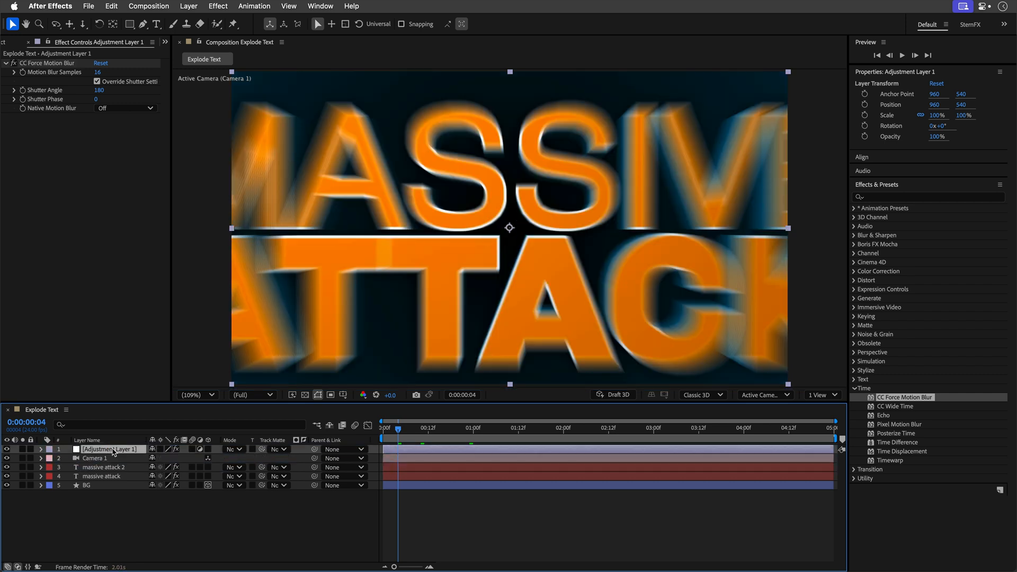
pyautogui.moveTo(481, 167)
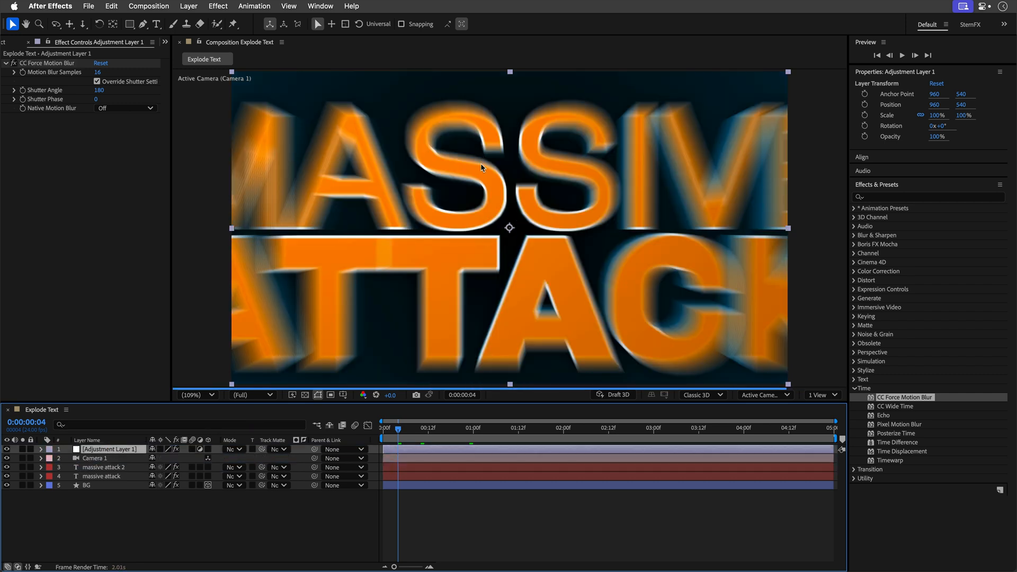
pyautogui.click(413, 428)
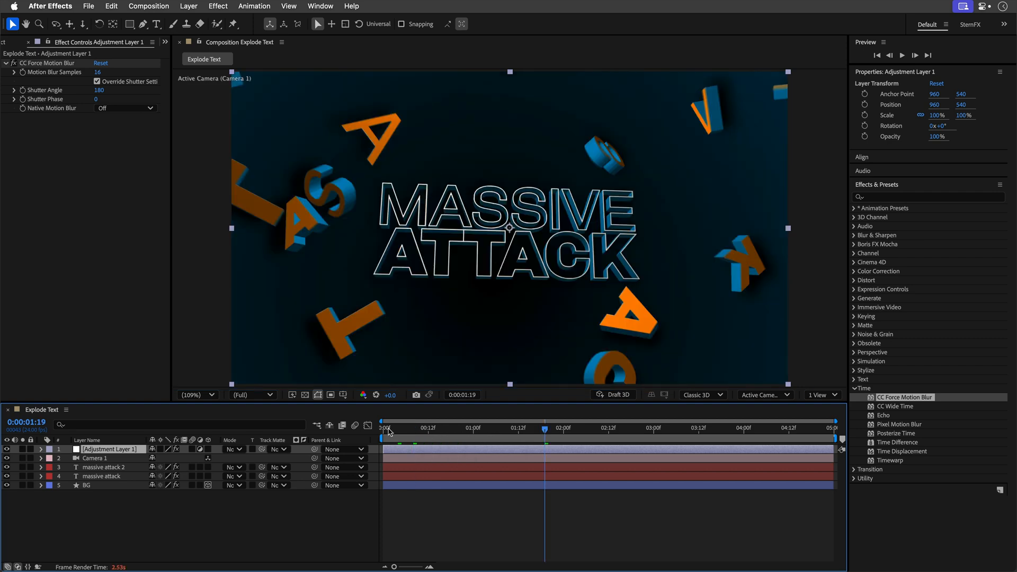
pyautogui.moveTo(857, 355)
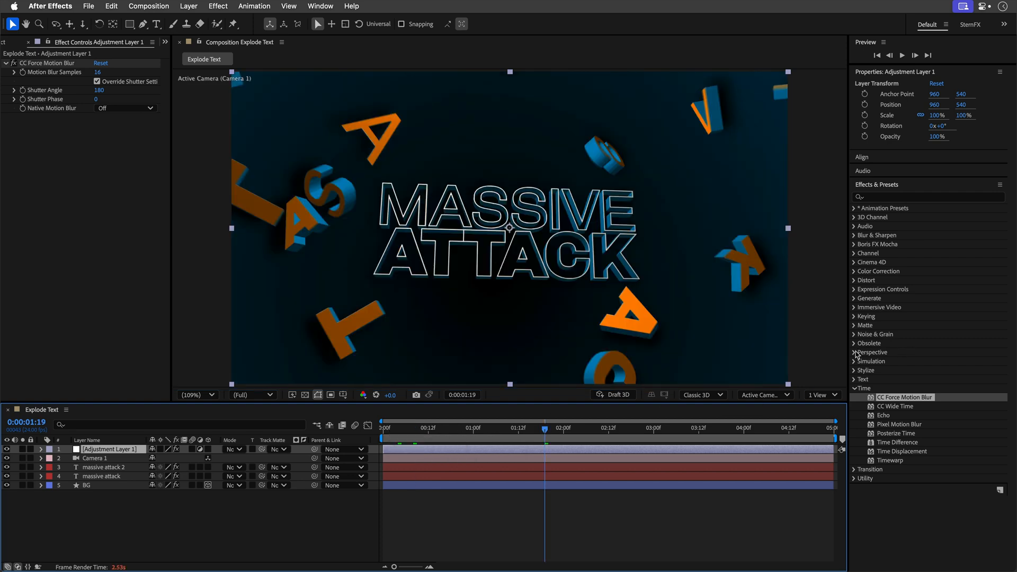
# - Apply Noise HLS Auto to the adjustment layer, with noise type Grain and lightness 4.0
pyautogui.click(878, 334)
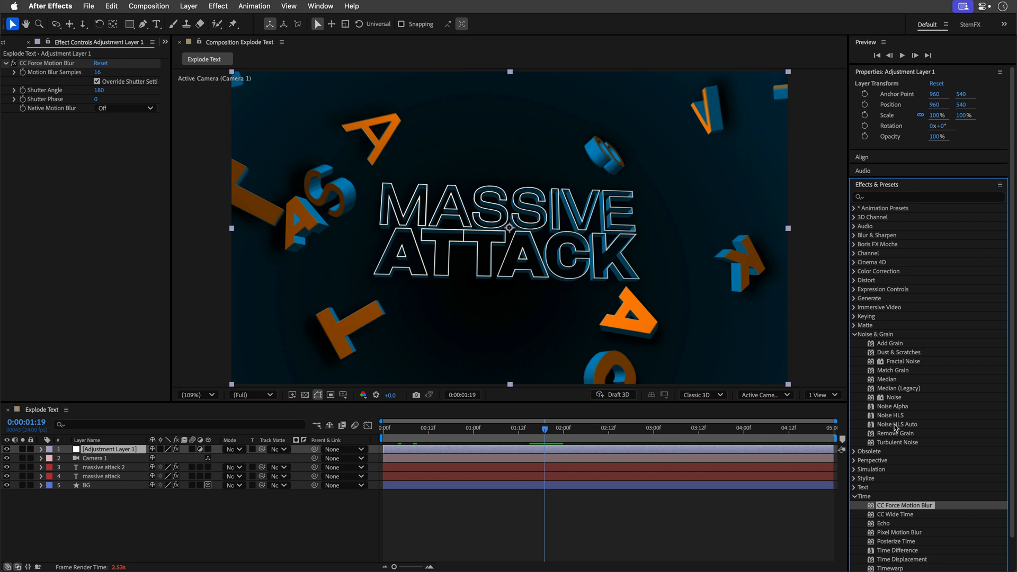
pyautogui.doubleClick(893, 425)
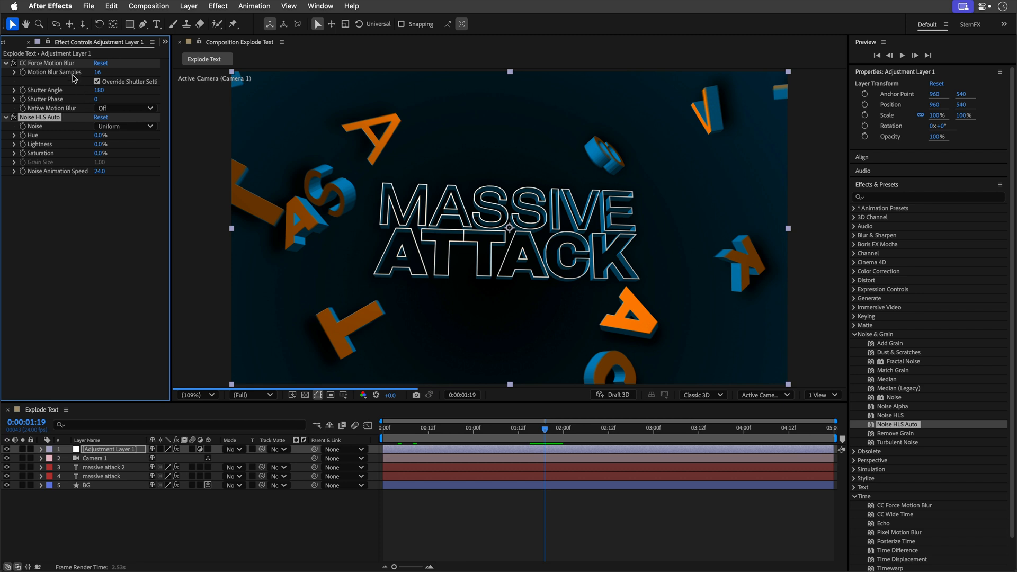
pyautogui.click(125, 126)
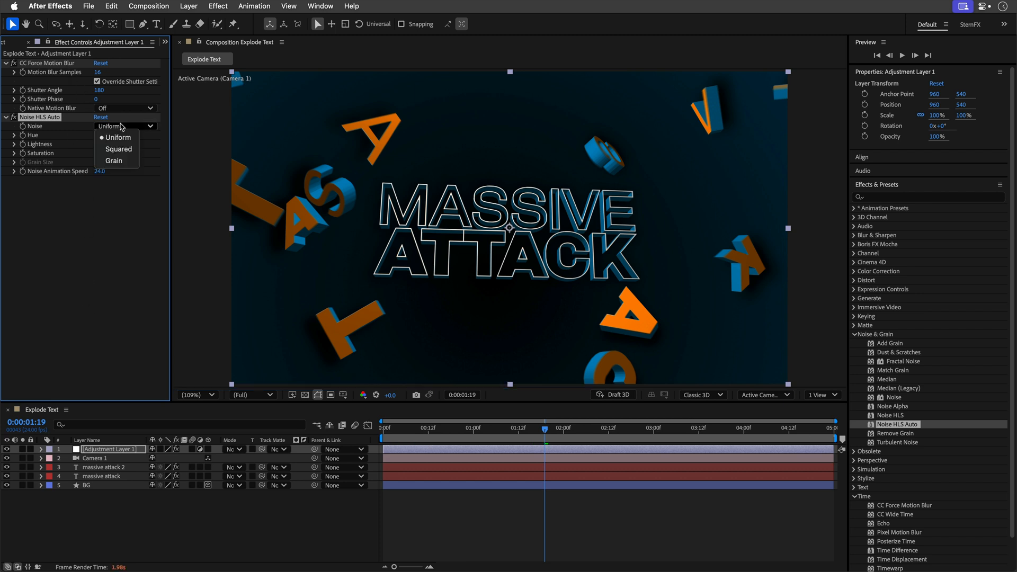
pyautogui.click(113, 160)
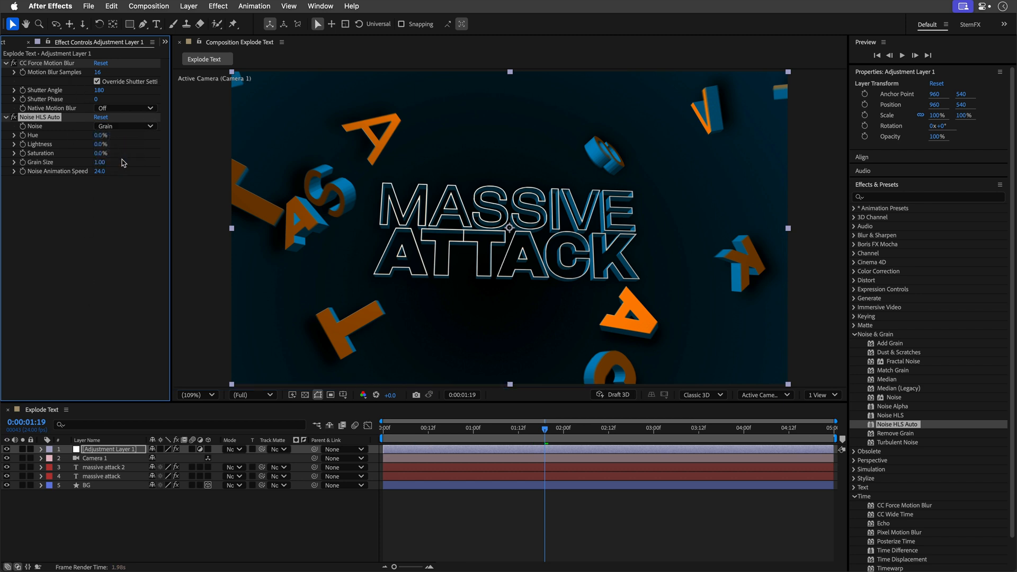
pyautogui.click(101, 144)
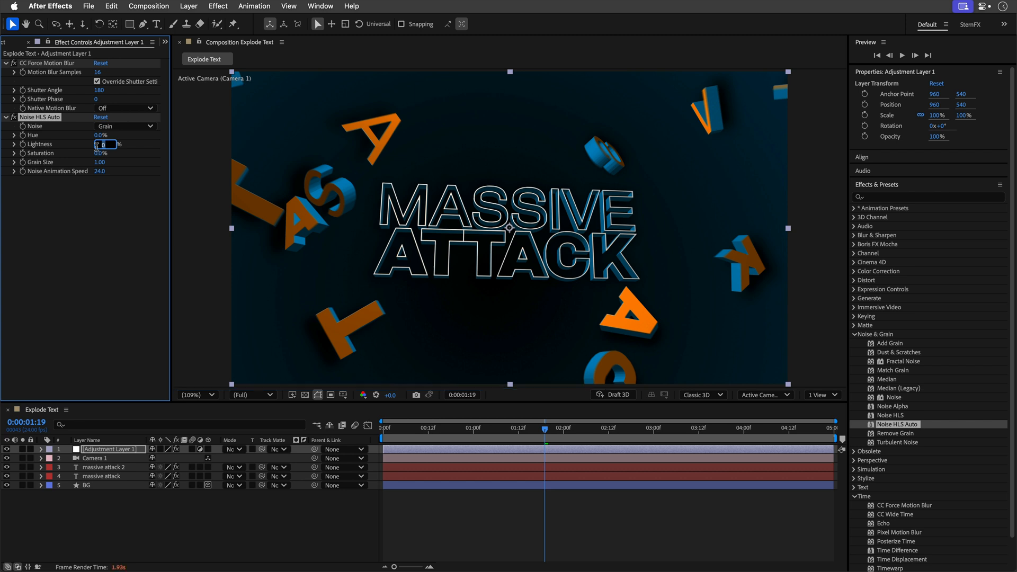
pyautogui.write('4.0')
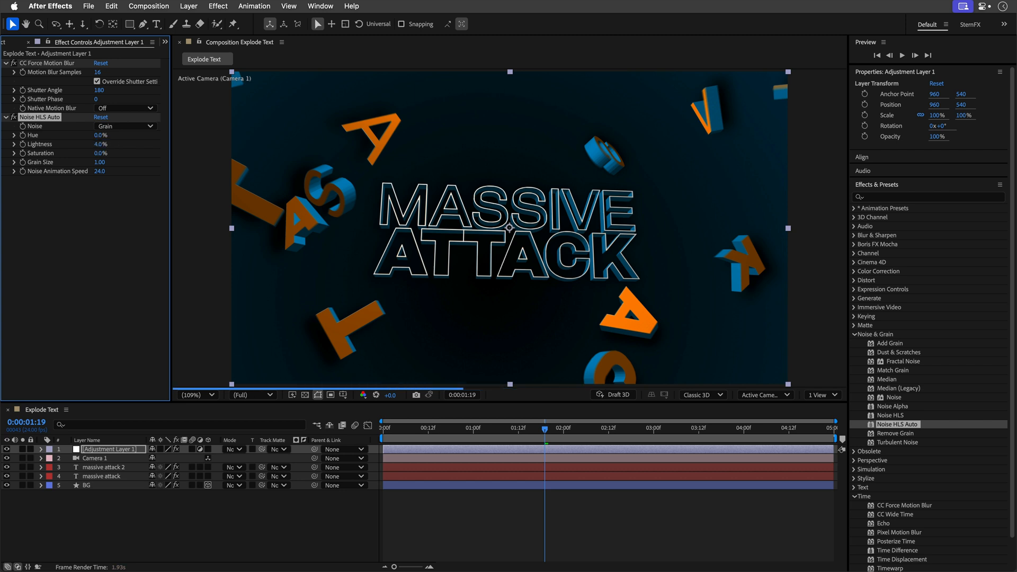
pyautogui.moveTo(746, 129)
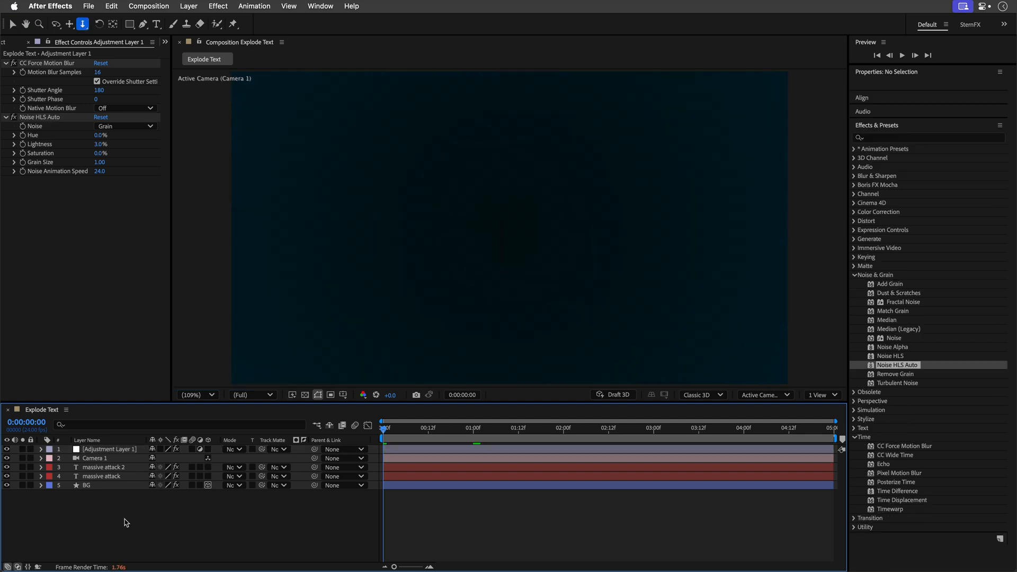
pyautogui.moveTo(129, 521)
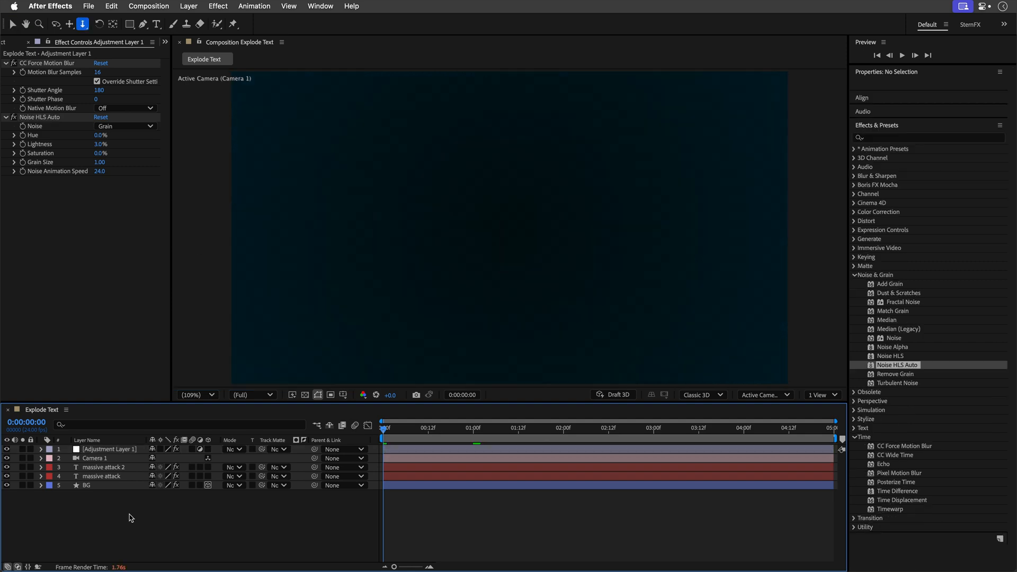
pyautogui.moveTo(196, 205)
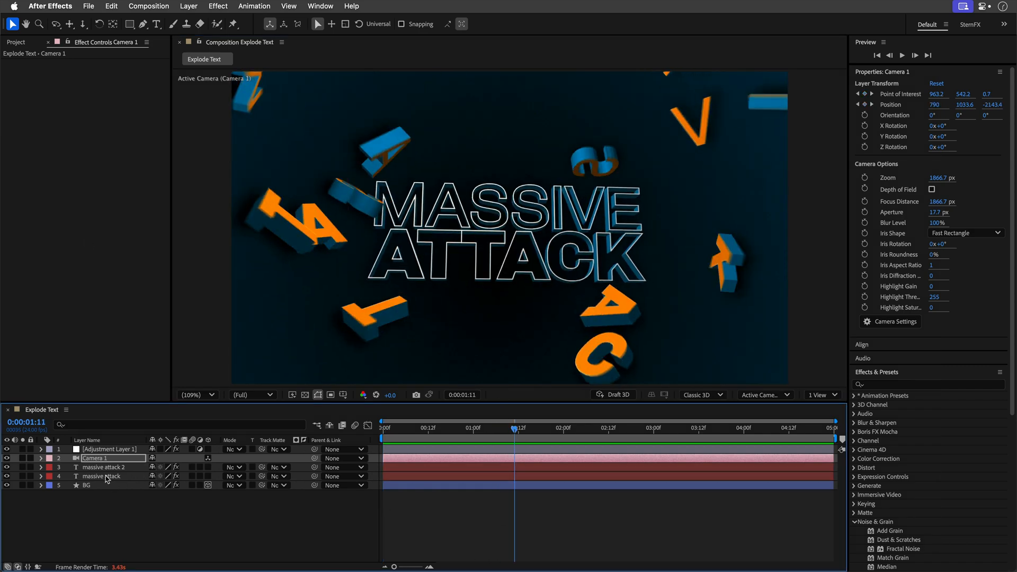
# - Retype the original text layer's title to read POWER STATION
pyautogui.click(104, 477)
pyautogui.write('POWER')
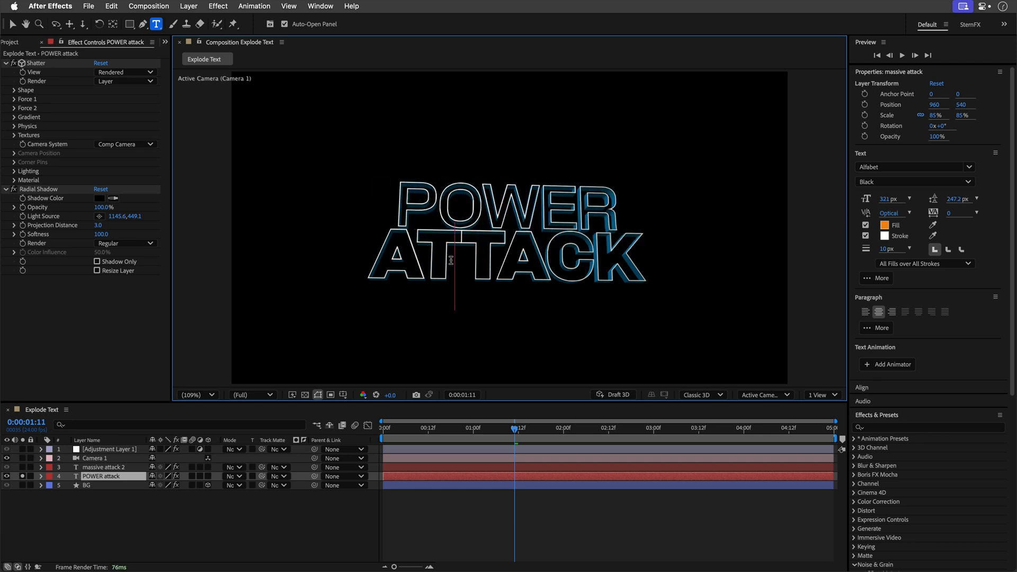
pyautogui.write('STATION 2')
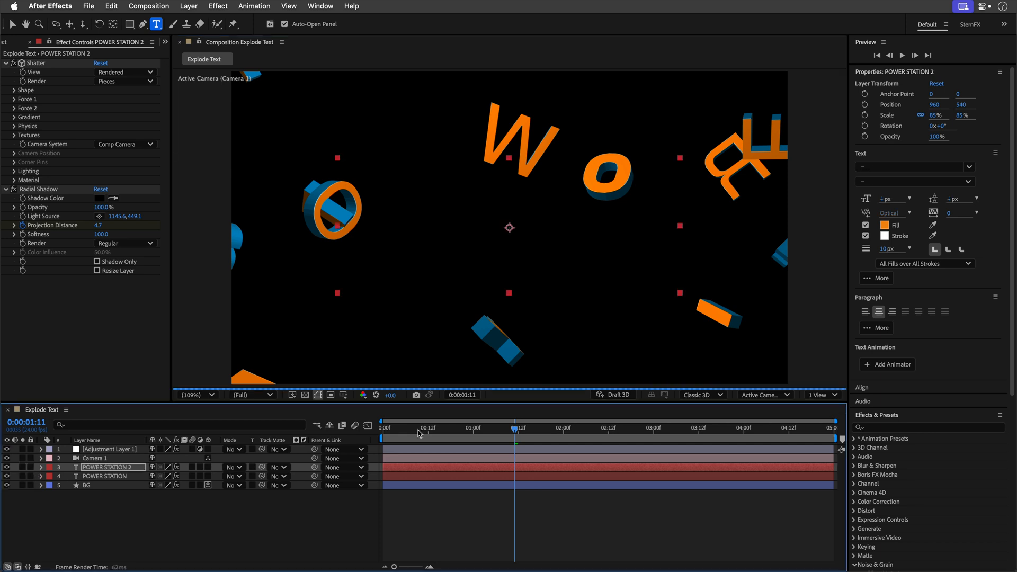
pyautogui.moveTo(513, 430)
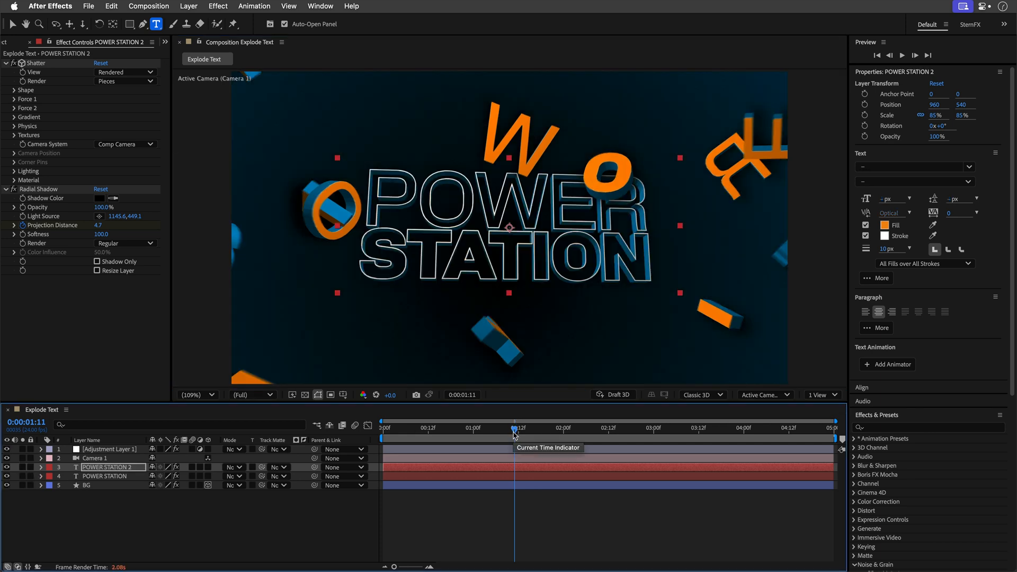